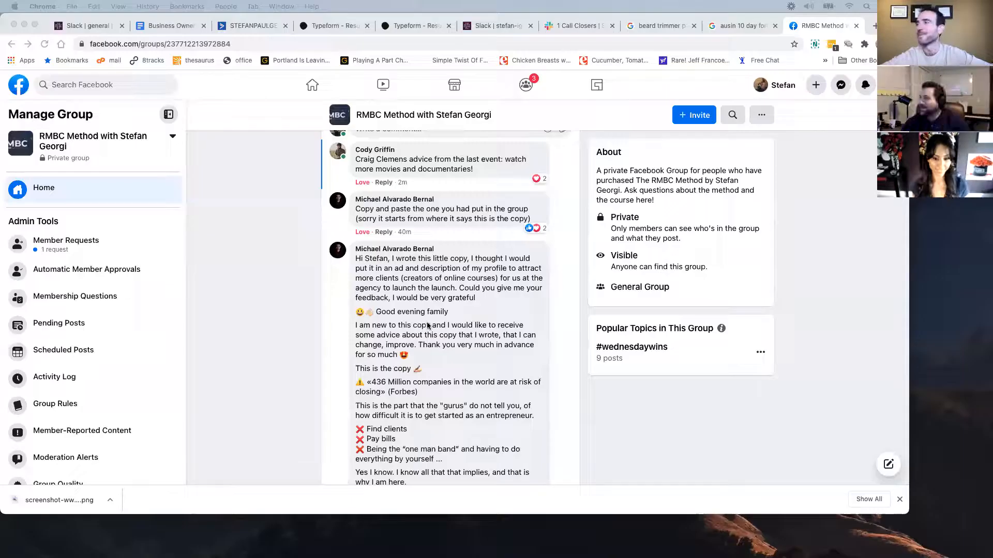
Step: Scroll past the ad copy to the reply's closing advice about the reader's pain points
{"action": "scroll", "scroll_direction": "down", "scroll_amount": 3}
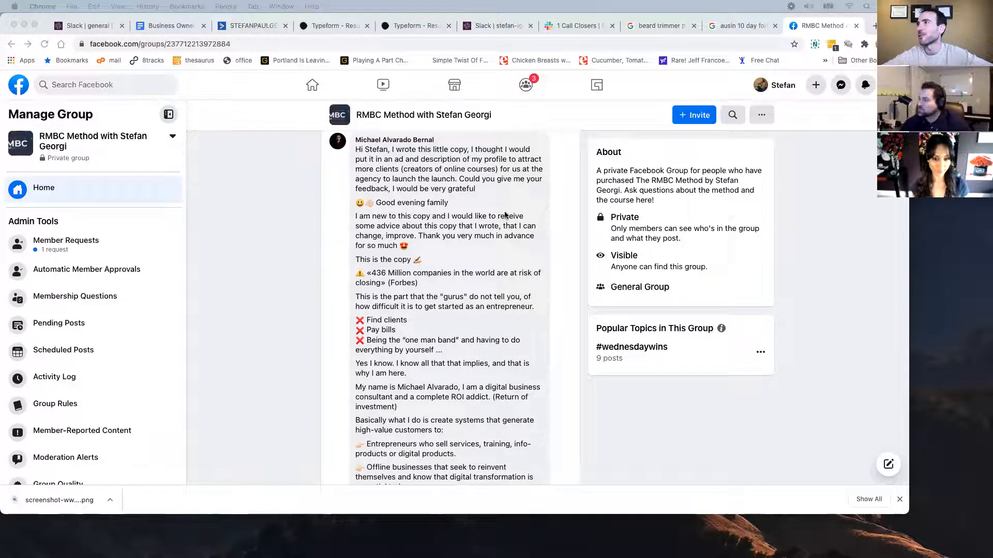
{"action": "scroll", "scroll_direction": "down", "scroll_amount": 3}
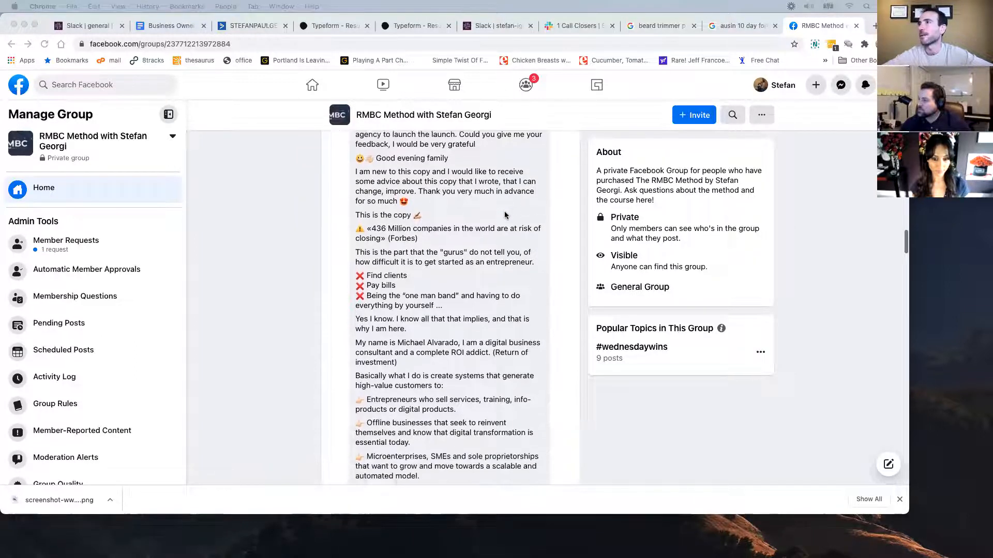
{"action": "scroll", "scroll_direction": "down", "scroll_amount": 3}
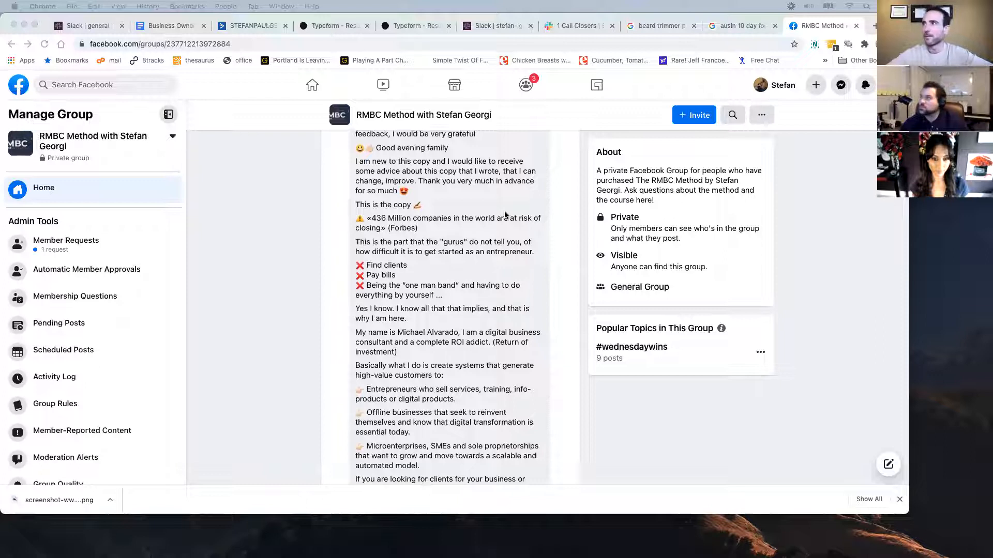
{"action": "mouse_move", "coordinate": [463, 215]}
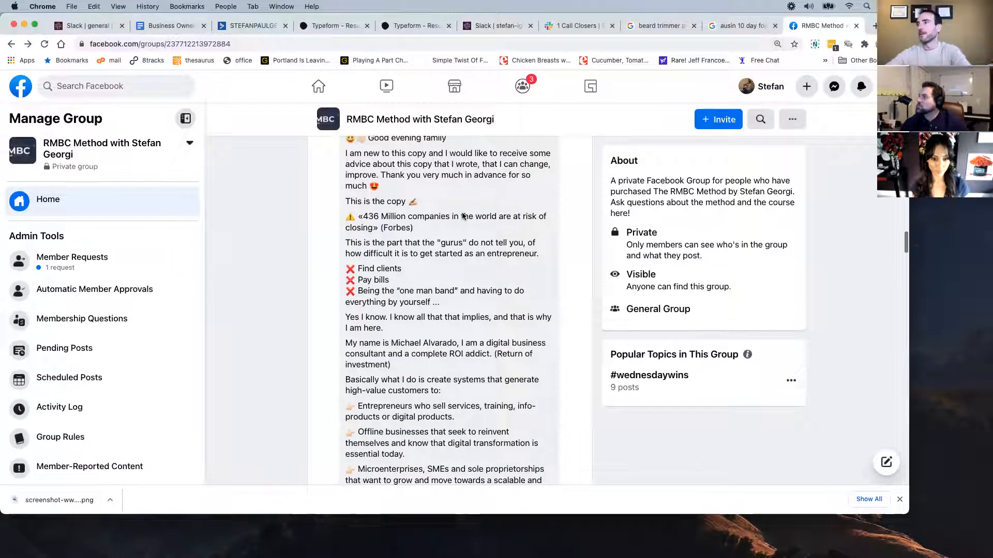
{"action": "scroll", "scroll_direction": "down", "scroll_amount": 3}
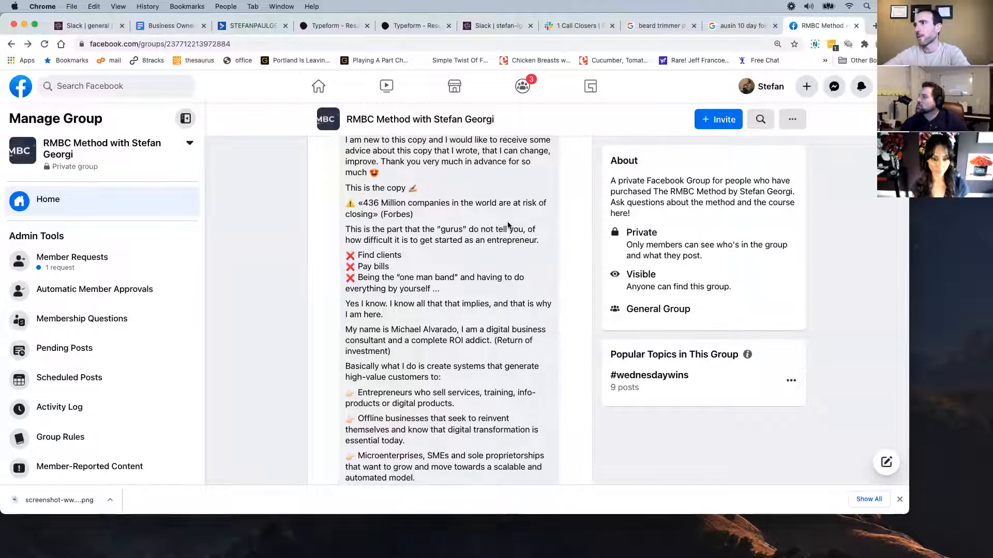
{"action": "scroll", "scroll_direction": "down", "scroll_amount": 3}
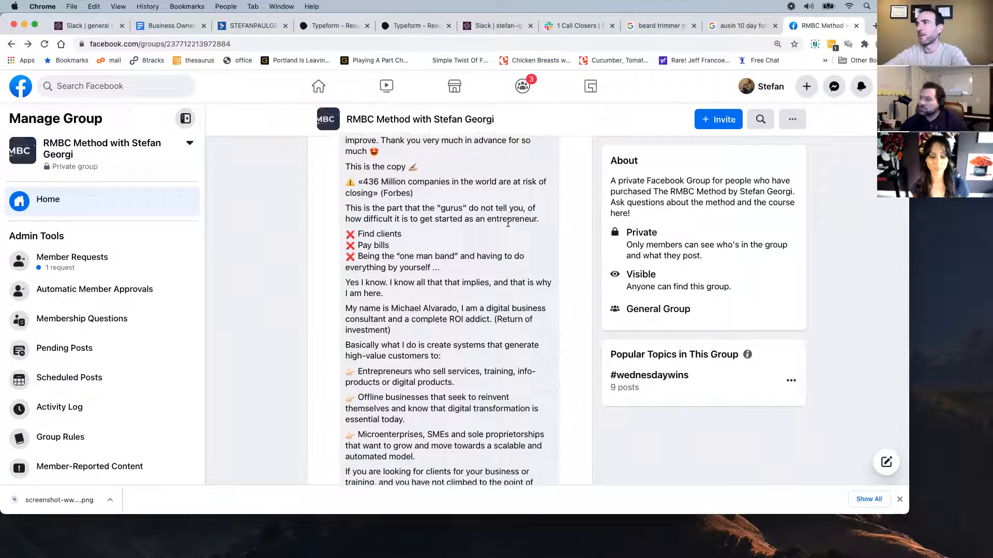
{"action": "scroll", "scroll_direction": "down", "scroll_amount": 3}
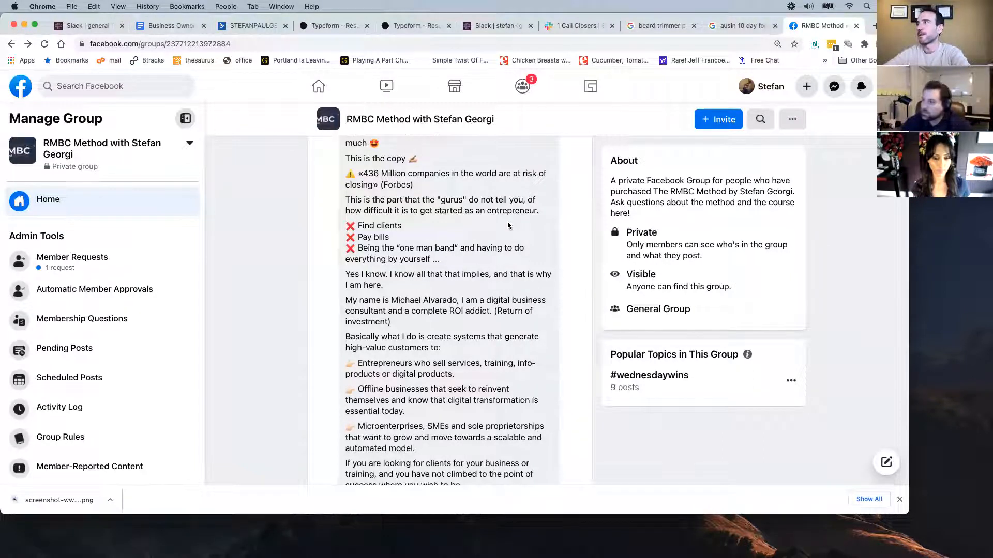
{"action": "scroll", "scroll_direction": "down", "scroll_amount": 3}
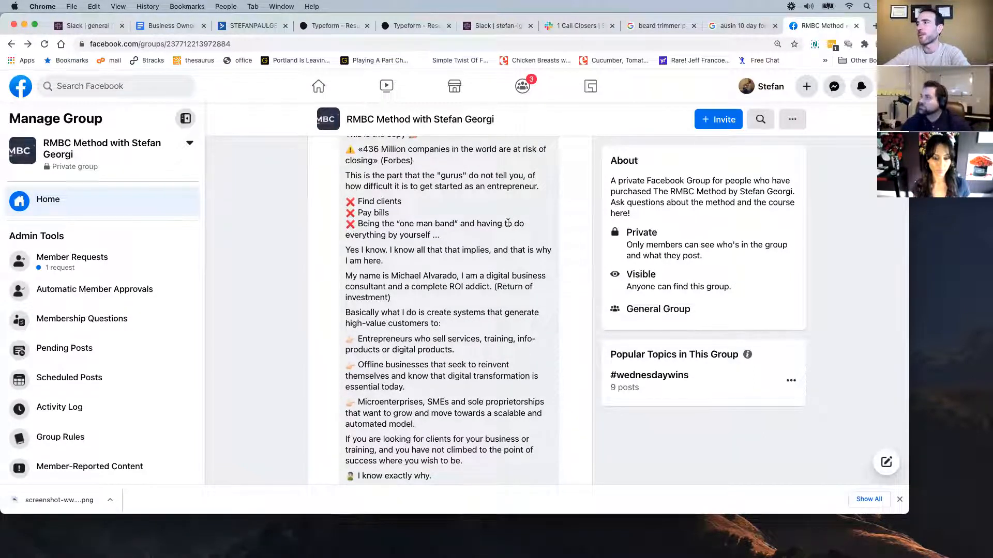
{"action": "scroll", "scroll_direction": "down", "scroll_amount": 3}
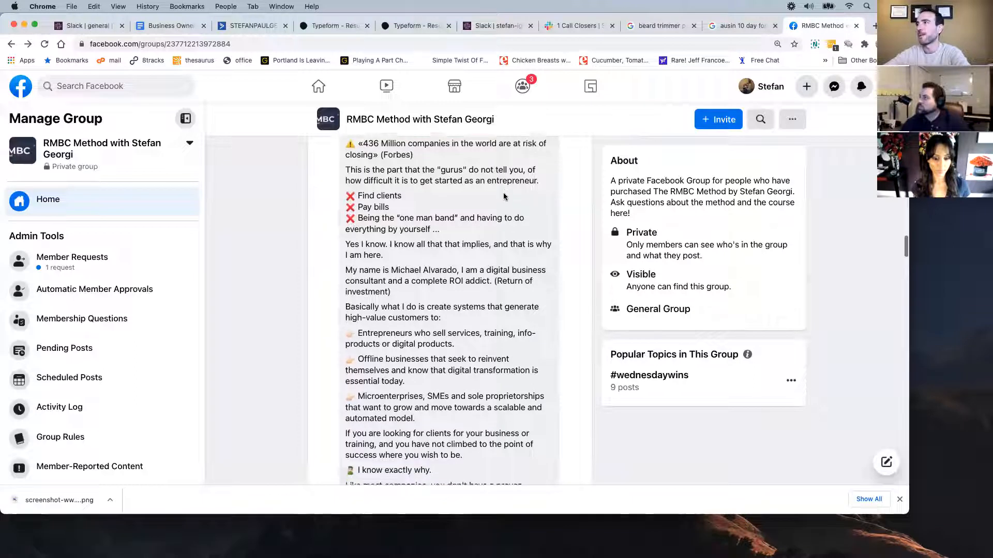
{"action": "scroll", "scroll_direction": "down", "scroll_amount": 3}
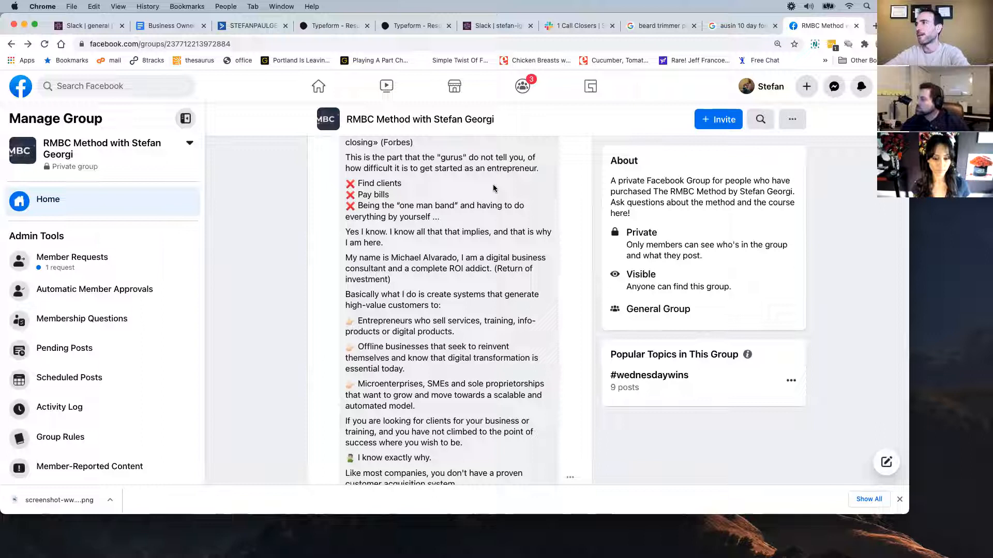
{"action": "scroll", "scroll_direction": "down", "scroll_amount": 3}
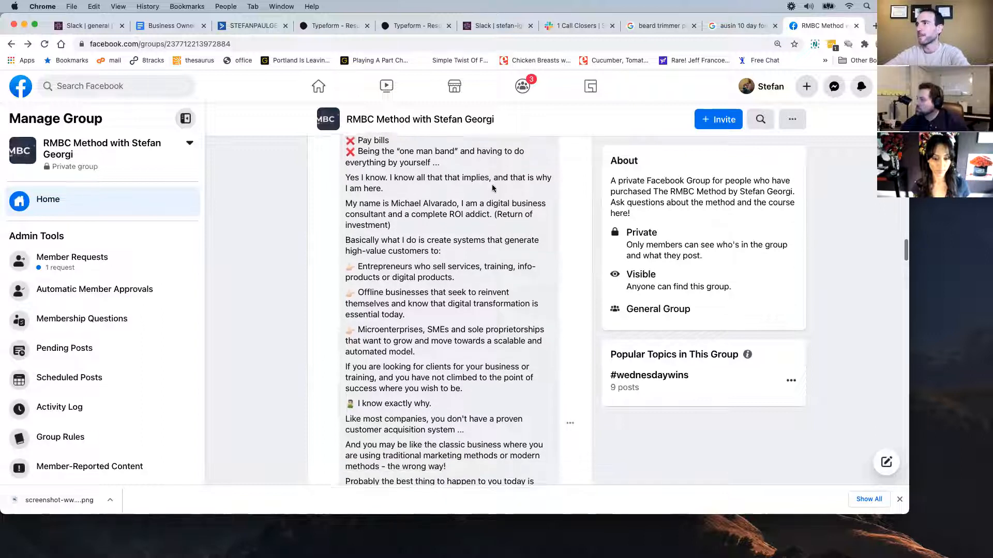
{"action": "scroll", "scroll_direction": "down", "scroll_amount": 3}
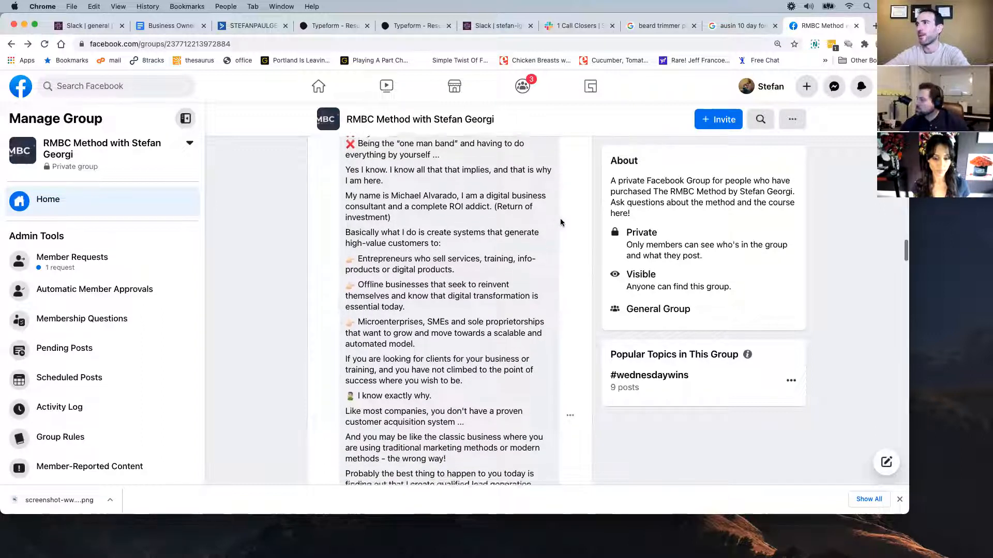
{"action": "scroll", "scroll_direction": "down", "scroll_amount": 3}
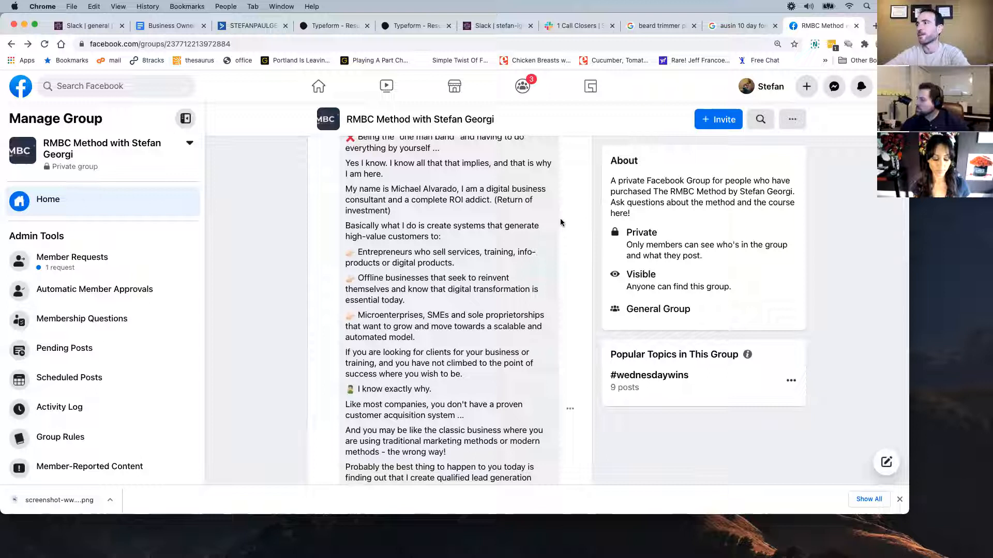
{"action": "scroll", "scroll_direction": "down", "scroll_amount": 3}
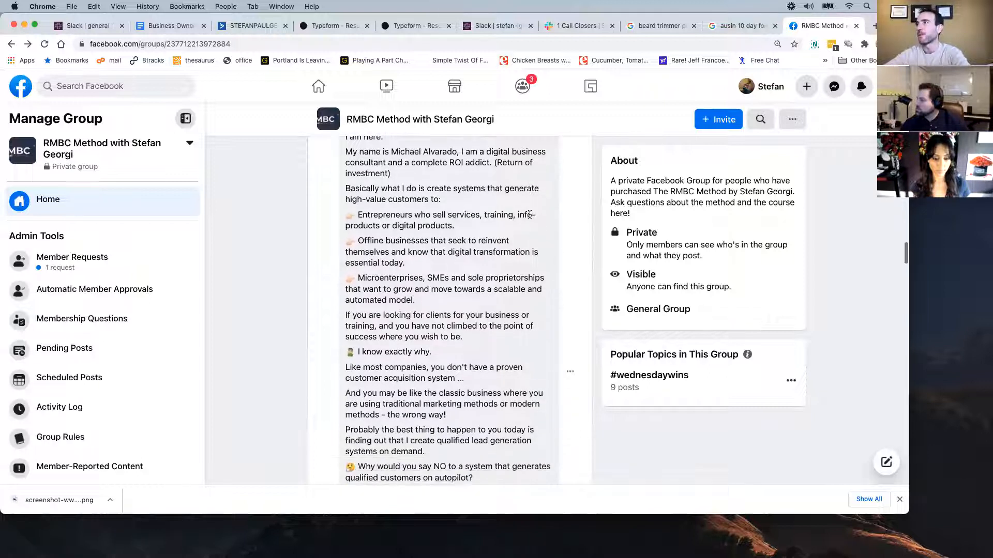
{"action": "scroll", "scroll_direction": "down", "scroll_amount": 3}
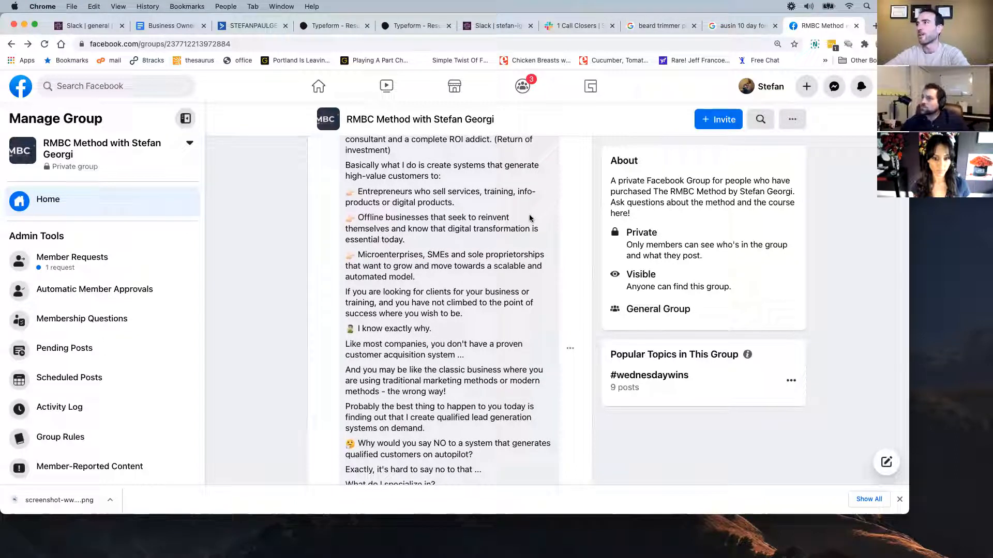
{"action": "scroll", "scroll_direction": "down", "scroll_amount": 3}
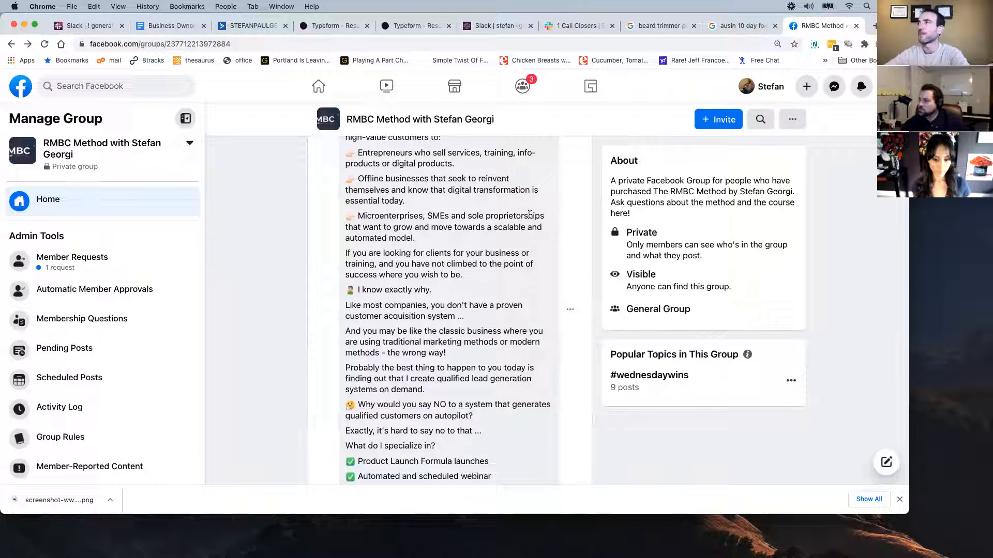
{"action": "scroll", "scroll_direction": "down", "scroll_amount": 3}
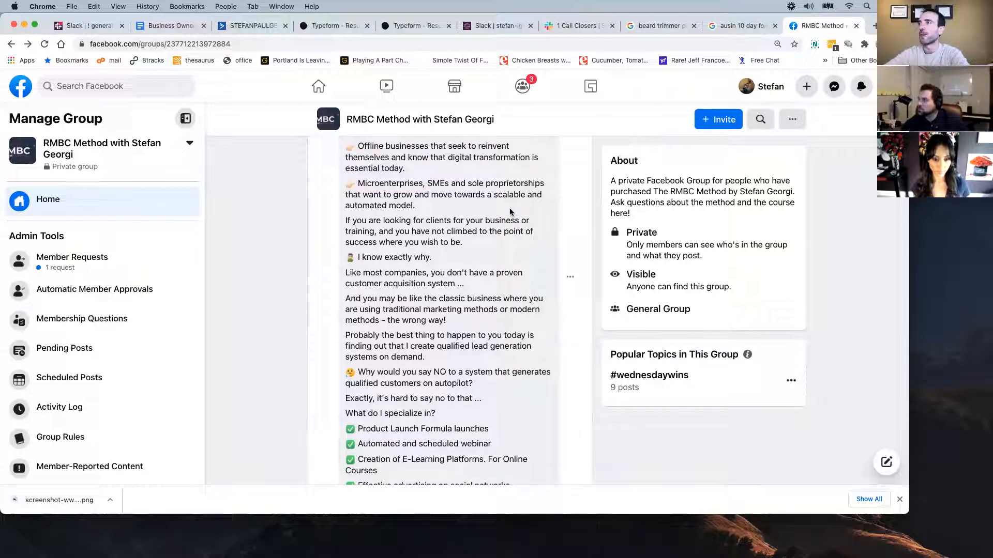
{"action": "scroll", "scroll_direction": "down", "scroll_amount": 3}
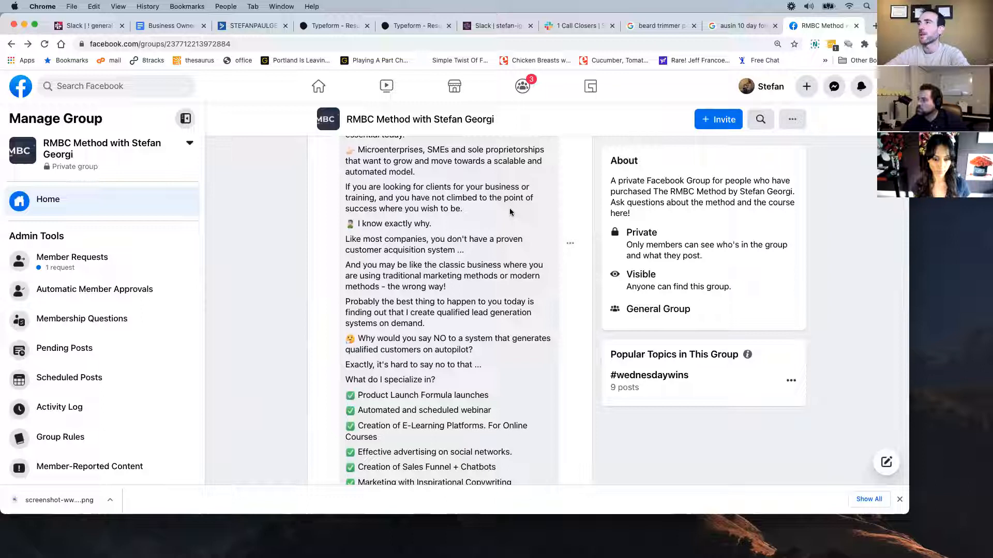
{"action": "scroll", "scroll_direction": "down", "scroll_amount": 3}
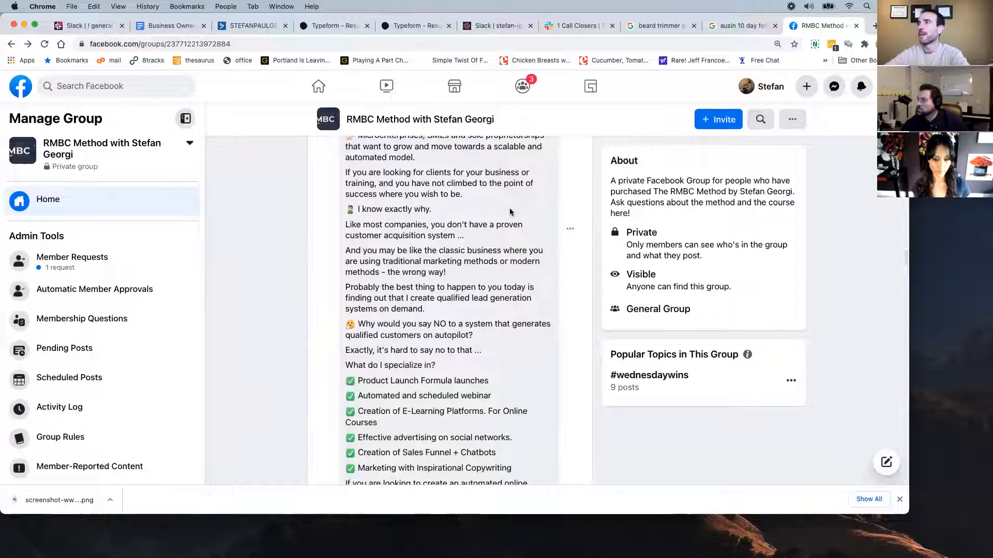
{"action": "scroll", "scroll_direction": "down", "scroll_amount": 3}
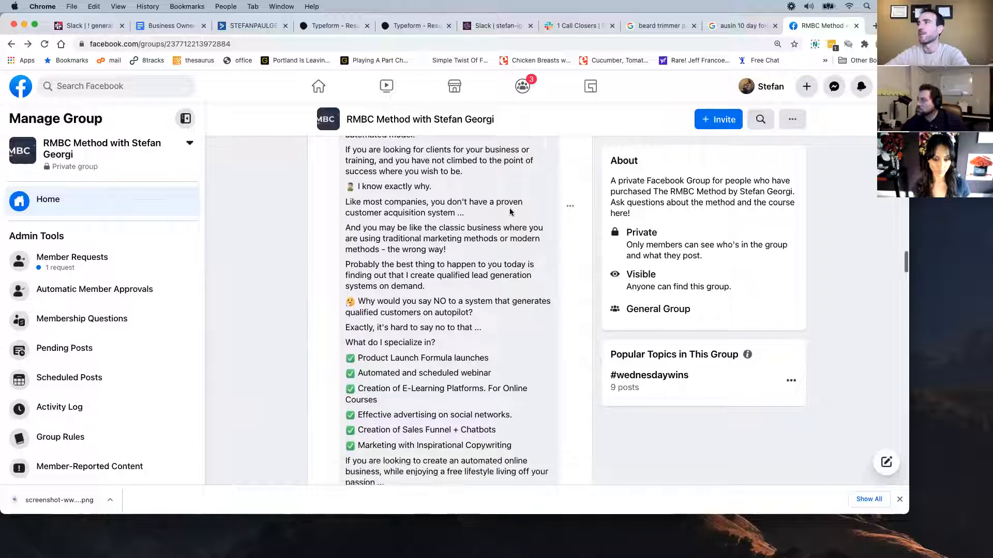
{"action": "scroll", "scroll_direction": "down", "scroll_amount": 3}
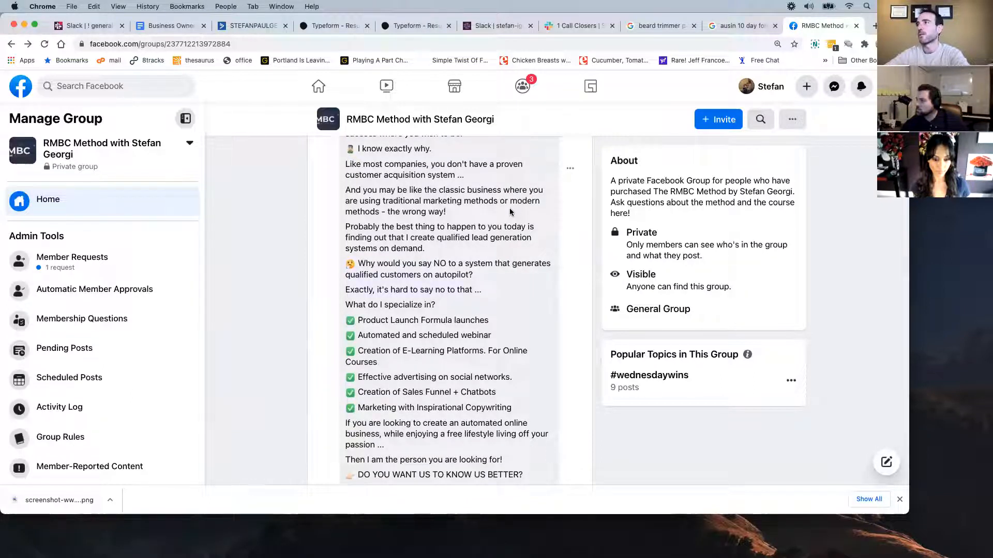
{"action": "scroll", "scroll_direction": "down", "scroll_amount": 3}
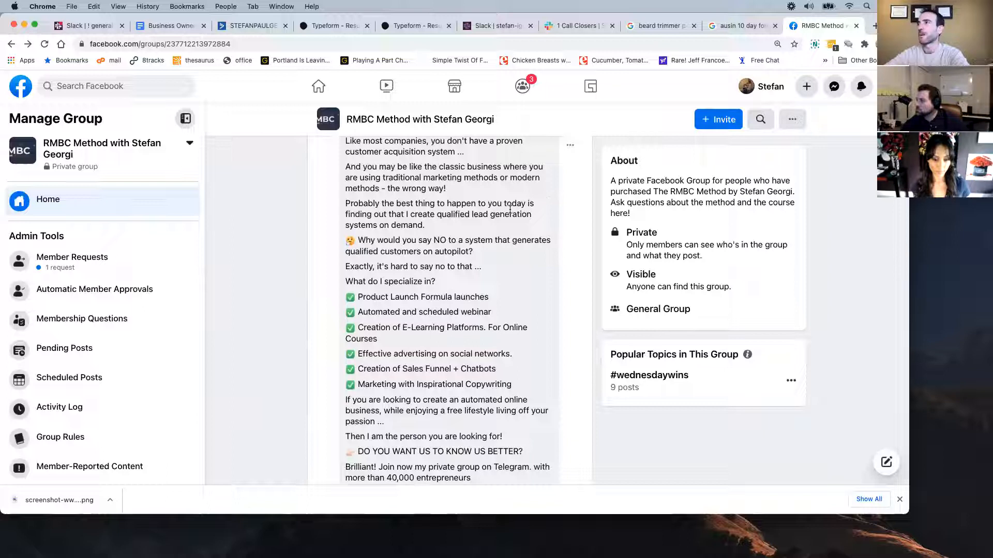
{"action": "scroll", "scroll_direction": "down", "scroll_amount": 3}
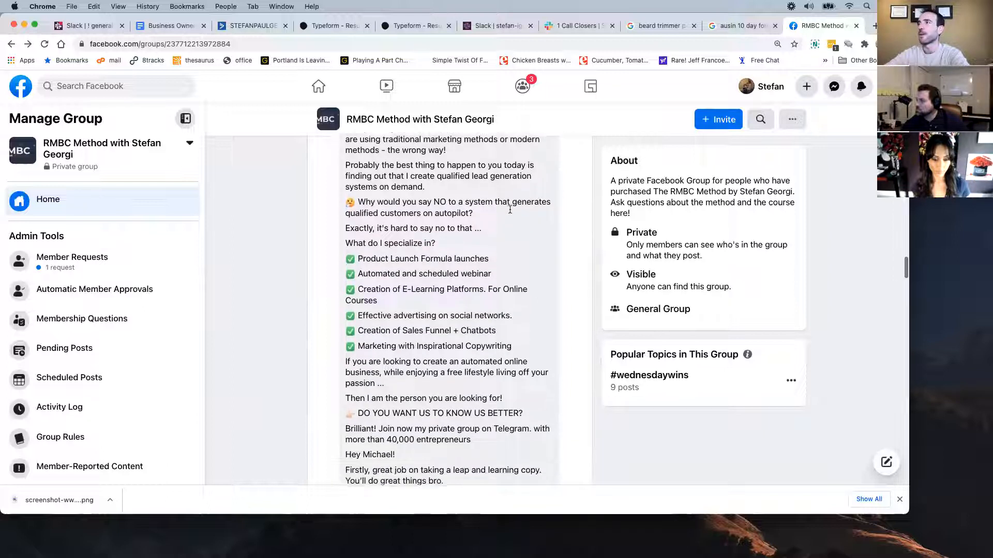
{"action": "scroll", "scroll_direction": "down", "scroll_amount": 3}
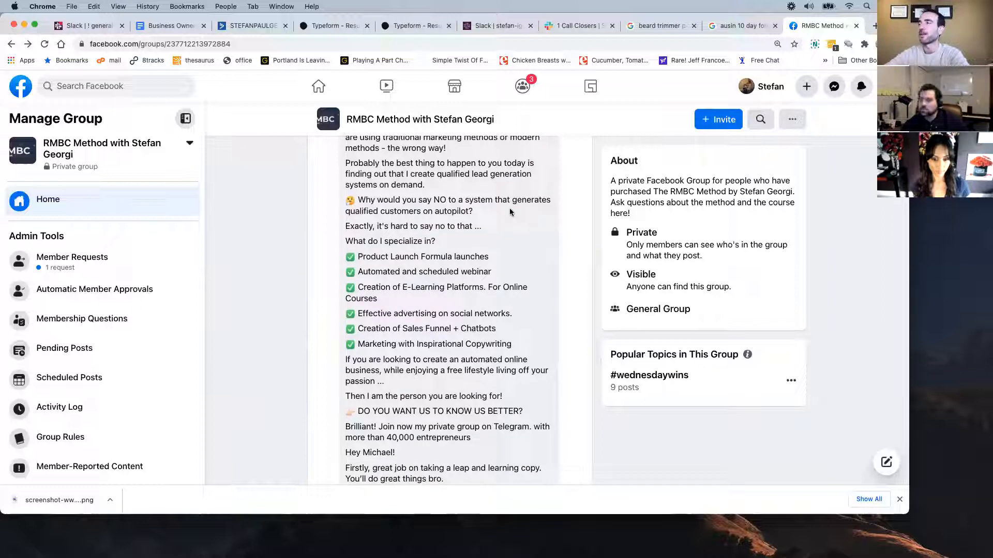
{"action": "scroll", "scroll_direction": "down", "scroll_amount": 3}
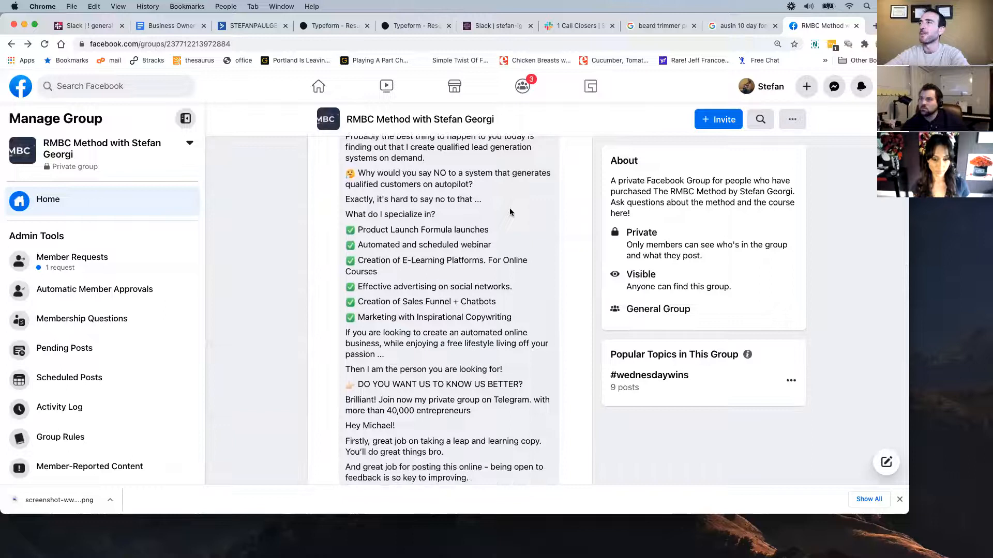
{"action": "scroll", "scroll_direction": "down", "scroll_amount": 3}
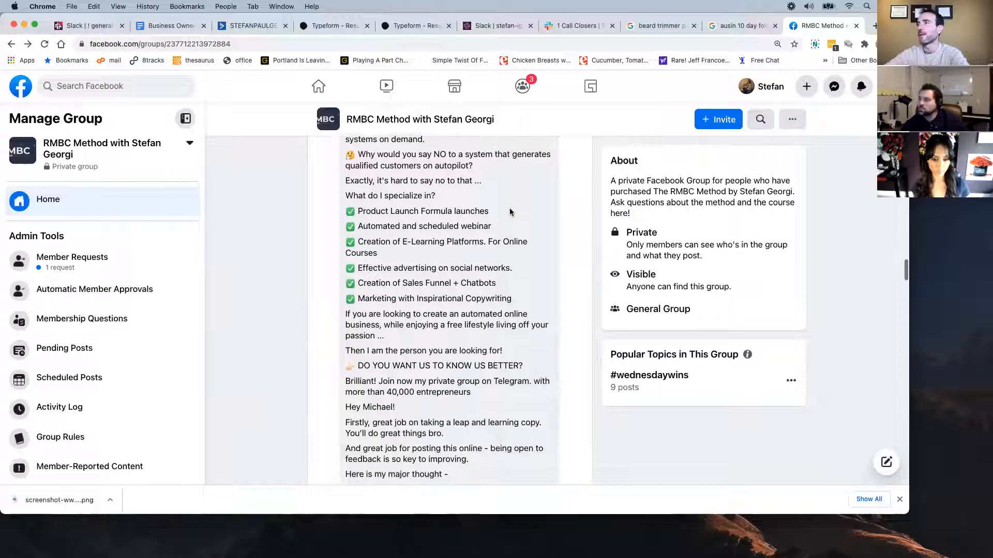
{"action": "scroll", "scroll_direction": "down", "scroll_amount": 3}
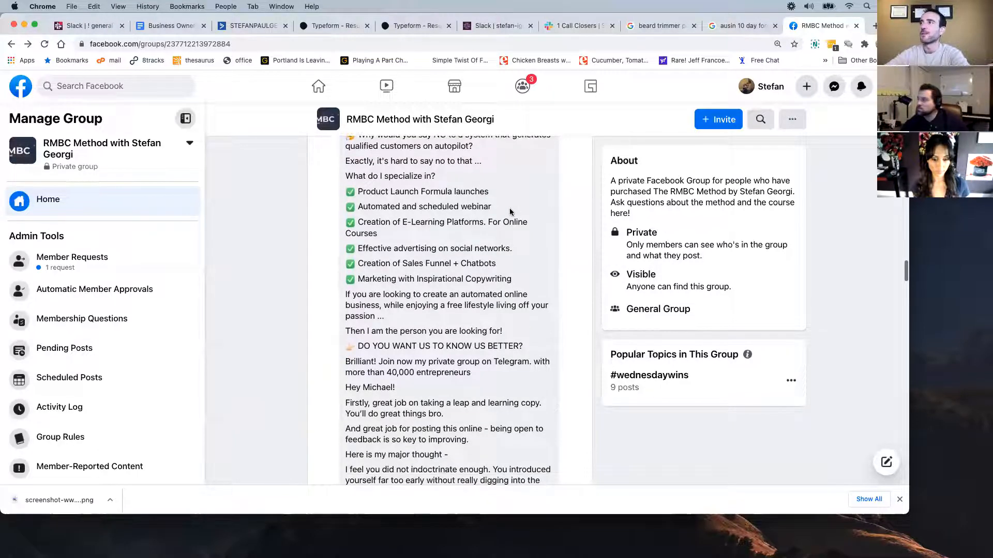
{"action": "scroll", "scroll_direction": "down", "scroll_amount": 3}
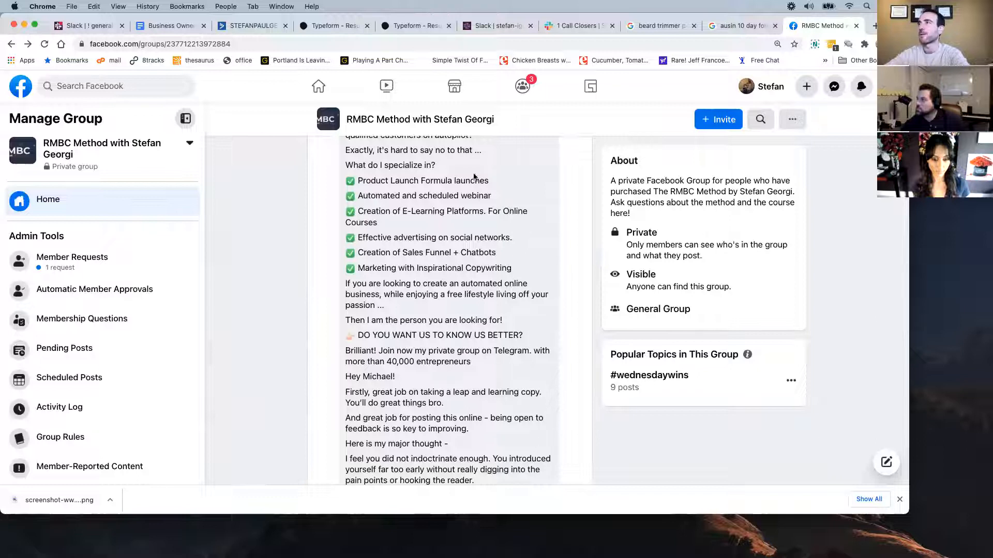
{"action": "scroll", "scroll_direction": "down", "scroll_amount": 3}
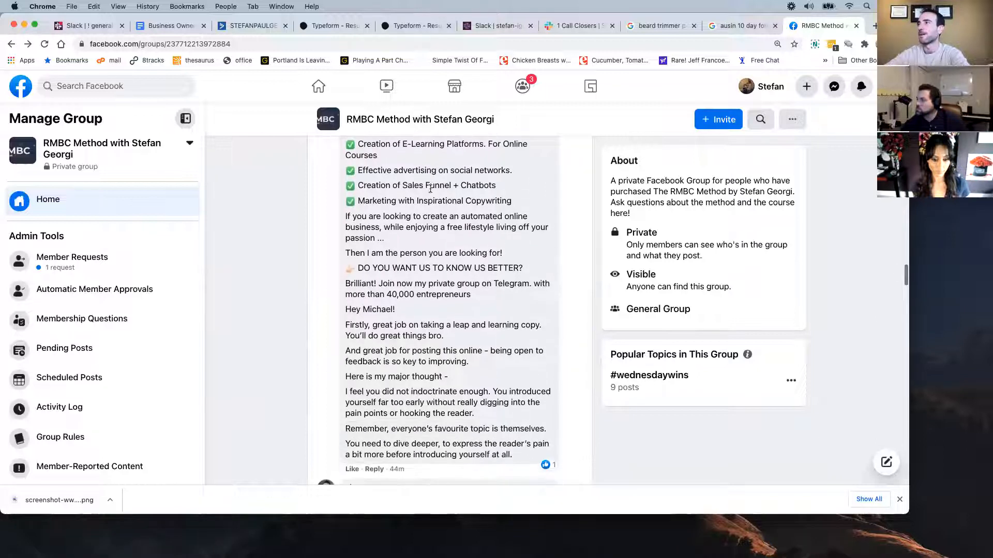
{"action": "scroll", "scroll_direction": "down", "scroll_amount": 3}
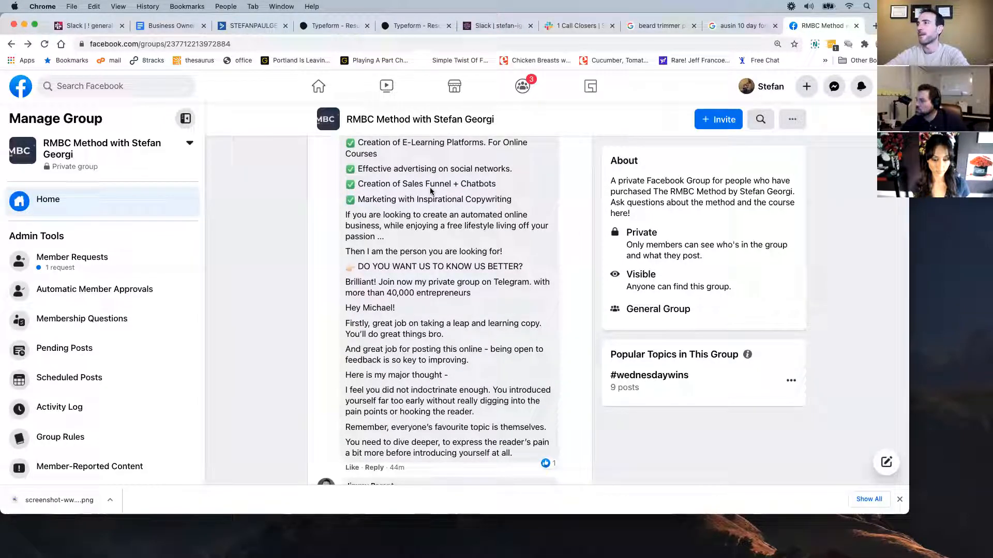
{"action": "scroll", "scroll_direction": "down", "scroll_amount": 3}
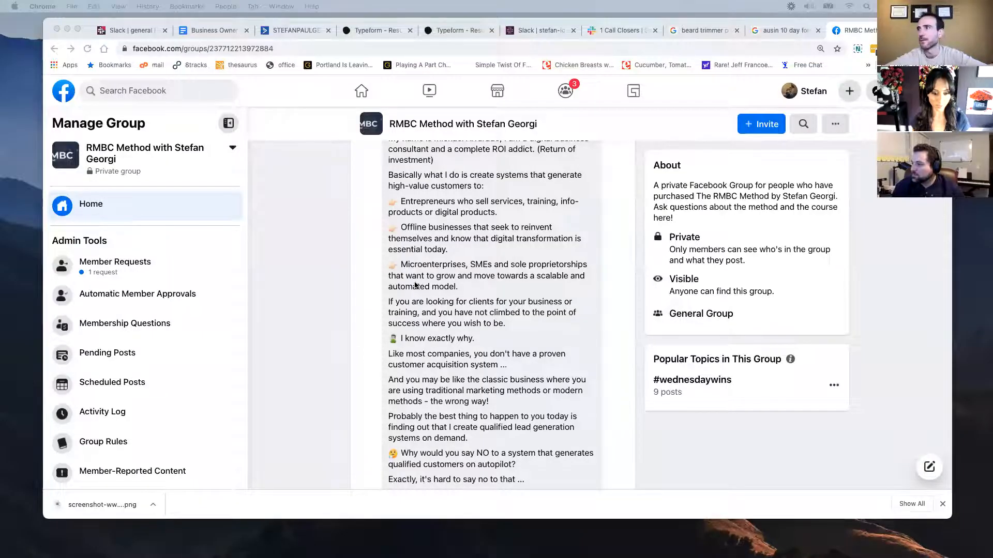
Step: Highlight the word 'free' in the ad copy, then select the whole feedback reply
{"action": "scroll", "scroll_direction": "down", "scroll_amount": 3}
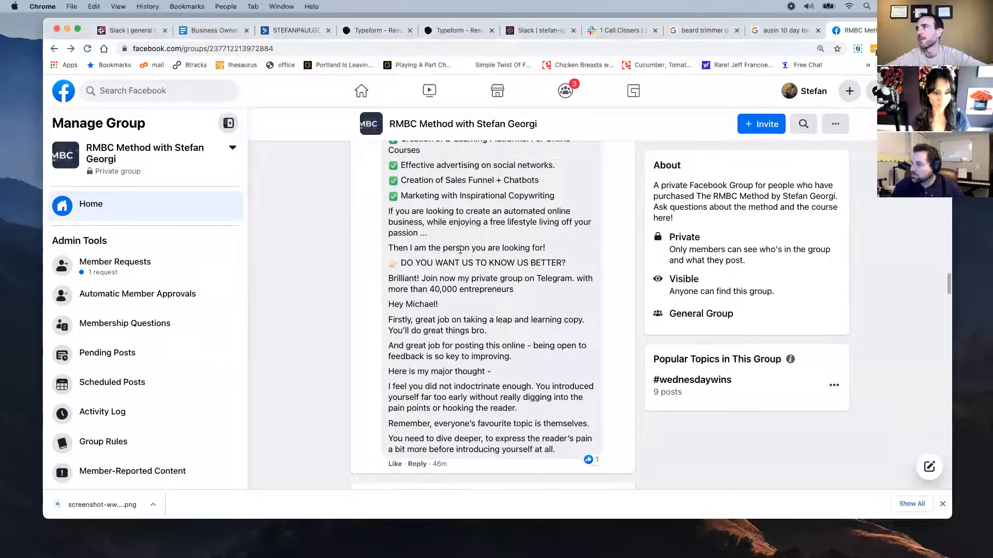
{"action": "scroll", "scroll_direction": "down", "scroll_amount": 3}
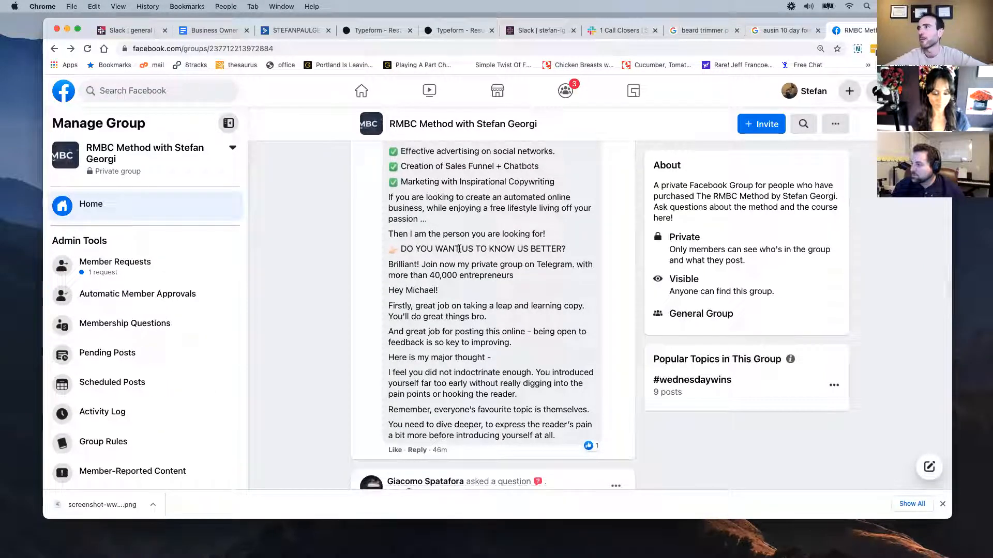
{"action": "mouse_move", "coordinate": [512, 206]}
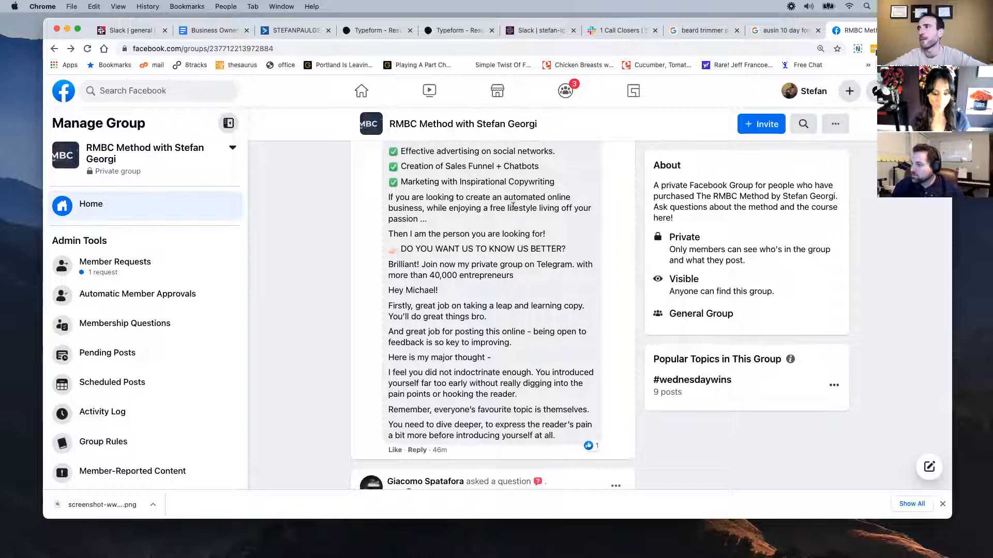
{"action": "double_click", "coordinate": [497, 208]}
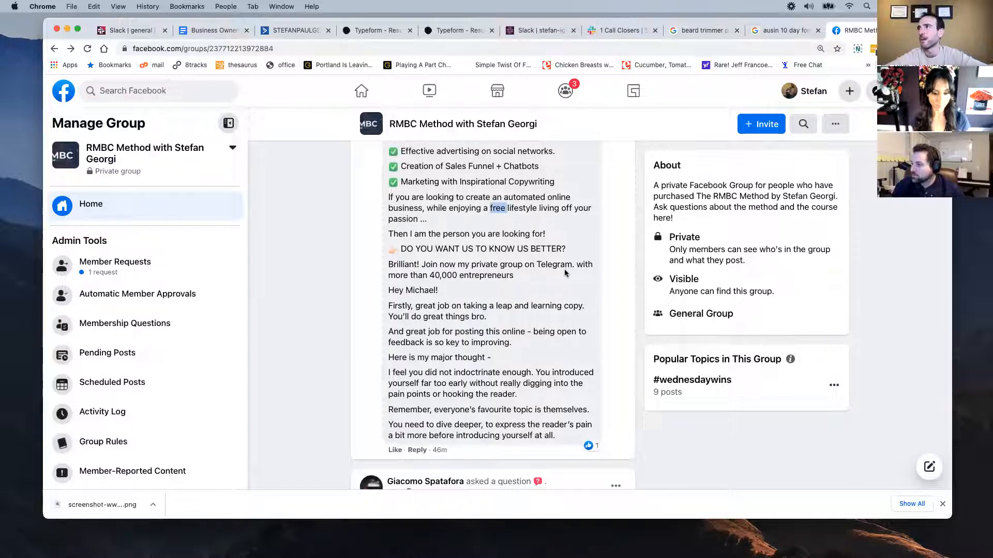
{"action": "scroll", "scroll_direction": "down", "scroll_amount": 3}
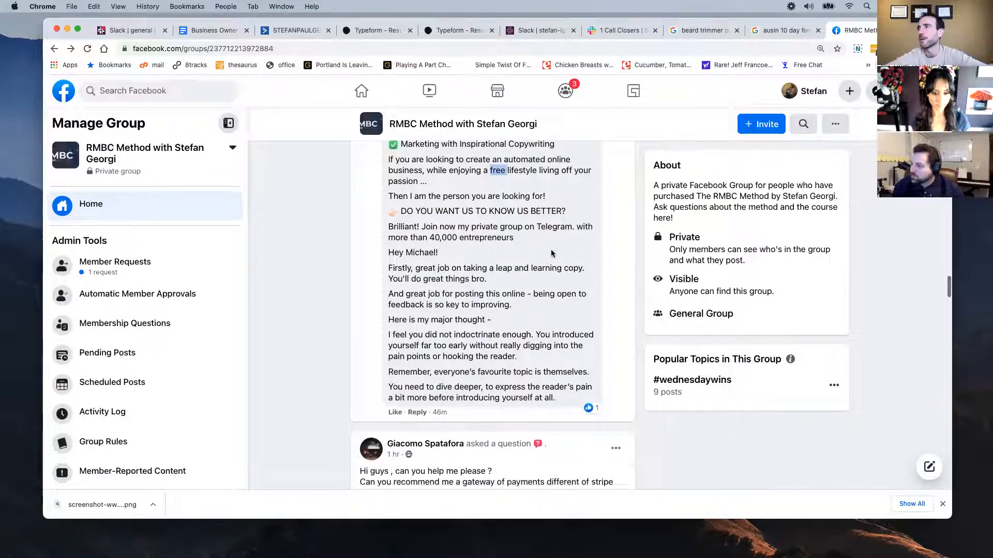
{"action": "scroll", "scroll_direction": "down", "scroll_amount": 3}
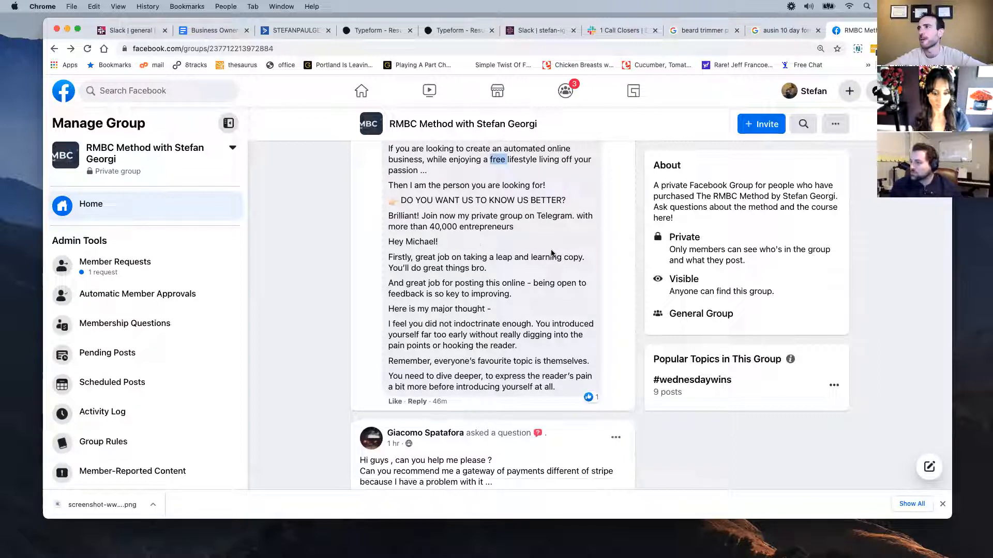
{"action": "scroll", "scroll_direction": "down", "scroll_amount": 3}
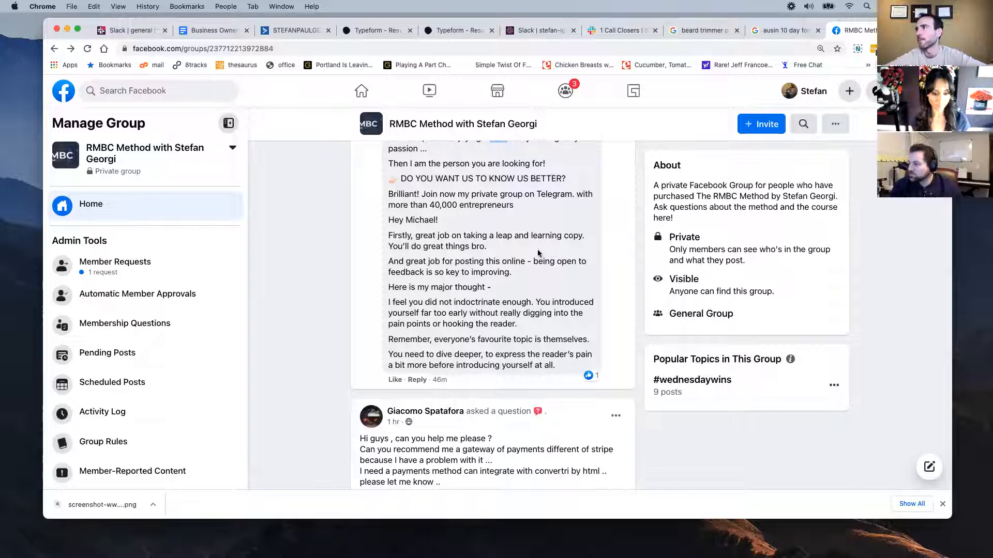
{"action": "mouse_move", "coordinate": [519, 252]}
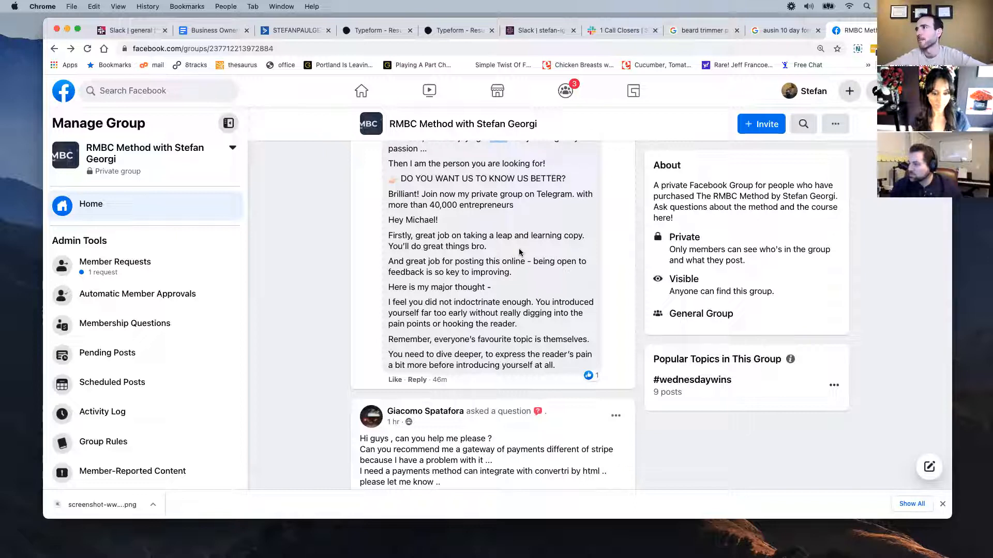
{"action": "mouse_move", "coordinate": [497, 255]}
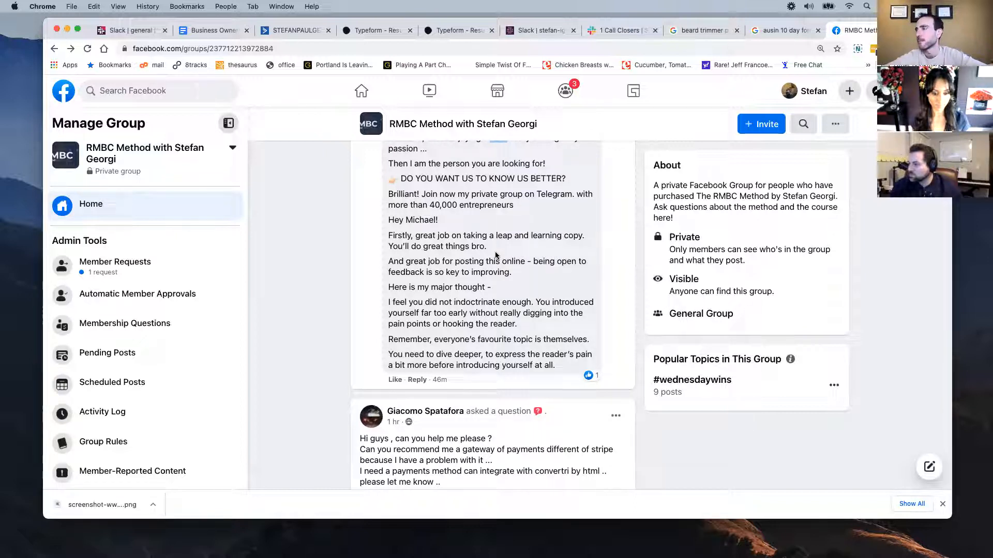
{"action": "left_click_drag", "start_coordinate": [387, 219], "coordinate": [516, 324]}
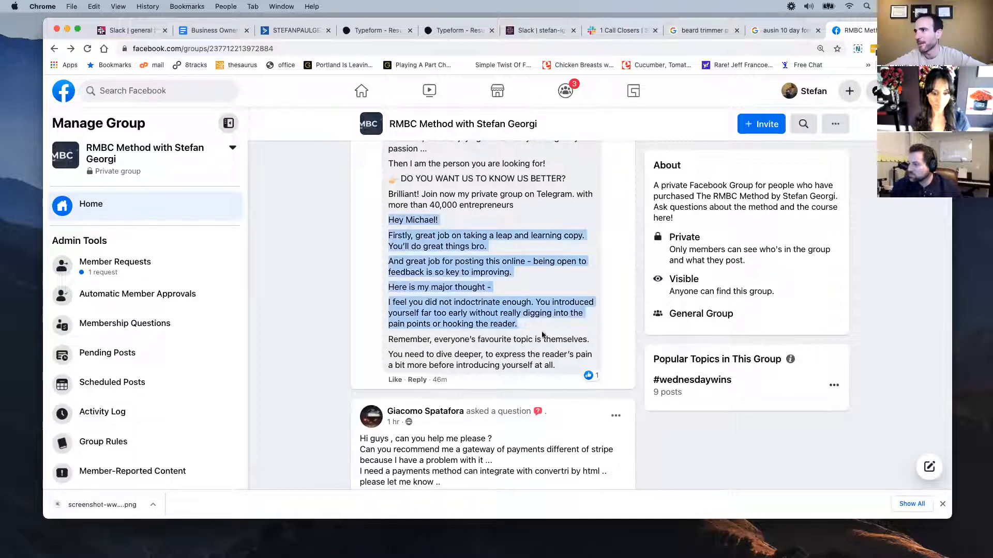
{"action": "scroll", "scroll_direction": "down", "scroll_amount": 3}
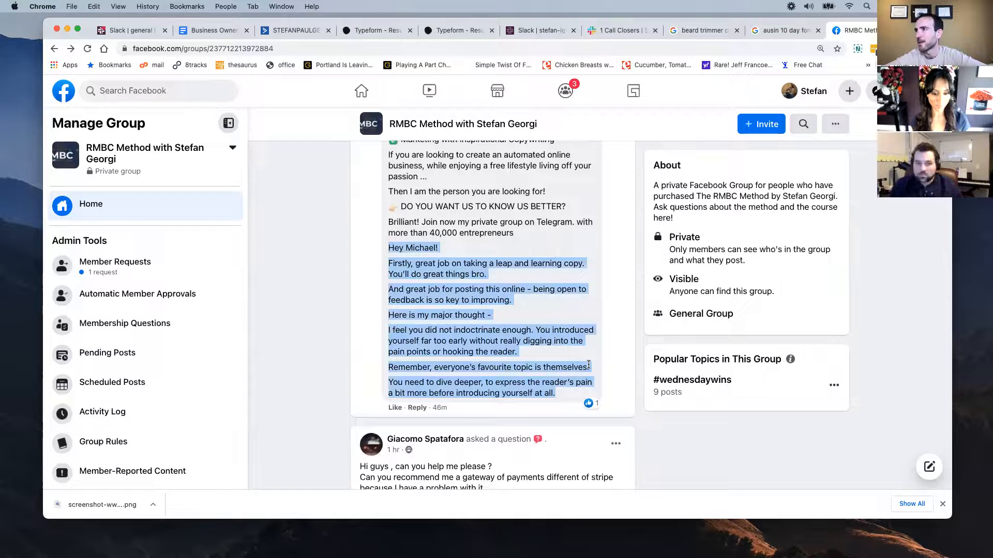
{"action": "scroll", "scroll_direction": "down", "scroll_amount": 3}
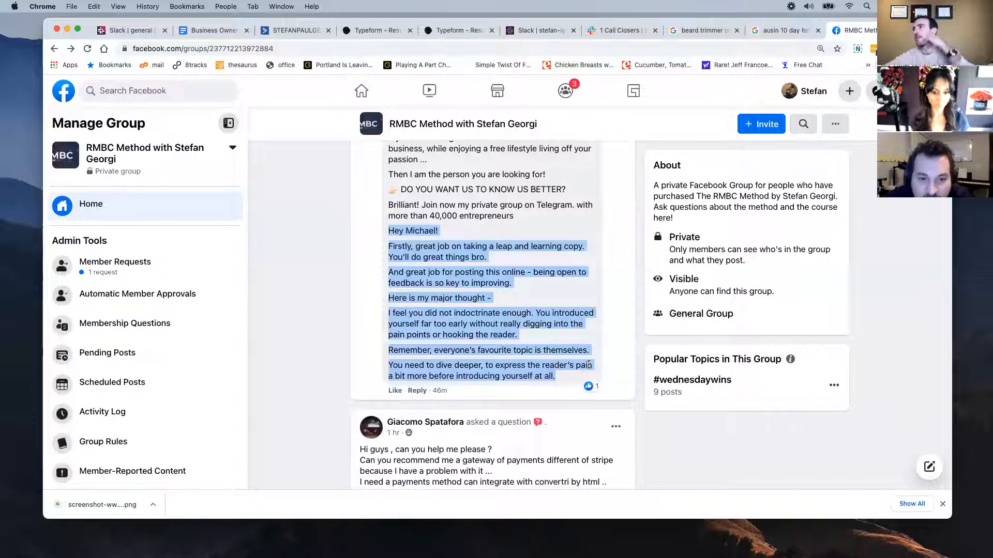
{"action": "mouse_move", "coordinate": [569, 332]}
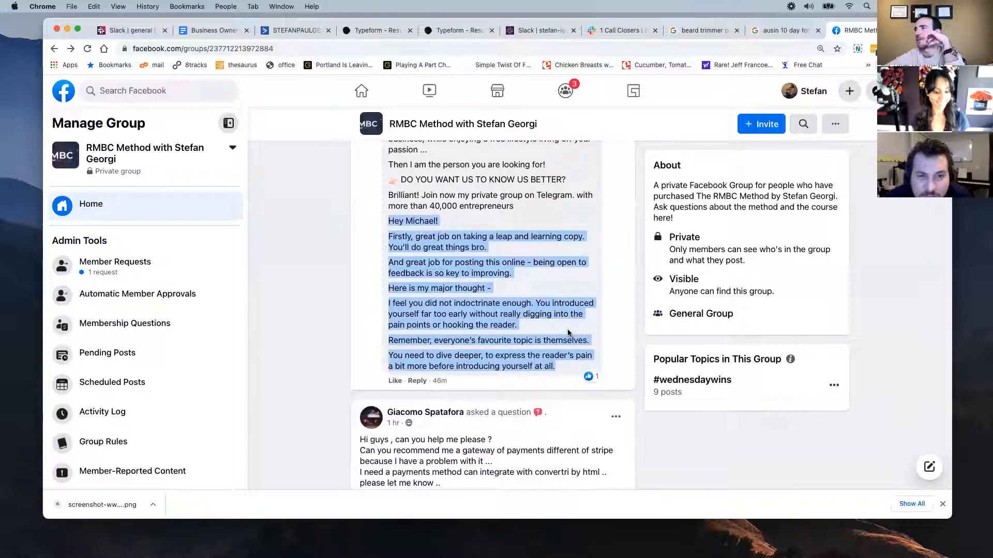
Step: Scroll the member's post to the '436 Million companies' statistic and struggles list
{"action": "scroll", "scroll_direction": "down", "scroll_amount": 3}
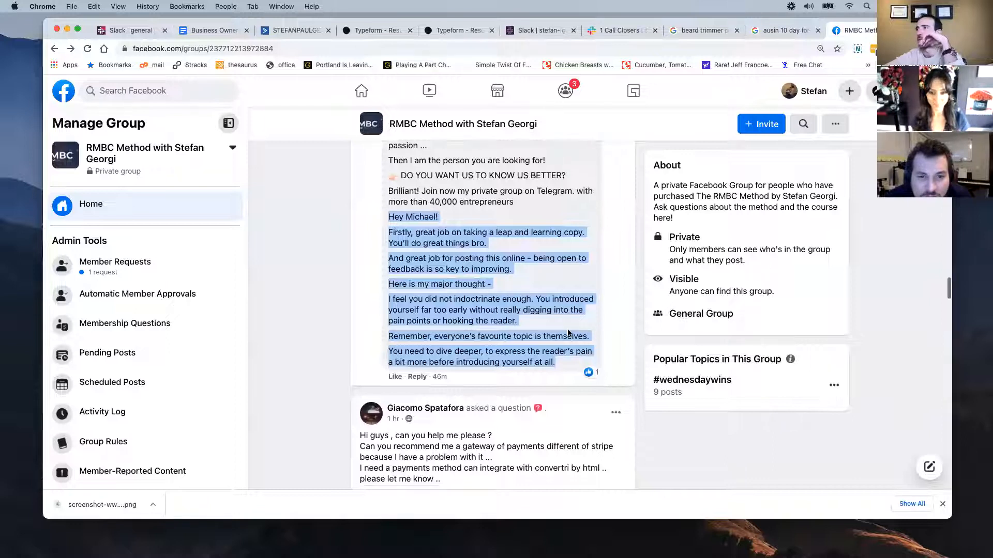
{"action": "scroll", "scroll_direction": "down", "scroll_amount": 3}
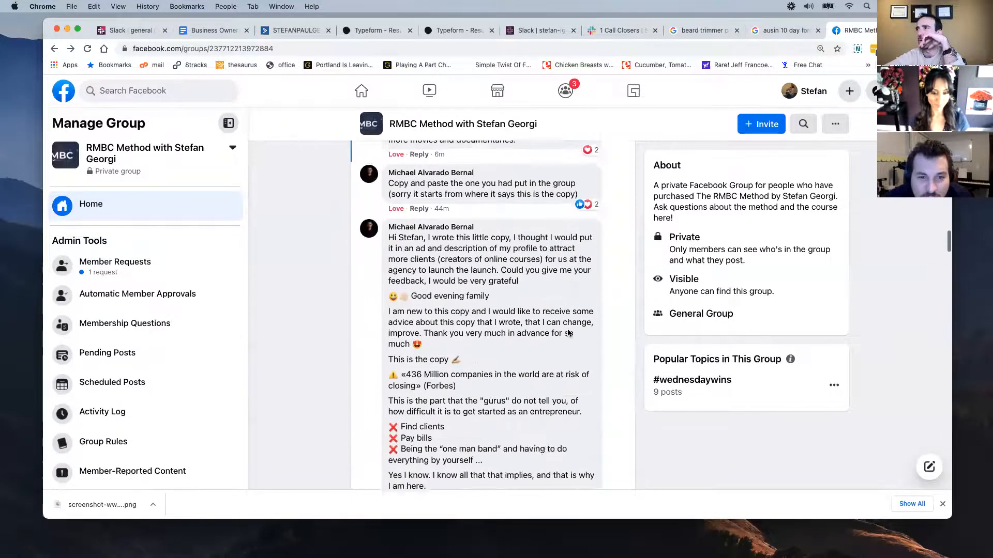
{"action": "scroll", "scroll_direction": "down", "scroll_amount": 3}
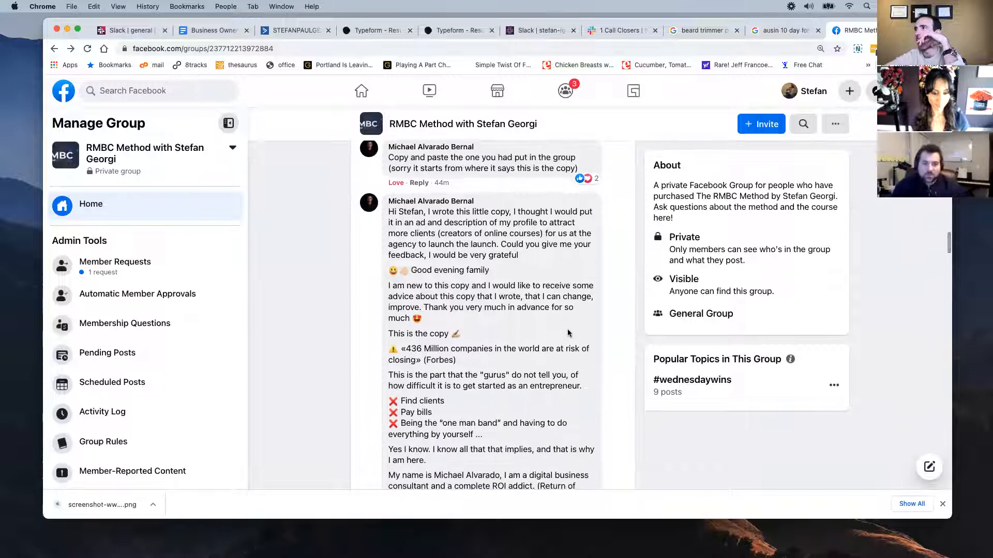
{"action": "scroll", "scroll_direction": "down", "scroll_amount": 3}
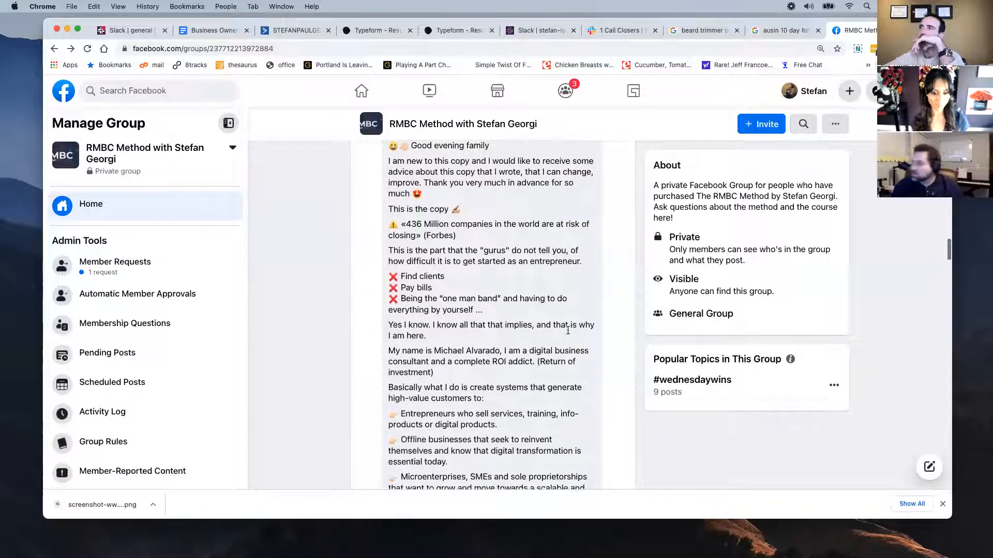
{"action": "scroll", "scroll_direction": "down", "scroll_amount": 3}
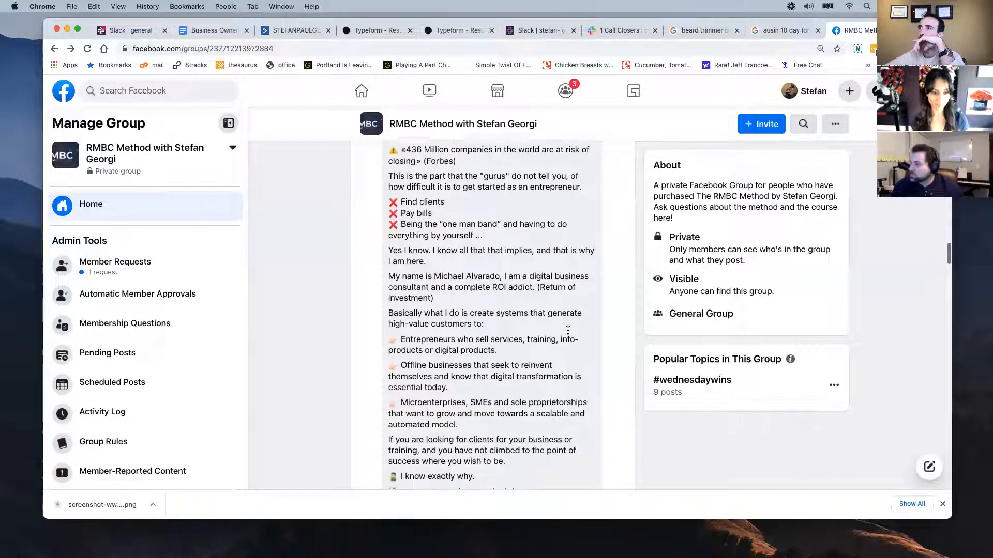
{"action": "scroll", "scroll_direction": "down", "scroll_amount": 3}
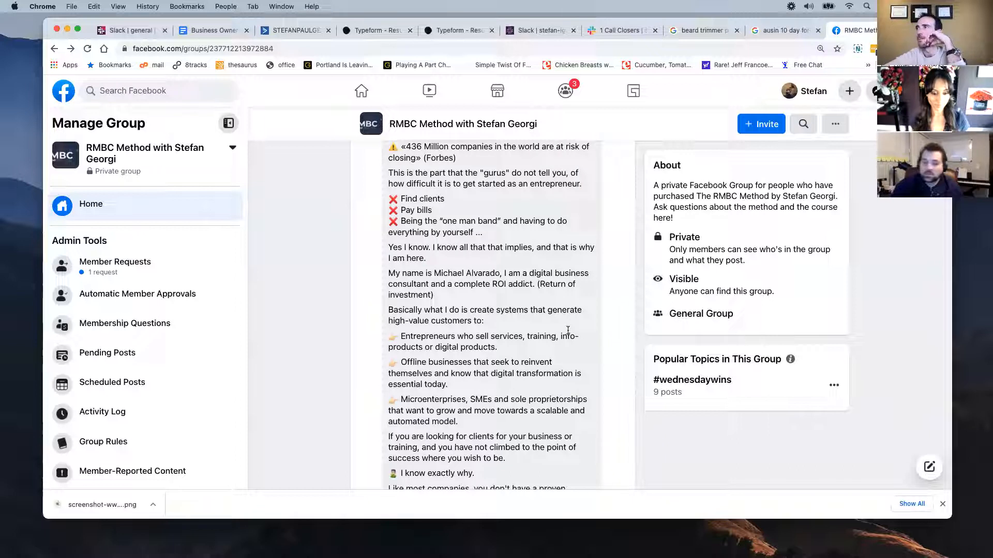
{"action": "mouse_move", "coordinate": [489, 231]}
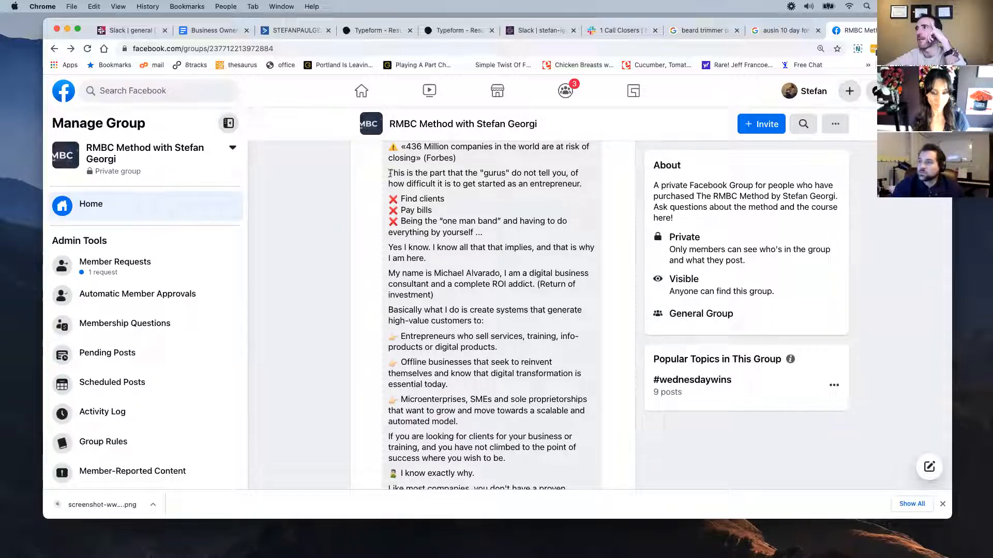
Step: Highlight the gurus paragraph and the three entrepreneur struggles in the ad copy
{"action": "left_click_drag", "start_coordinate": [389, 173], "coordinate": [478, 233]}
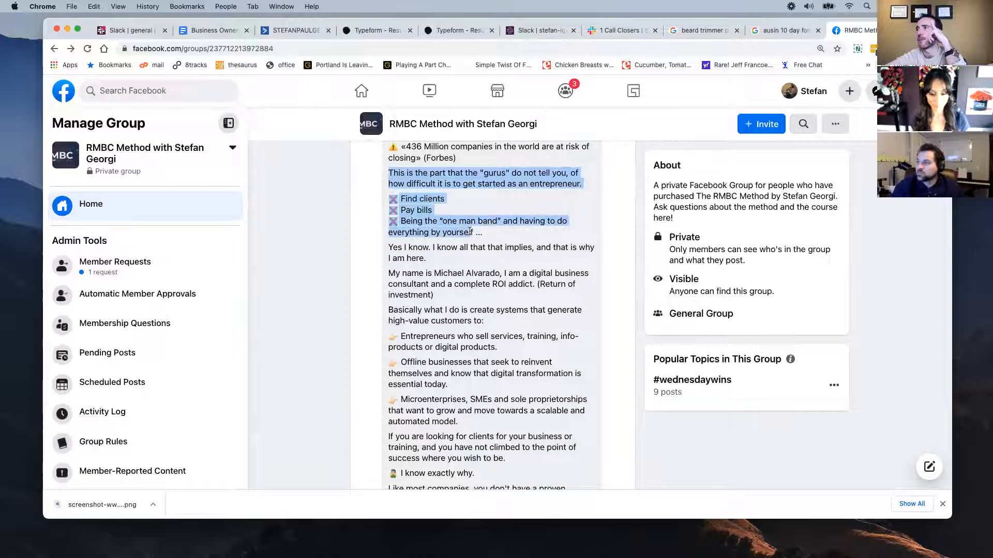
{"action": "scroll", "scroll_direction": "down", "scroll_amount": 3}
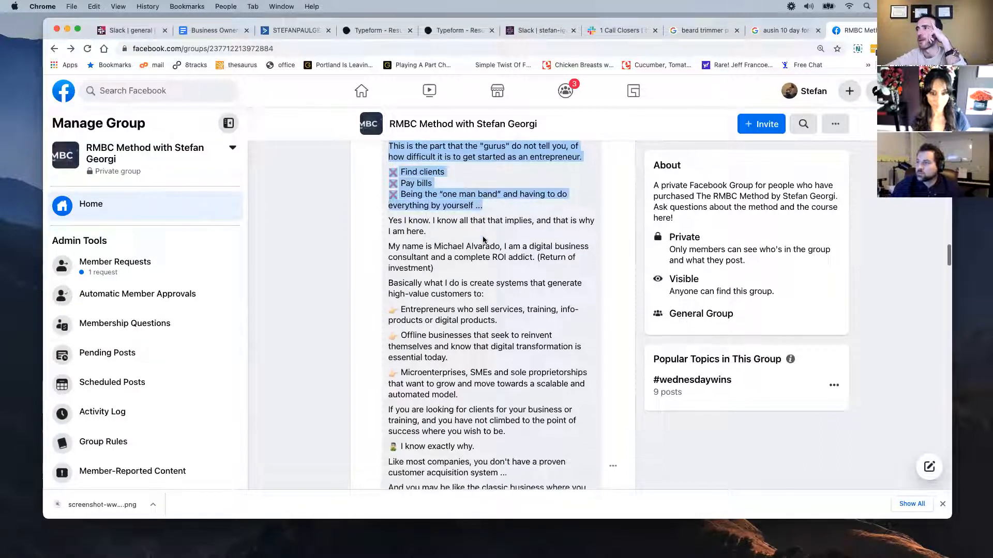
{"action": "scroll", "scroll_direction": "down", "scroll_amount": 3}
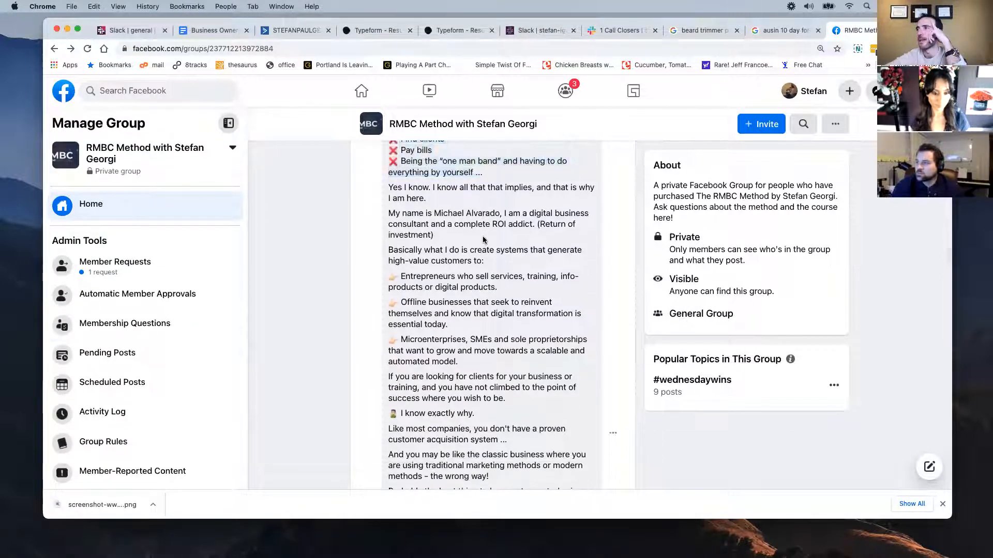
{"action": "scroll", "scroll_direction": "down", "scroll_amount": 3}
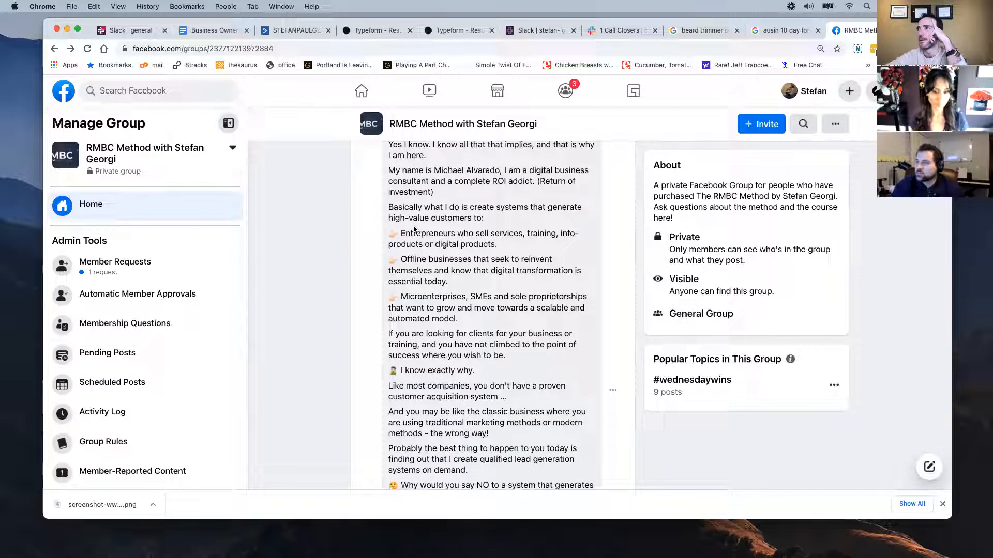
Step: Mark the three target-customer bullets and read on to the specialties checklist
{"action": "left_click_drag", "start_coordinate": [400, 233], "coordinate": [457, 319]}
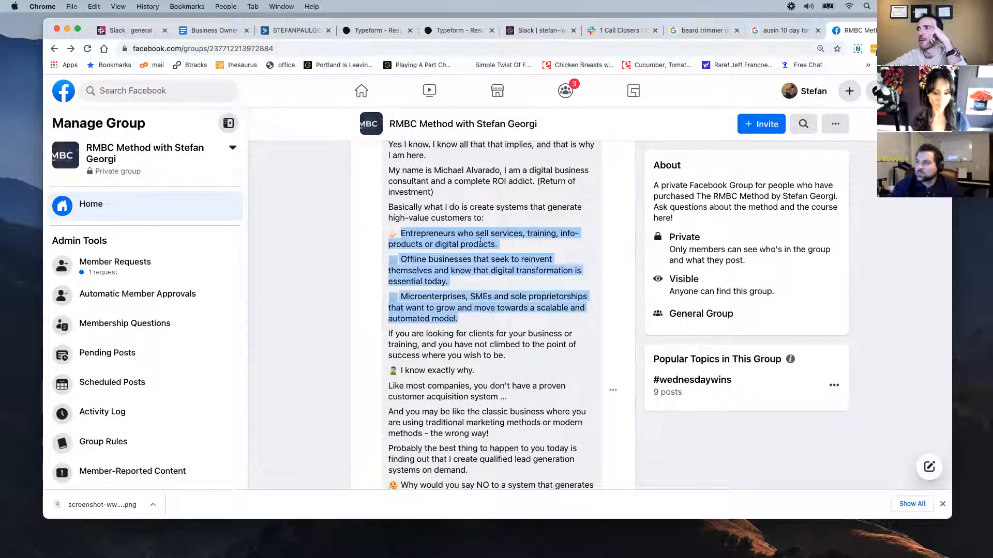
{"action": "scroll", "scroll_direction": "down", "scroll_amount": 3}
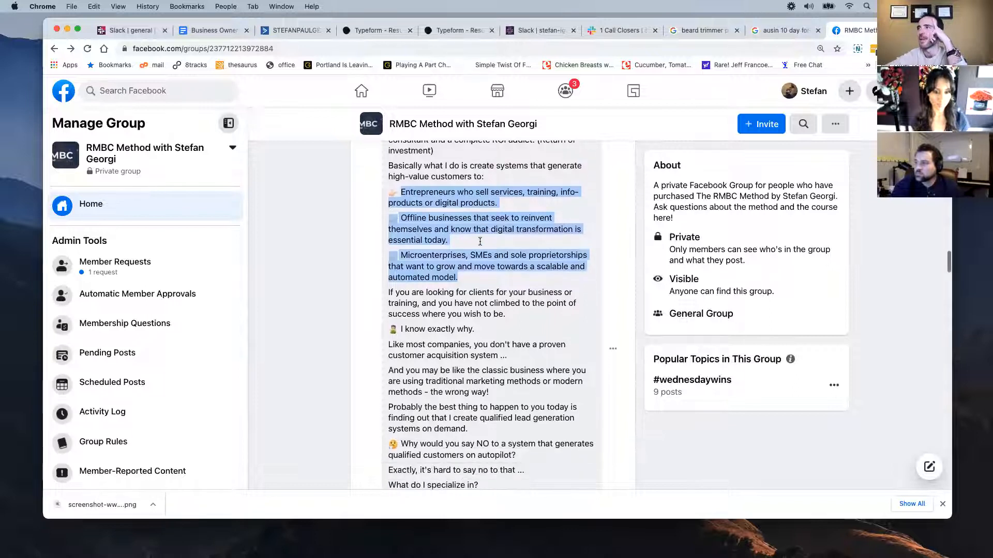
{"action": "scroll", "scroll_direction": "down", "scroll_amount": 3}
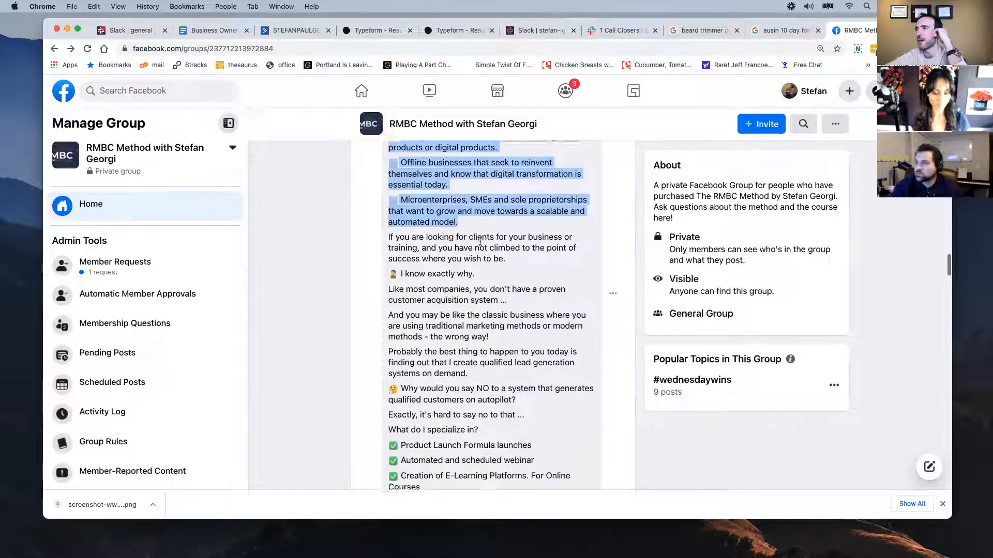
{"action": "scroll", "scroll_direction": "down", "scroll_amount": 3}
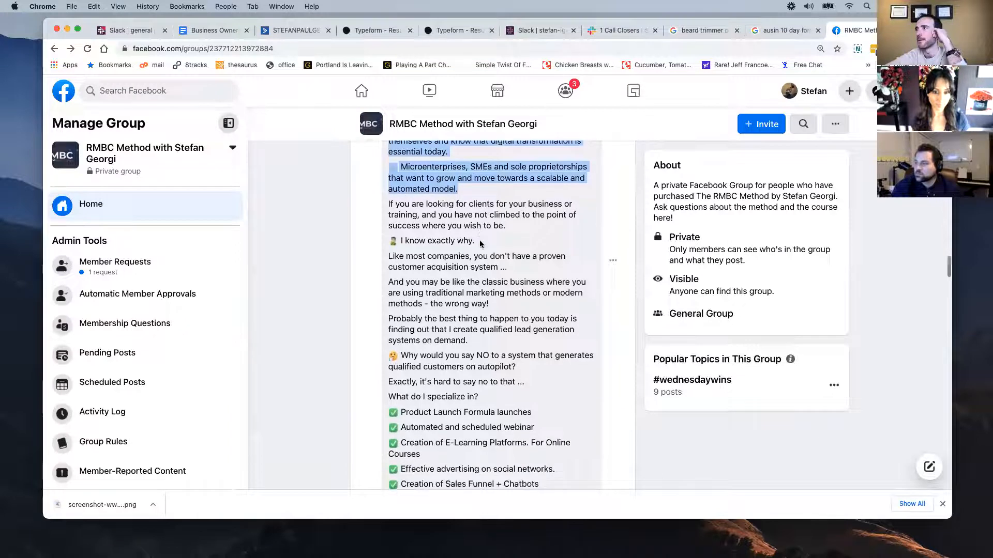
{"action": "scroll", "scroll_direction": "down", "scroll_amount": 3}
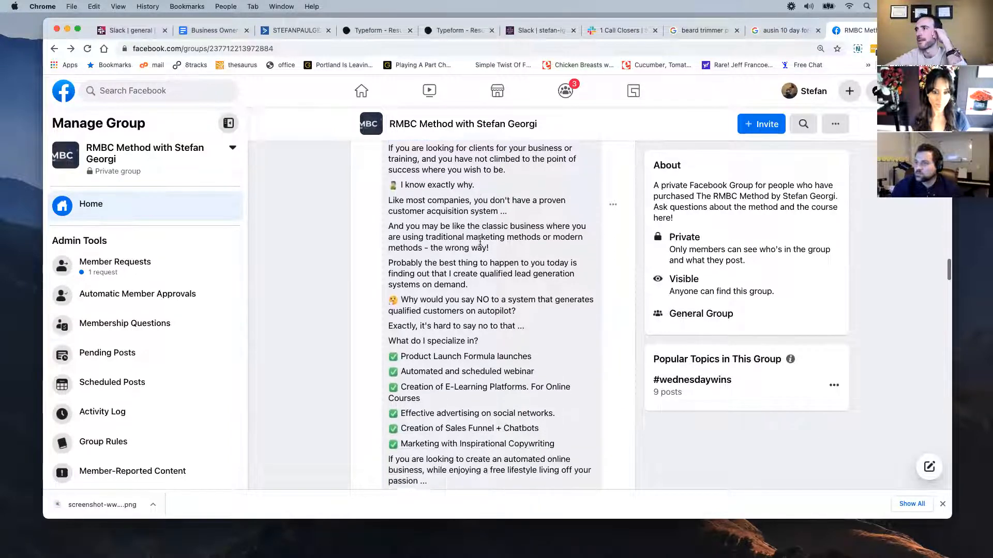
{"action": "scroll", "scroll_direction": "down", "scroll_amount": 3}
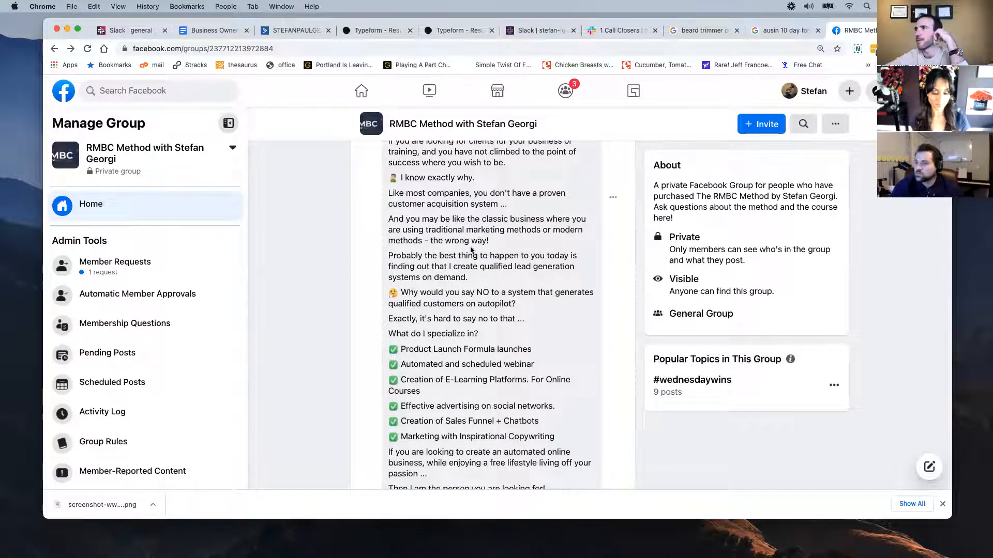
{"action": "scroll", "scroll_direction": "down", "scroll_amount": 3}
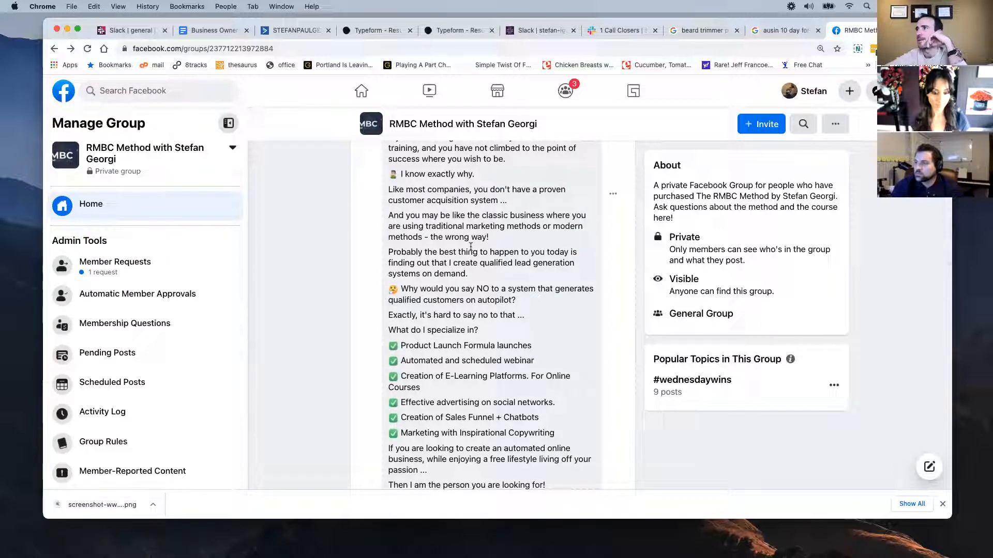
{"action": "scroll", "scroll_direction": "down", "scroll_amount": 3}
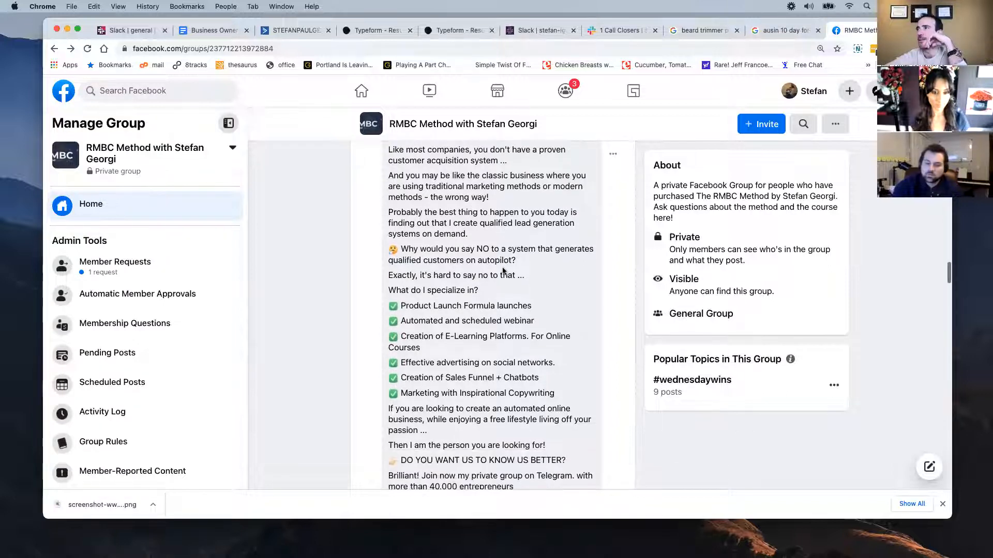
Step: Highlight the 'Probably the best thing…' lead-generation pitch lines
{"action": "left_click_drag", "start_coordinate": [389, 223], "coordinate": [524, 274]}
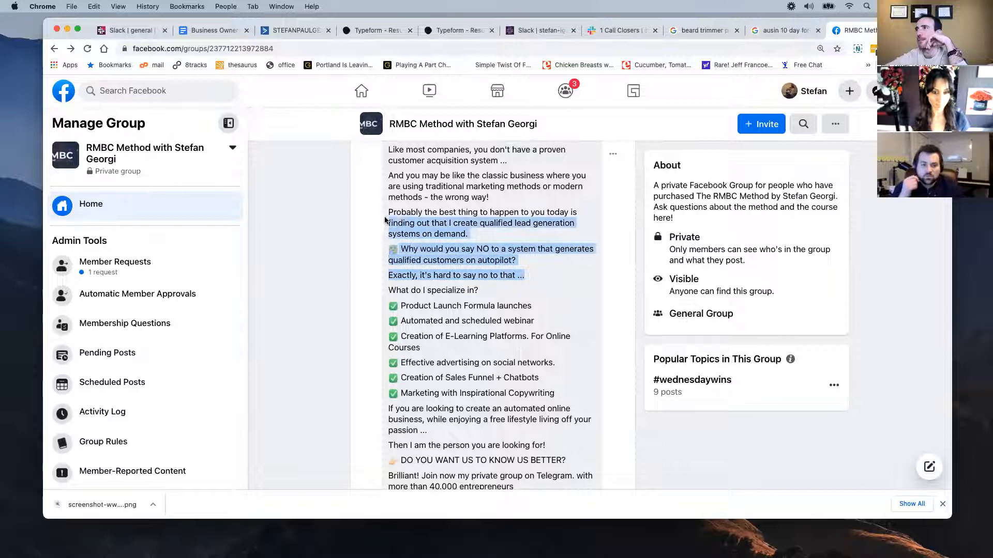
{"action": "scroll", "scroll_direction": "down", "scroll_amount": 3}
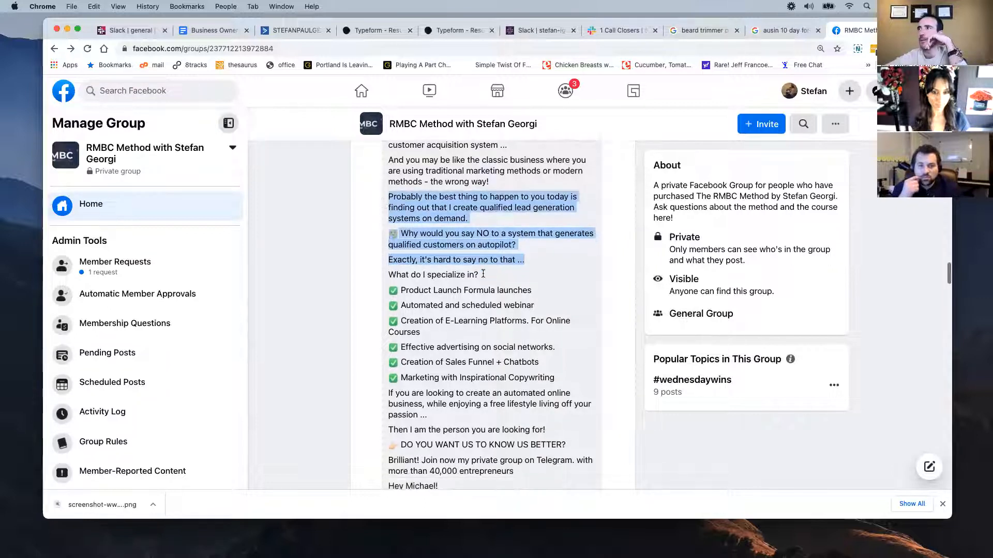
{"action": "scroll", "scroll_direction": "down", "scroll_amount": 3}
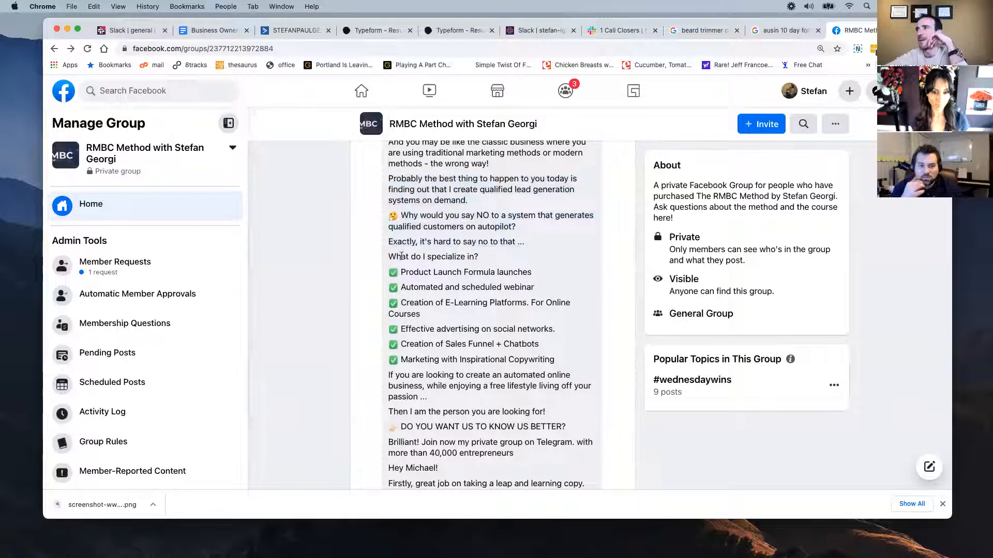
Step: Select the 'What do I specialize in?' checklist, re-selecting it after scrolling
{"action": "left_click_drag", "start_coordinate": [388, 256], "coordinate": [541, 367]}
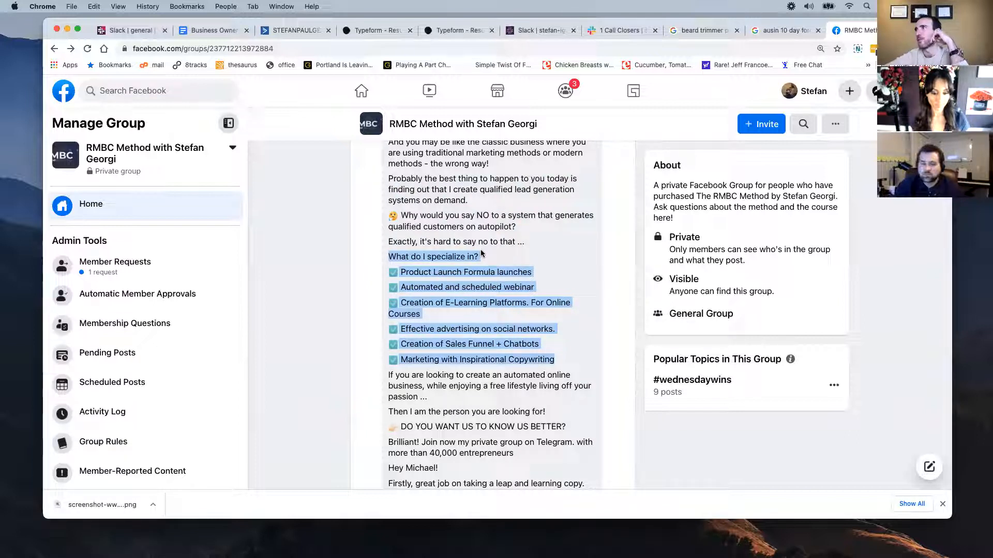
{"action": "mouse_move", "coordinate": [472, 356]}
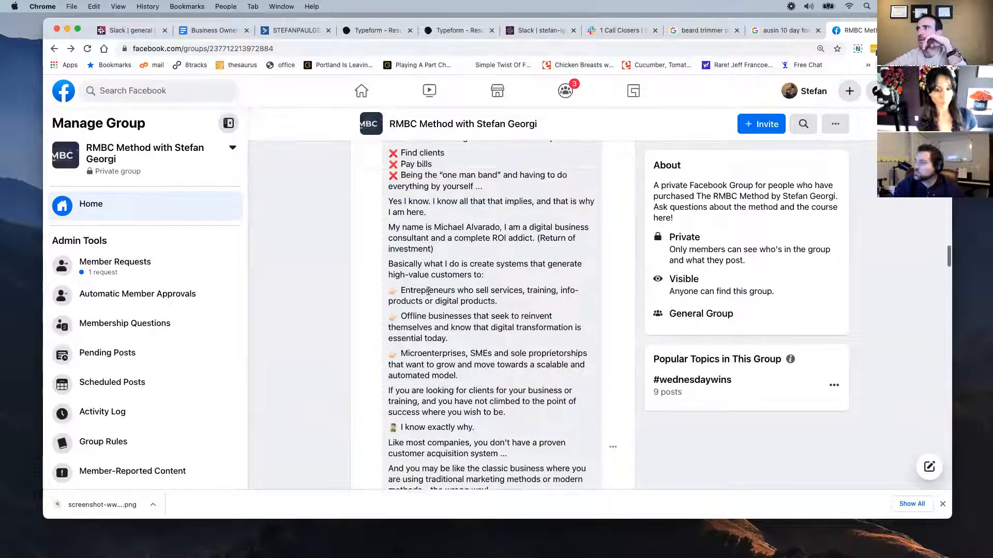
{"action": "scroll", "scroll_direction": "down", "scroll_amount": 3}
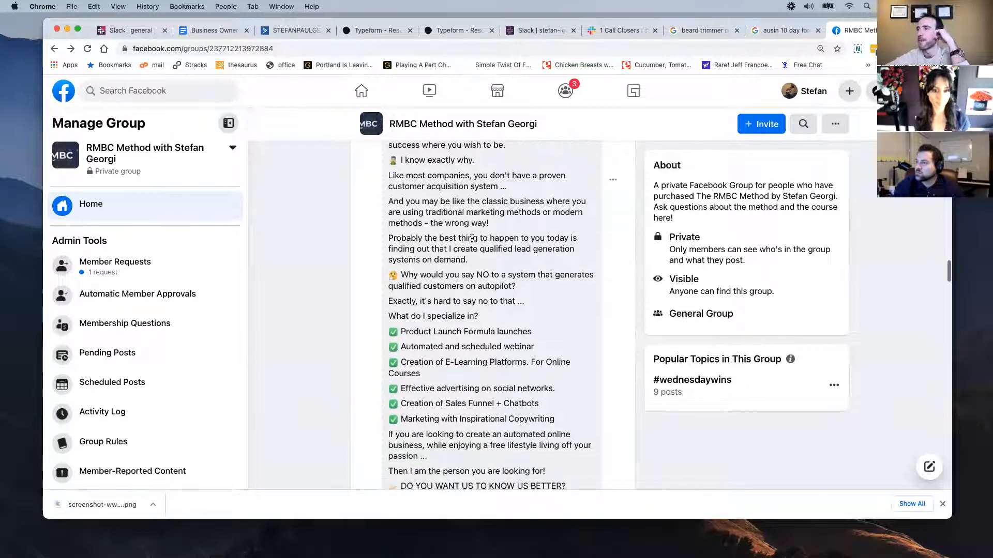
{"action": "left_click_drag", "start_coordinate": [388, 316], "coordinate": [553, 418]}
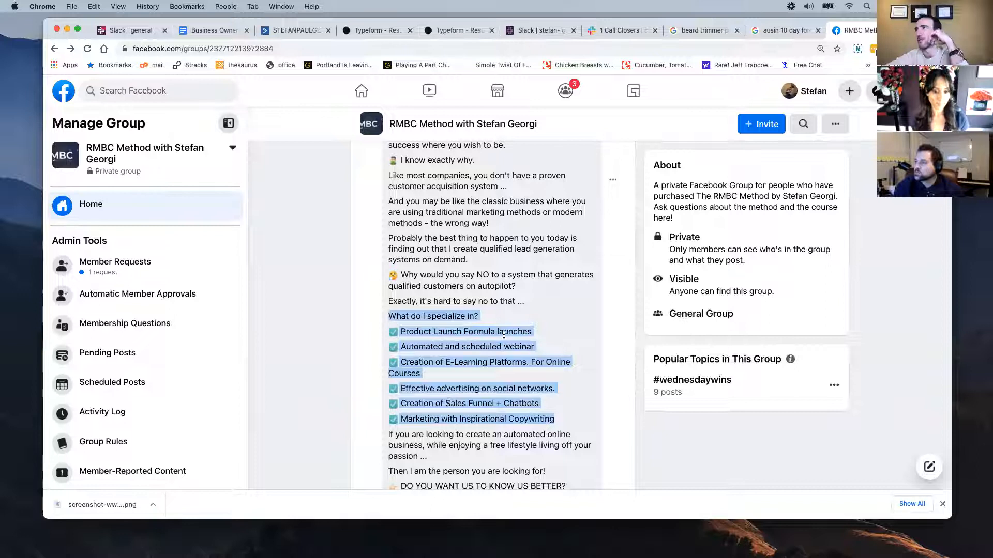
{"action": "scroll", "scroll_direction": "down", "scroll_amount": 3}
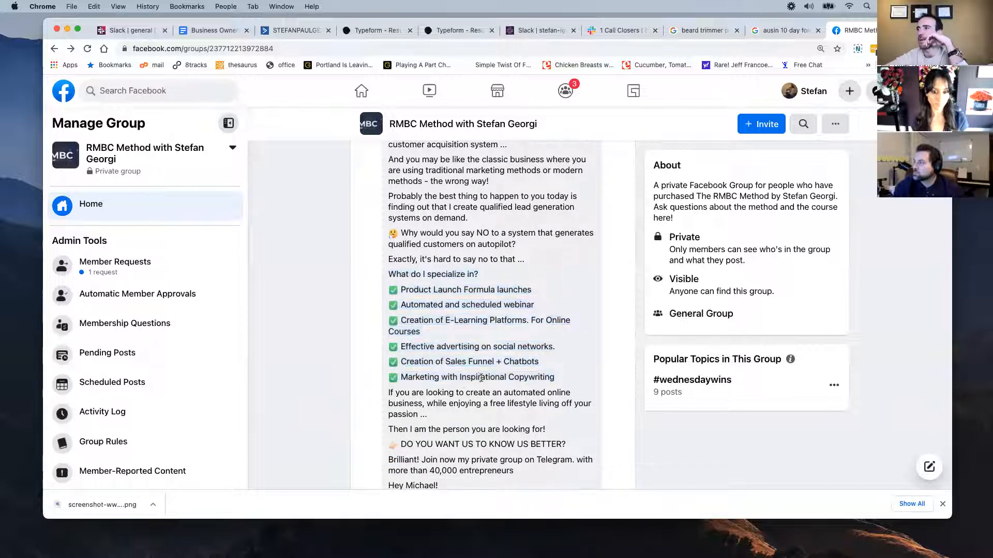
Step: Scroll up to the post's 'Good evening family' greeting and 'This is the copy' request
{"action": "scroll", "scroll_direction": "down", "scroll_amount": 3}
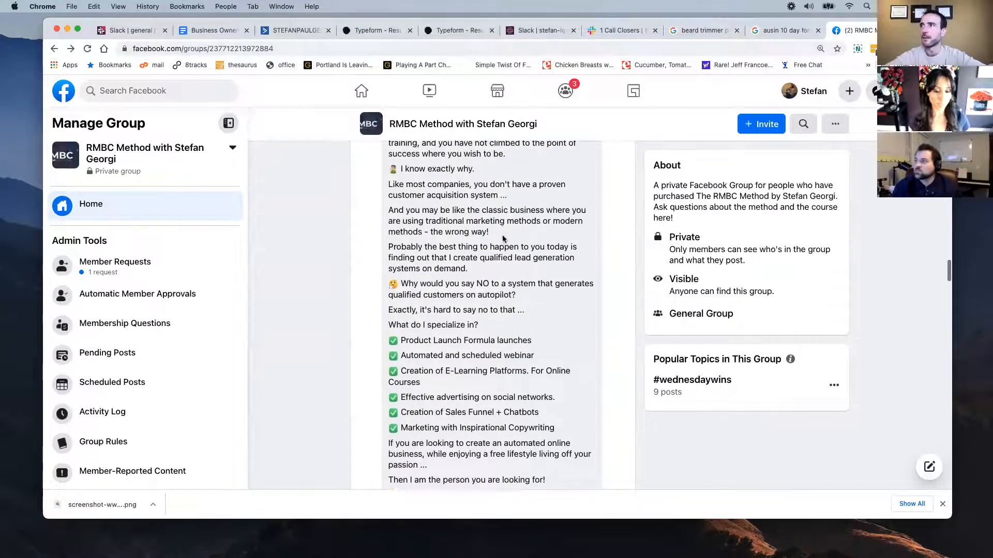
{"action": "scroll", "scroll_direction": "up", "scroll_amount": 3}
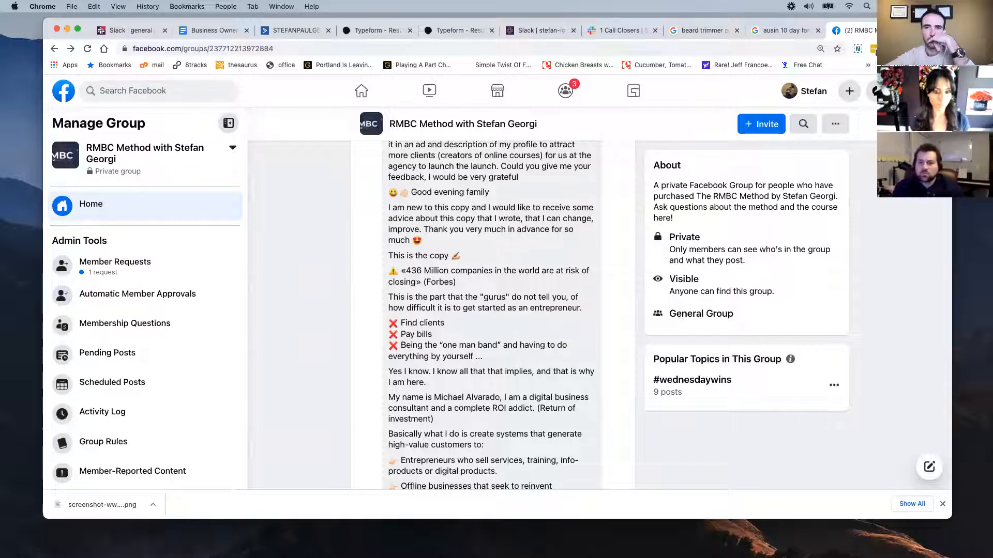
{"action": "mouse_move", "coordinate": [434, 208]}
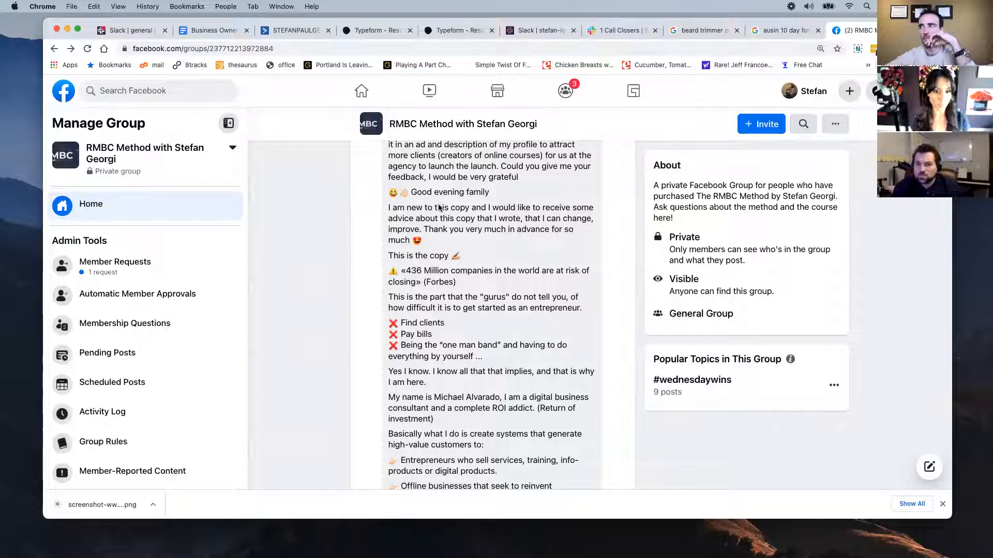
{"action": "scroll", "scroll_direction": "down", "scroll_amount": 3}
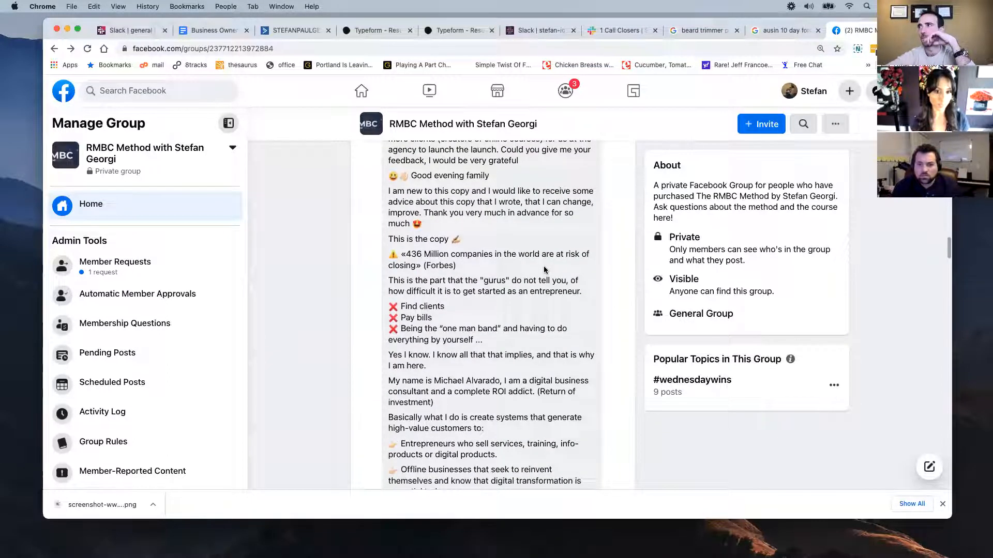
{"action": "scroll", "scroll_direction": "down", "scroll_amount": 3}
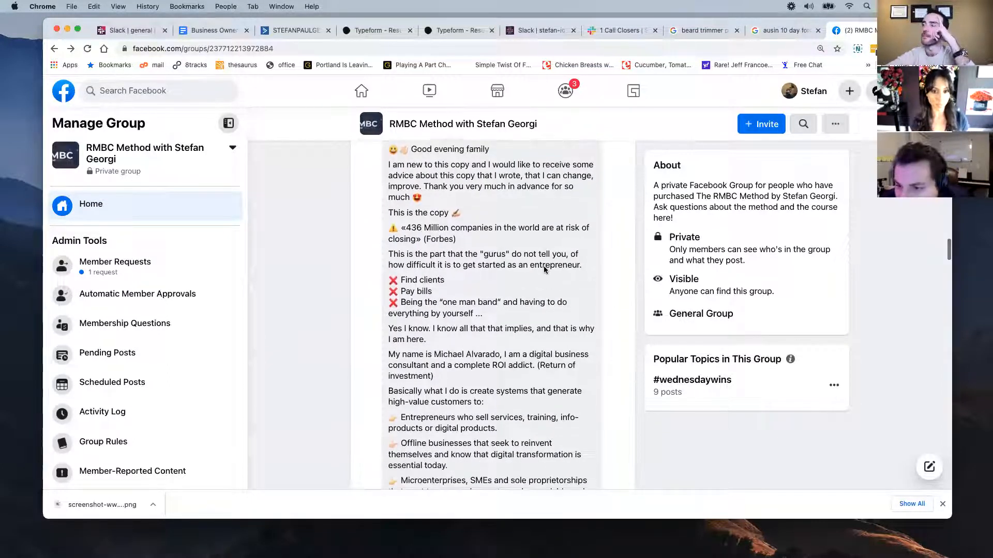
{"action": "scroll", "scroll_direction": "down", "scroll_amount": 3}
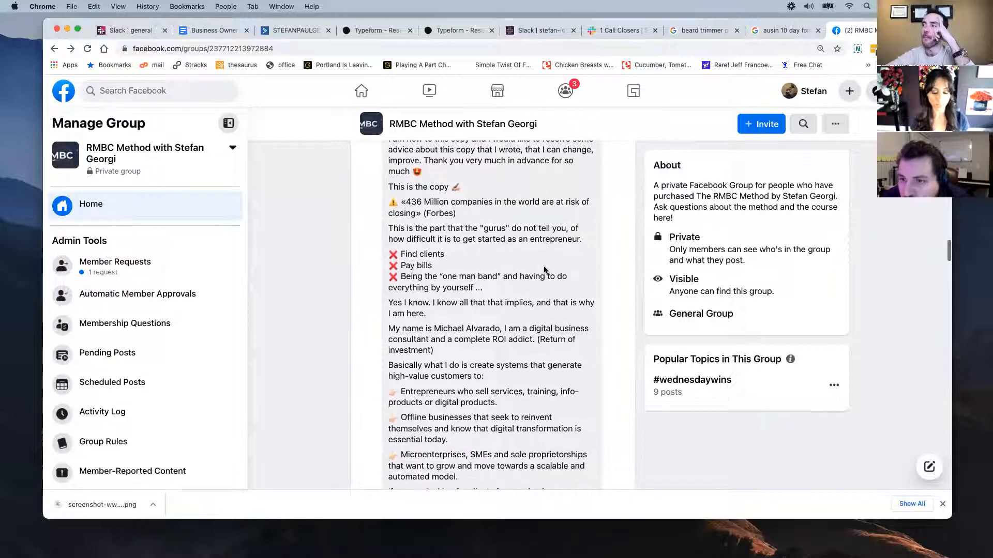
{"action": "scroll", "scroll_direction": "down", "scroll_amount": 3}
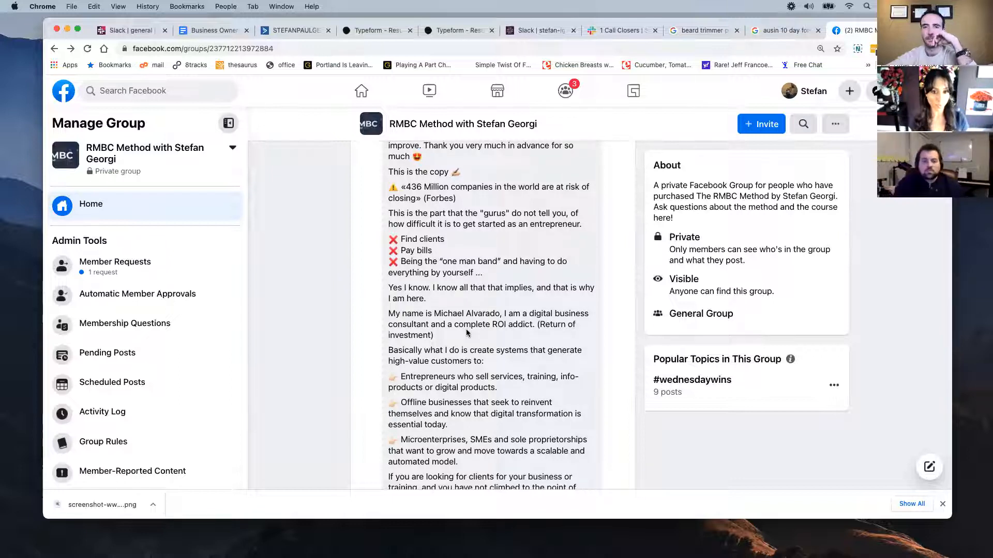
{"action": "scroll", "scroll_direction": "down", "scroll_amount": 3}
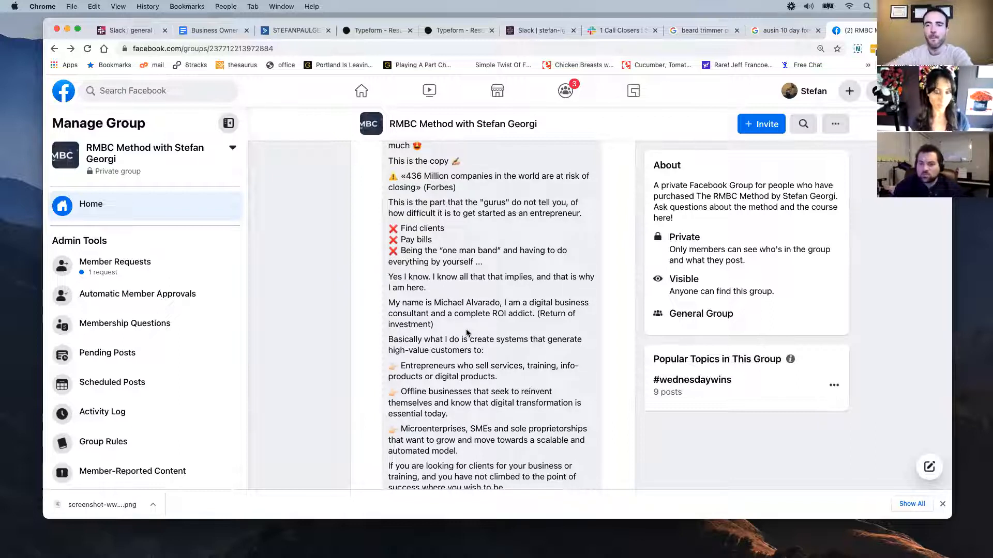
{"action": "scroll", "scroll_direction": "down", "scroll_amount": 3}
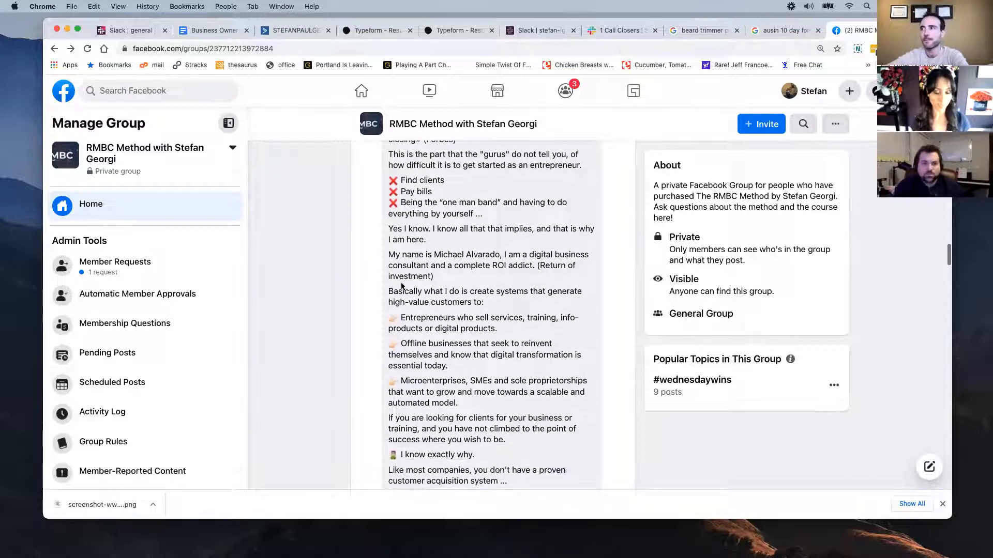
{"action": "scroll", "scroll_direction": "up", "scroll_amount": 3}
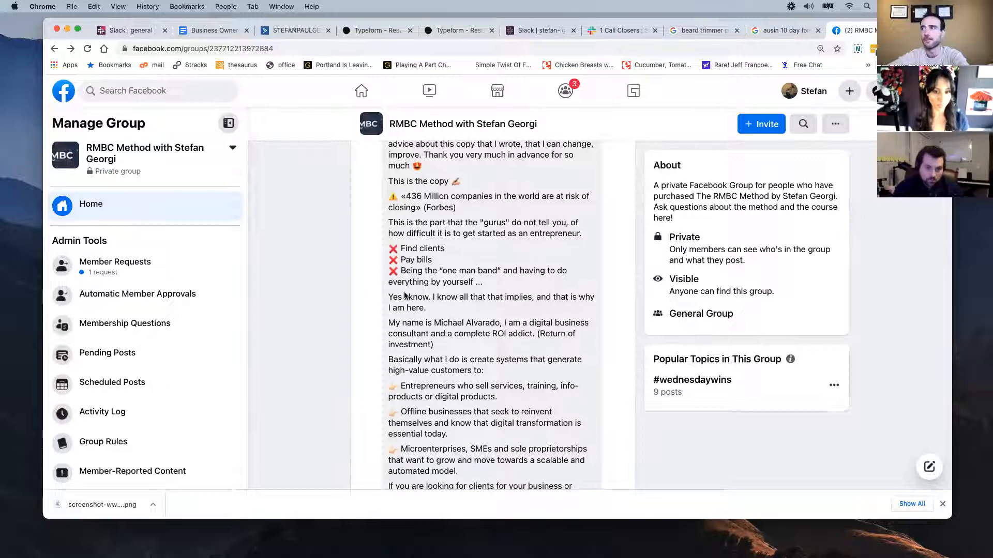
{"action": "scroll", "scroll_direction": "down", "scroll_amount": 3}
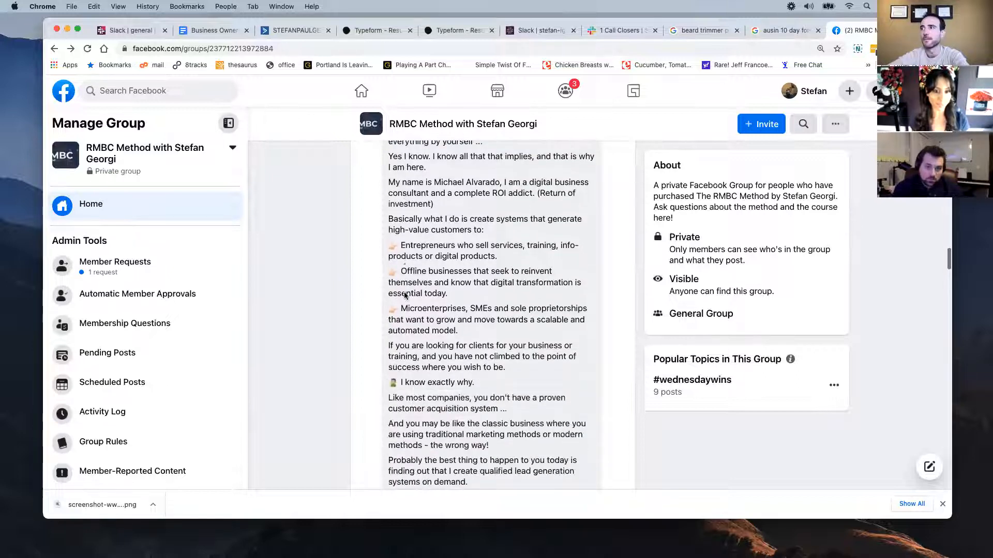
{"action": "scroll", "scroll_direction": "down", "scroll_amount": 3}
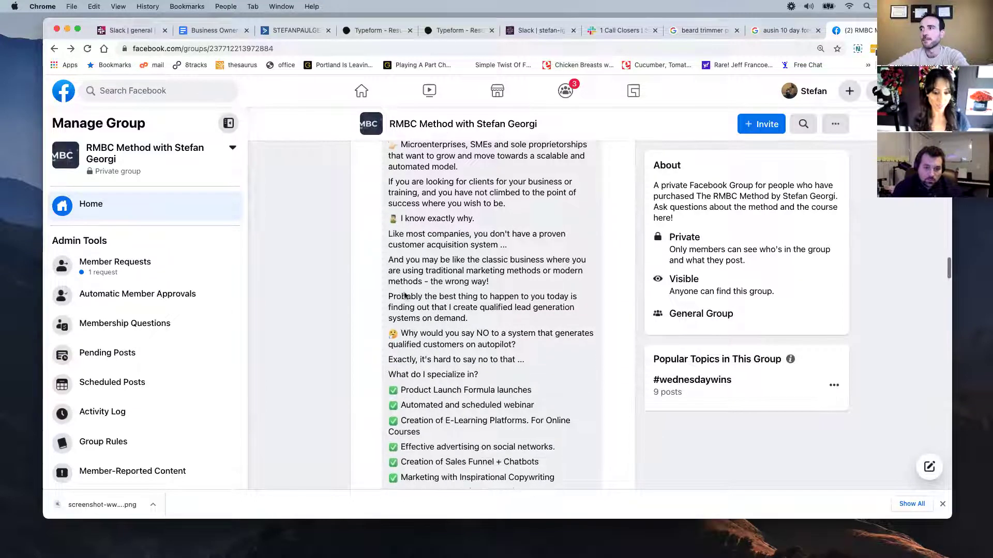
{"action": "scroll", "scroll_direction": "down", "scroll_amount": 3}
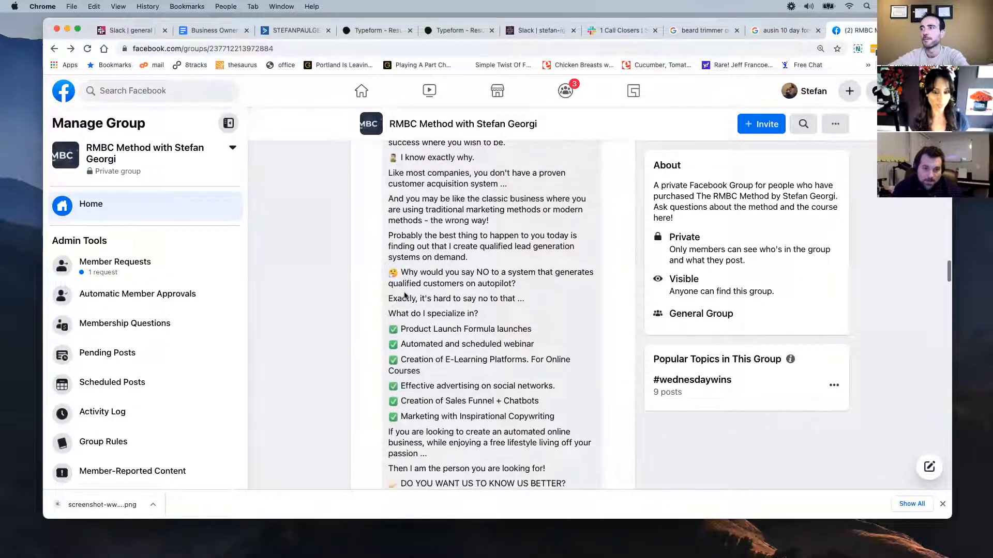
{"action": "scroll", "scroll_direction": "up", "scroll_amount": 3}
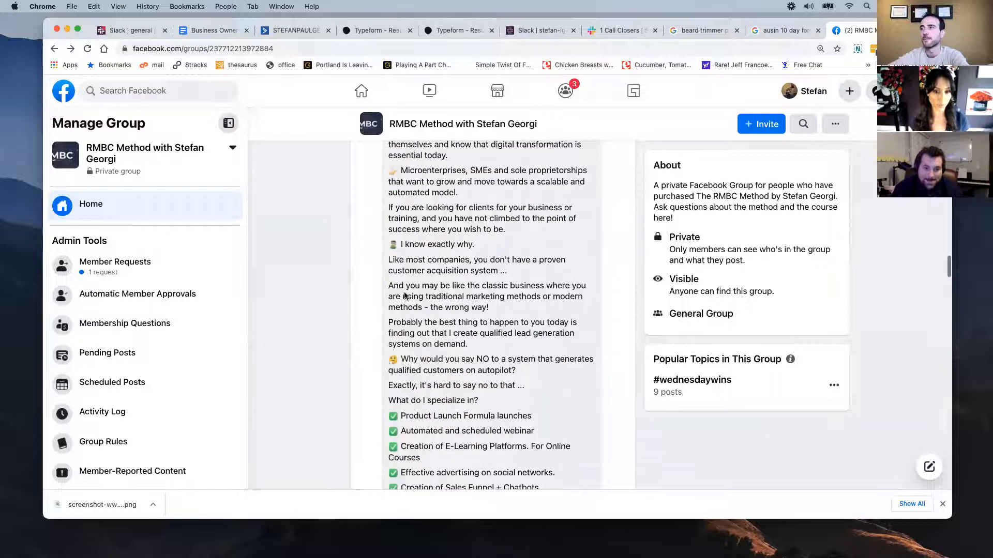
{"action": "scroll", "scroll_direction": "up", "scroll_amount": 3}
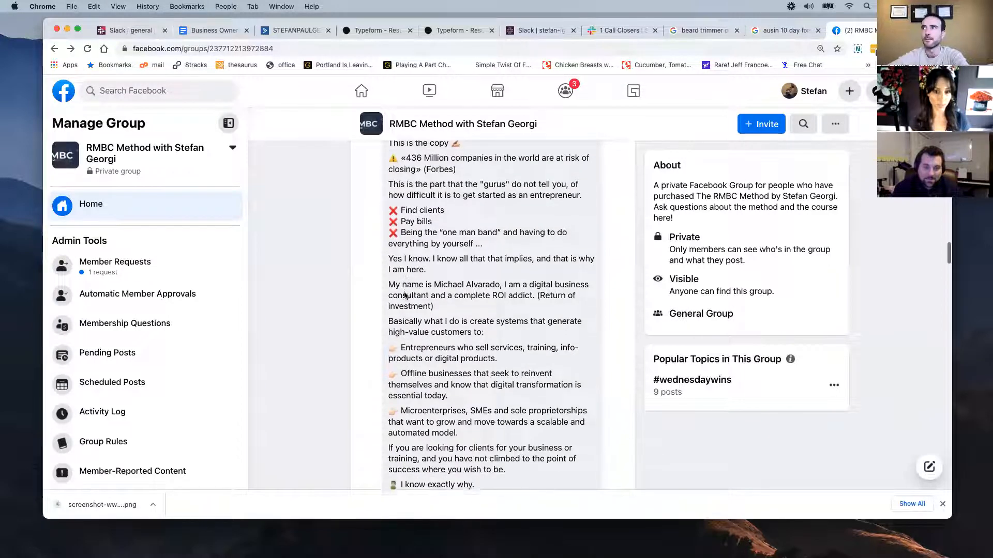
{"action": "scroll", "scroll_direction": "down", "scroll_amount": 3}
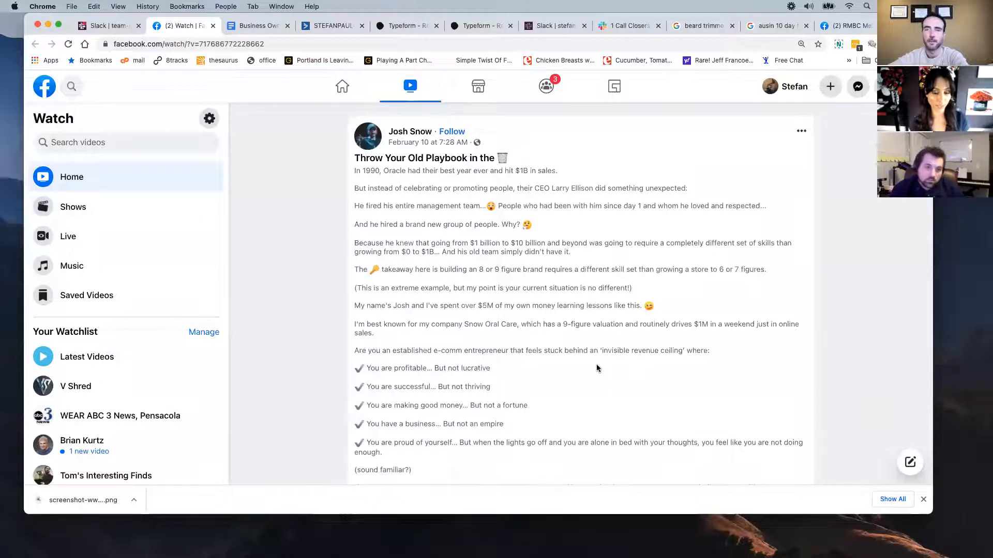
{"action": "scroll", "scroll_direction": "down", "scroll_amount": 3}
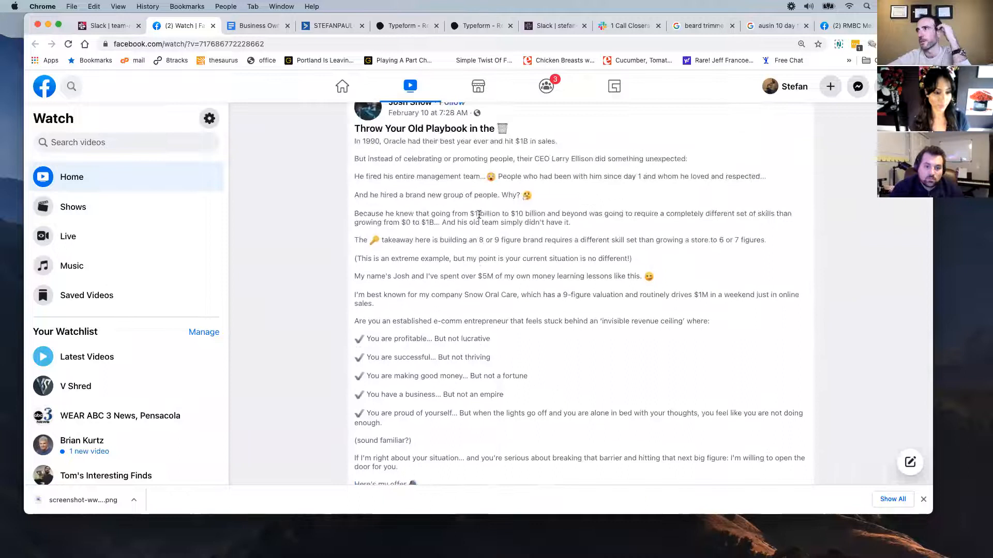
{"action": "left_click", "coordinate": [184, 44]}
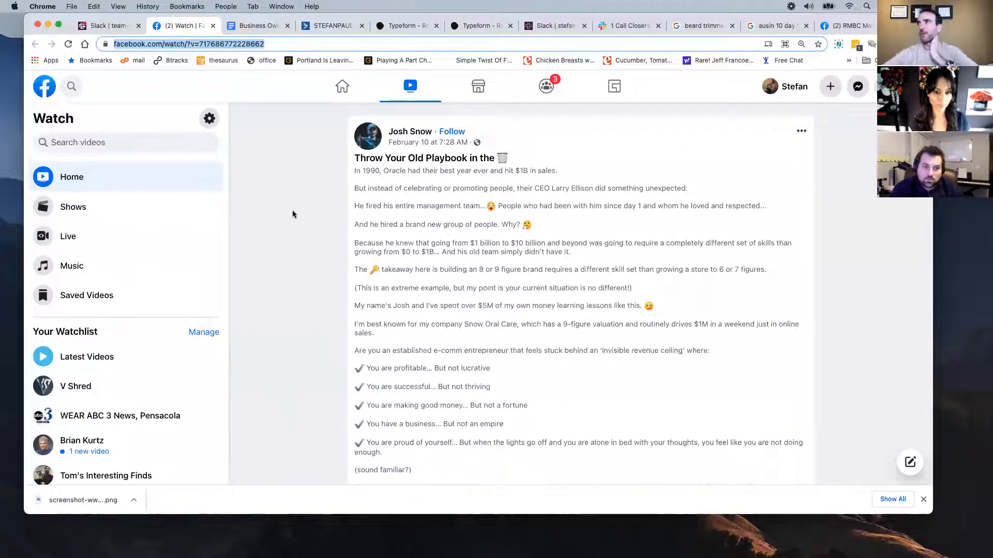
{"action": "mouse_move", "coordinate": [320, 227]}
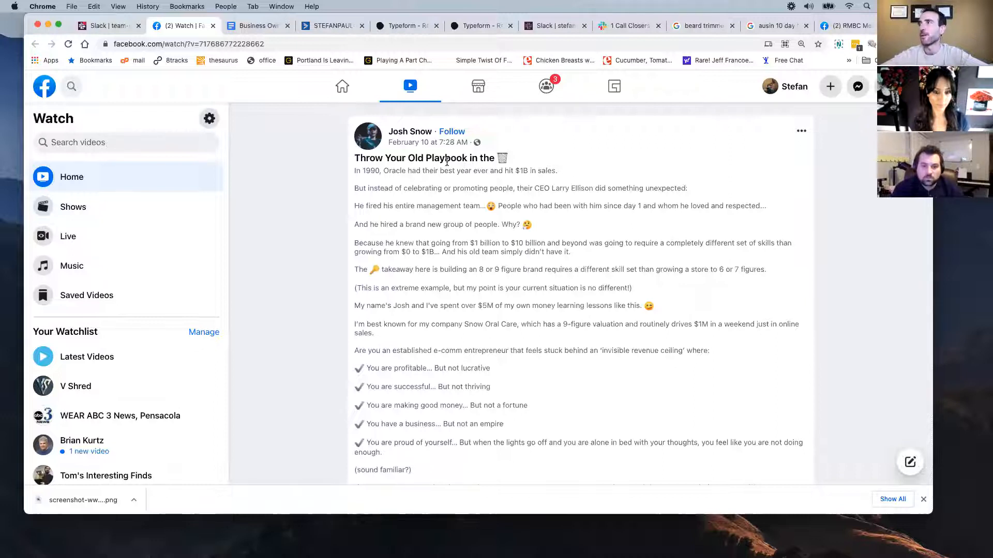
{"action": "left_click", "coordinate": [791, 44]}
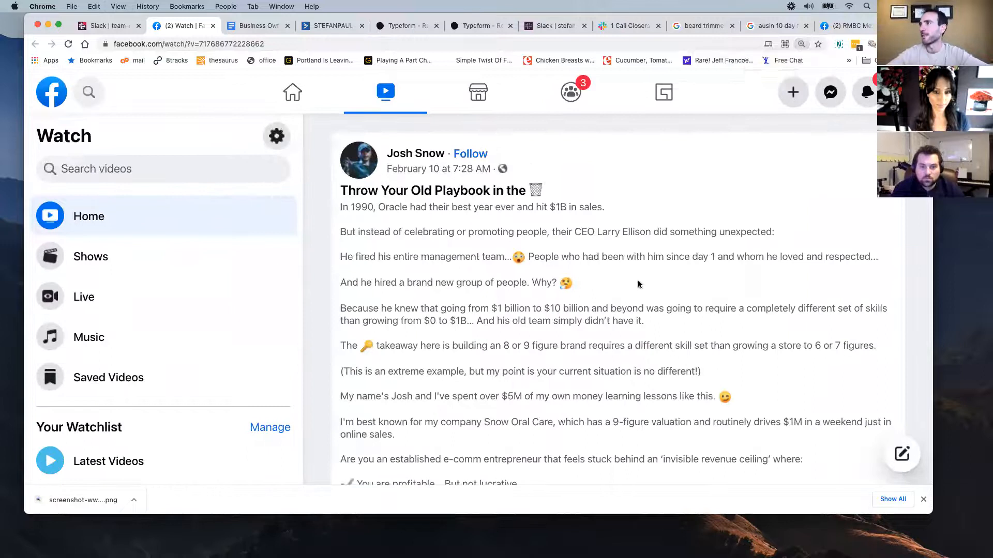
{"action": "scroll", "scroll_direction": "down", "scroll_amount": 3}
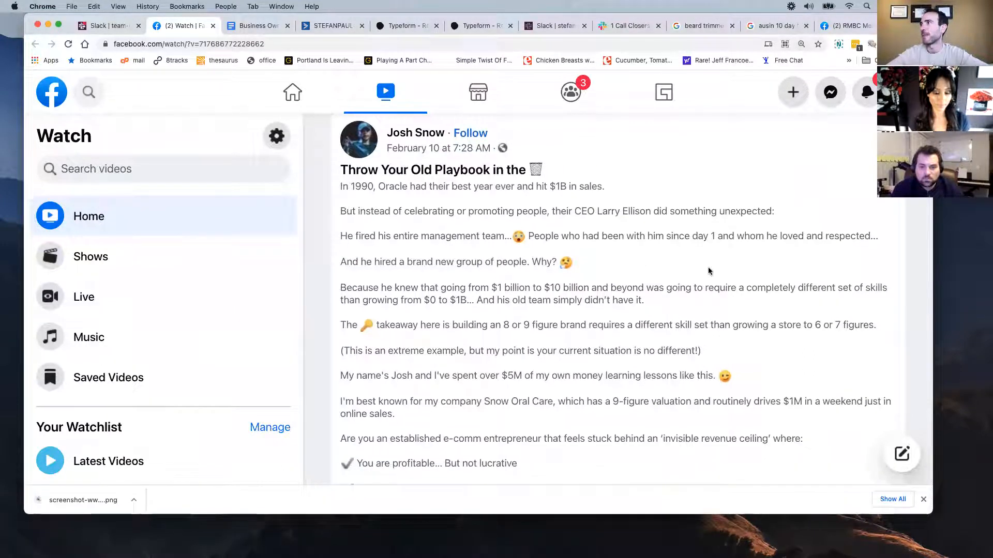
{"action": "scroll", "scroll_direction": "down", "scroll_amount": 3}
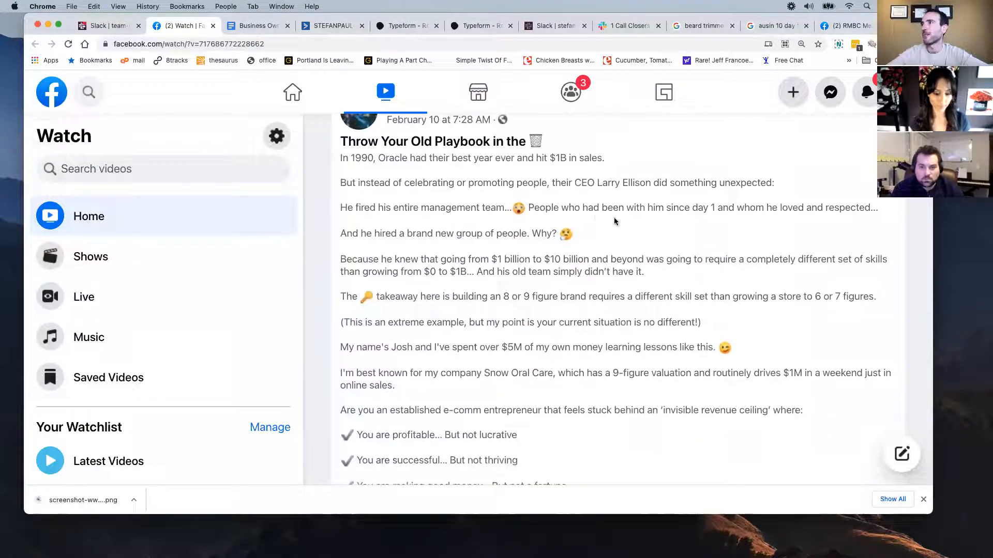
{"action": "scroll", "scroll_direction": "down", "scroll_amount": 3}
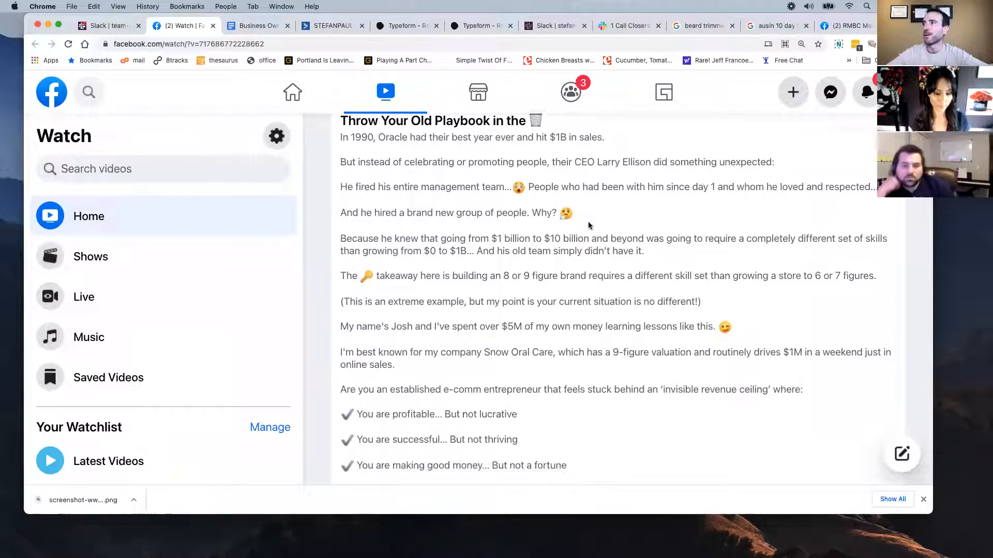
{"action": "scroll", "scroll_direction": "down", "scroll_amount": 3}
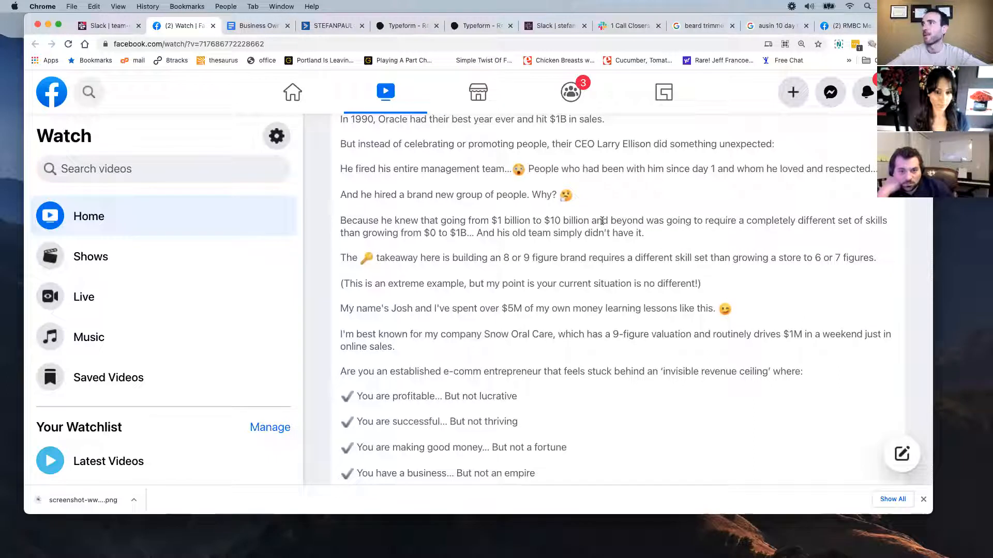
{"action": "scroll", "scroll_direction": "down", "scroll_amount": 3}
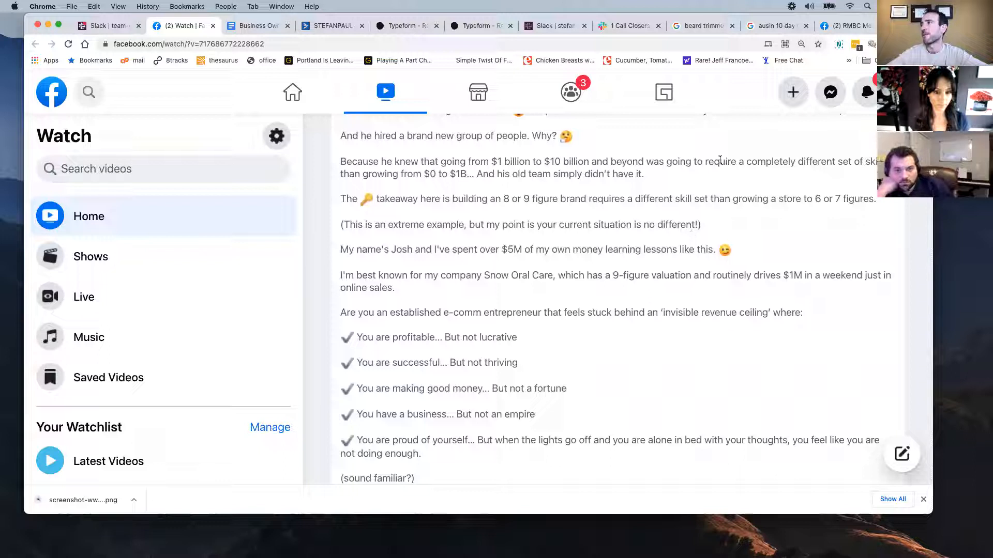
{"action": "scroll", "scroll_direction": "down", "scroll_amount": 3}
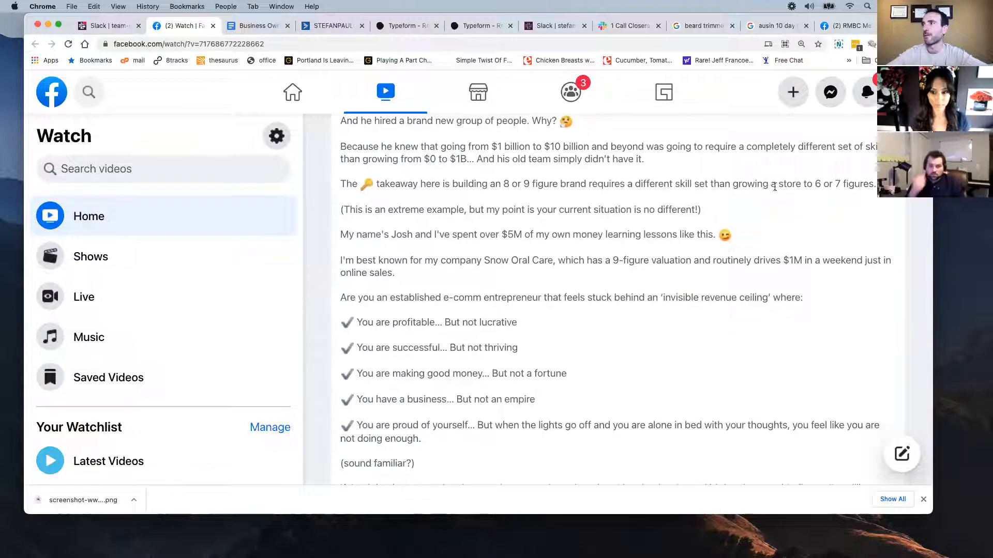
{"action": "scroll", "scroll_direction": "down", "scroll_amount": 3}
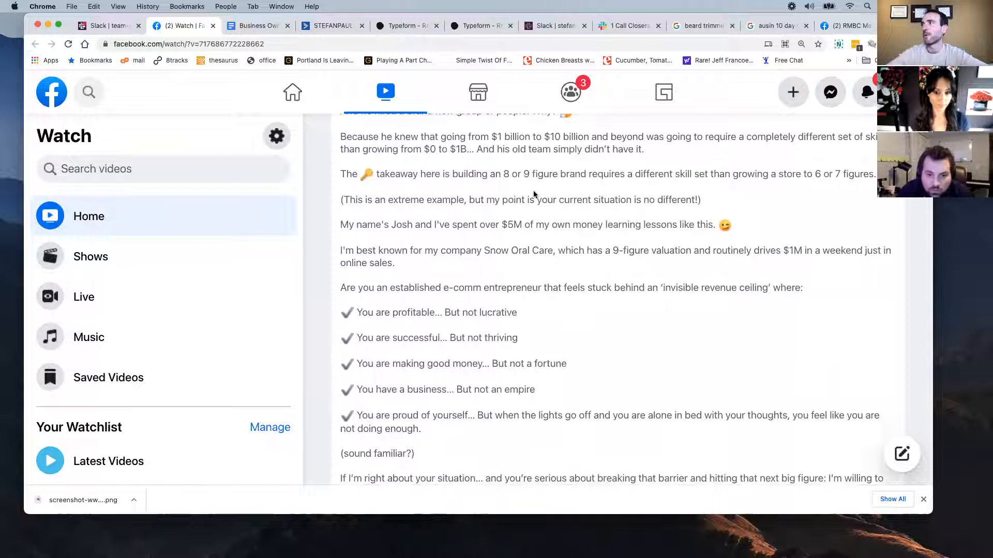
{"action": "scroll", "scroll_direction": "down", "scroll_amount": 3}
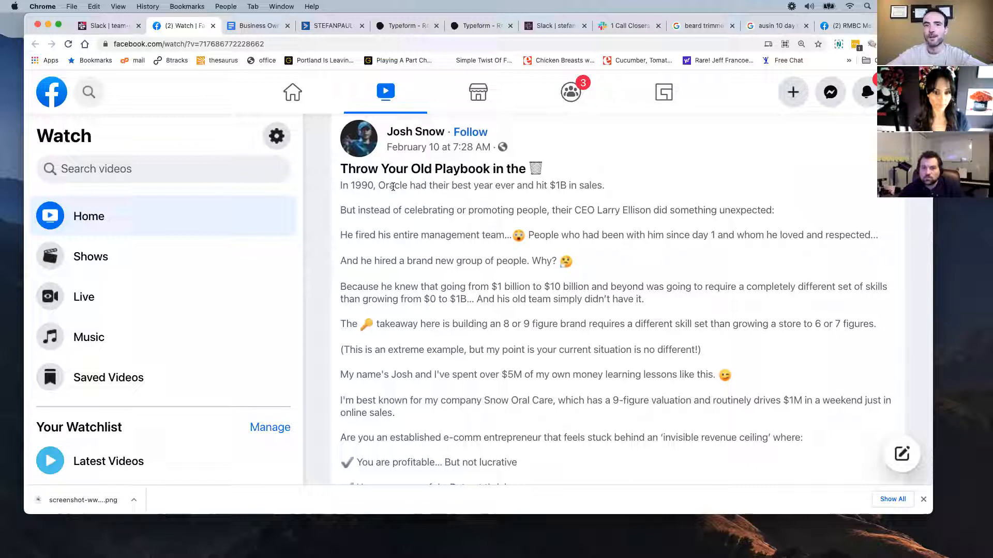
{"action": "mouse_move", "coordinate": [455, 256]}
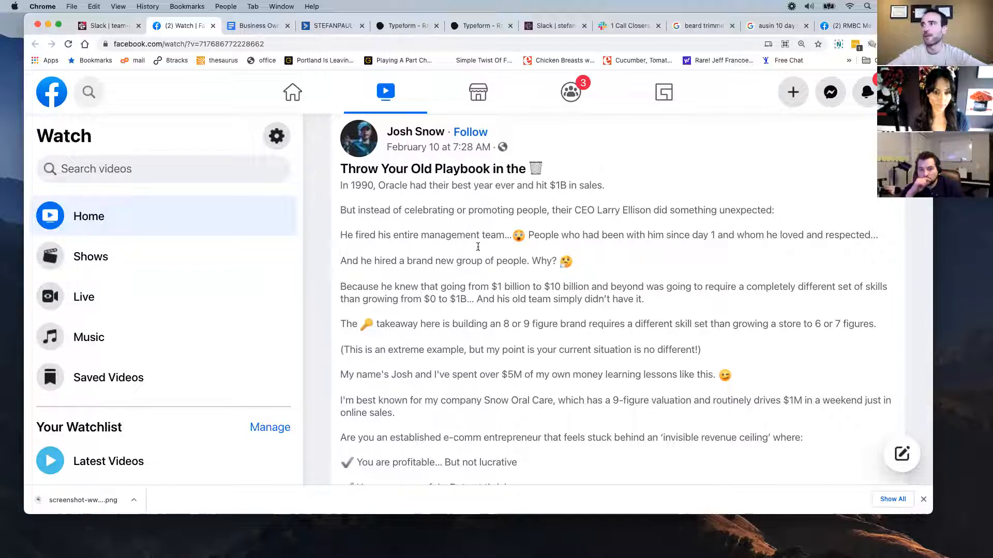
{"action": "scroll", "scroll_direction": "down", "scroll_amount": 3}
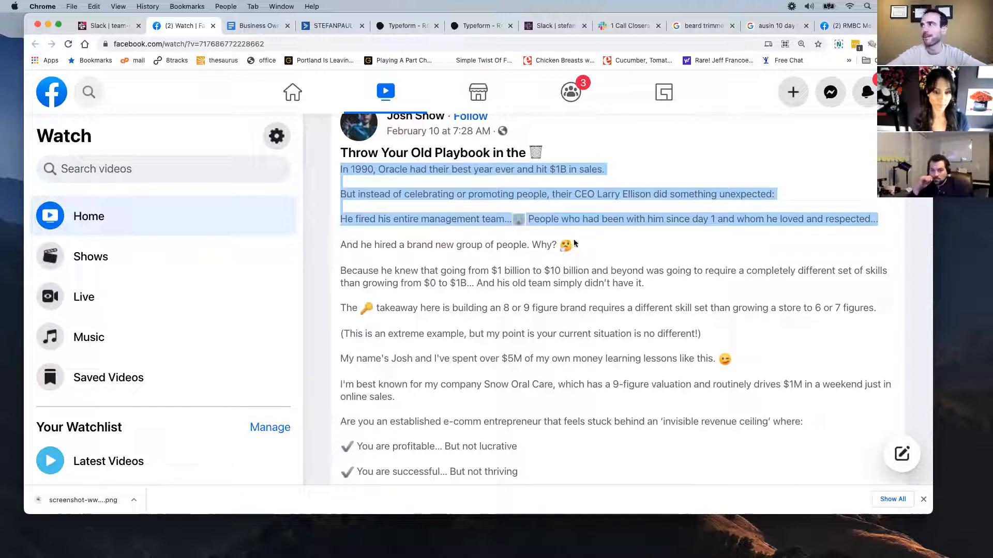
Step: Scroll Josh Snow's post and highlight the 'The key takeaway…' sentence
{"action": "scroll", "scroll_direction": "down", "scroll_amount": 3}
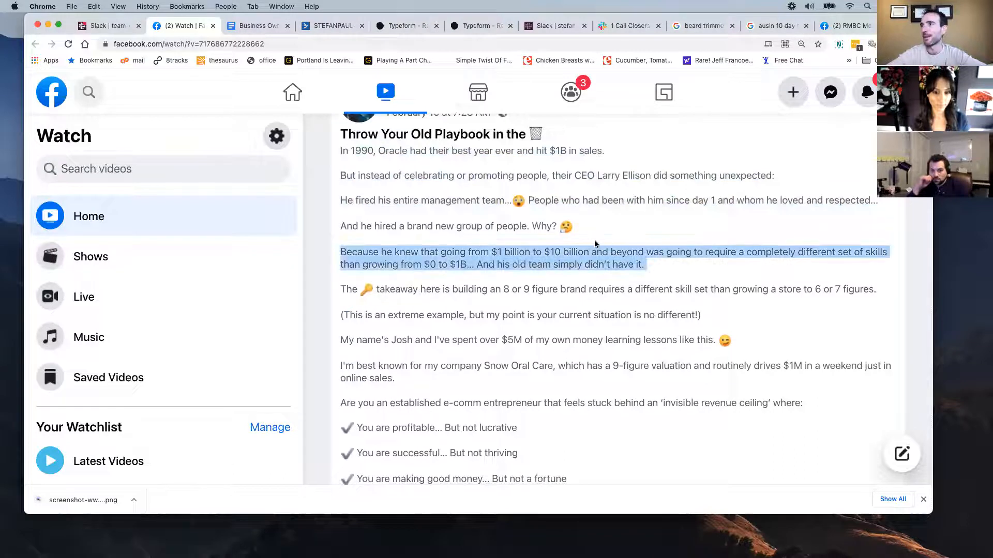
{"action": "scroll", "scroll_direction": "down", "scroll_amount": 3}
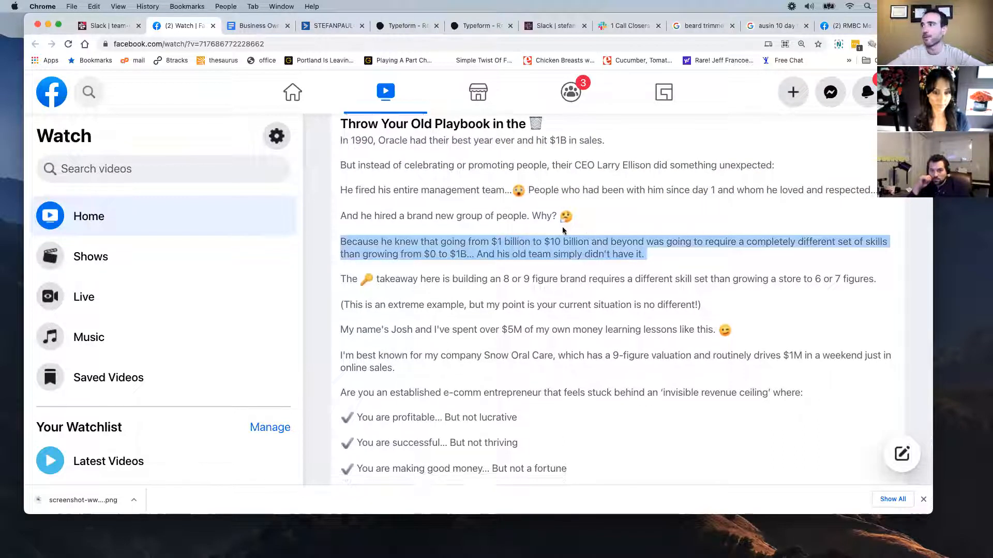
{"action": "scroll", "scroll_direction": "down", "scroll_amount": 3}
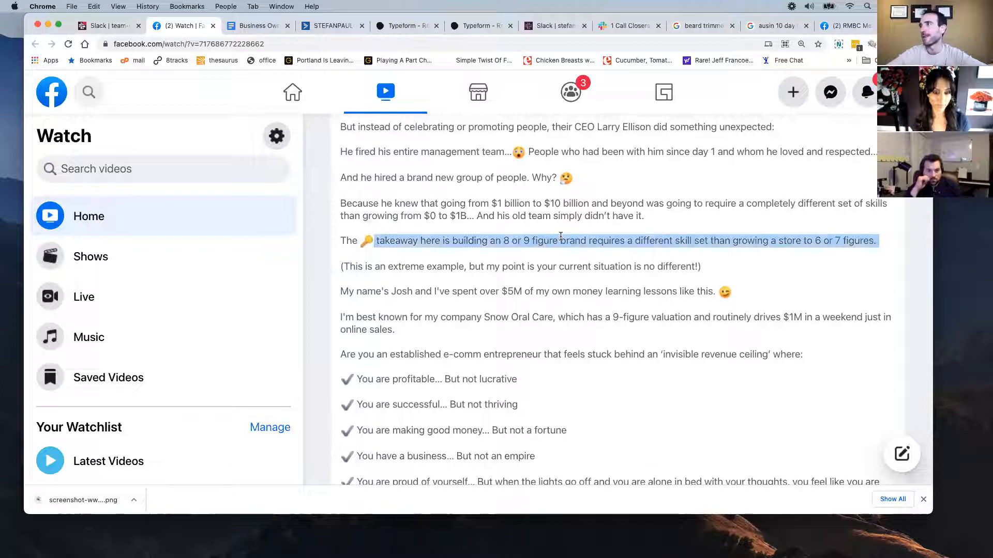
{"action": "mouse_move", "coordinate": [533, 244]}
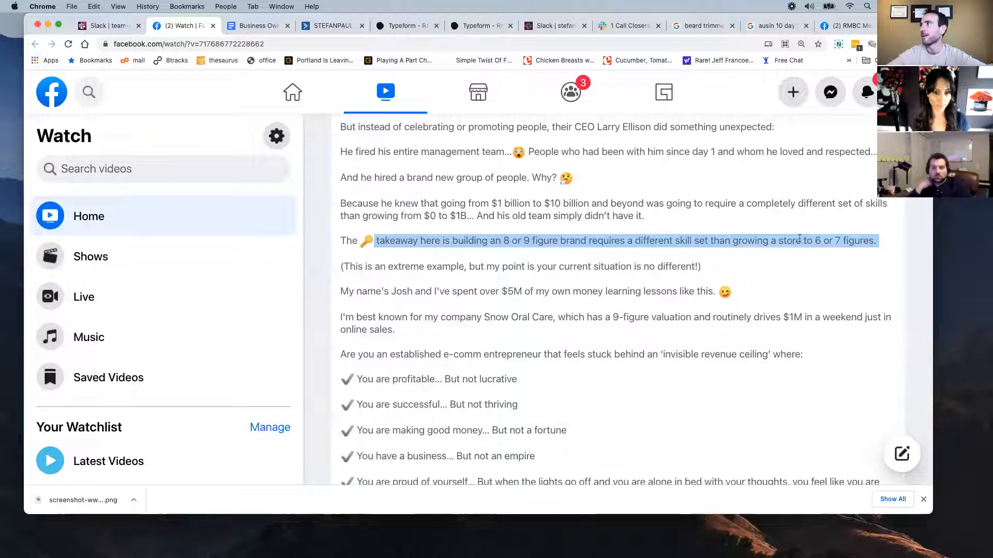
{"action": "mouse_move", "coordinate": [808, 238]}
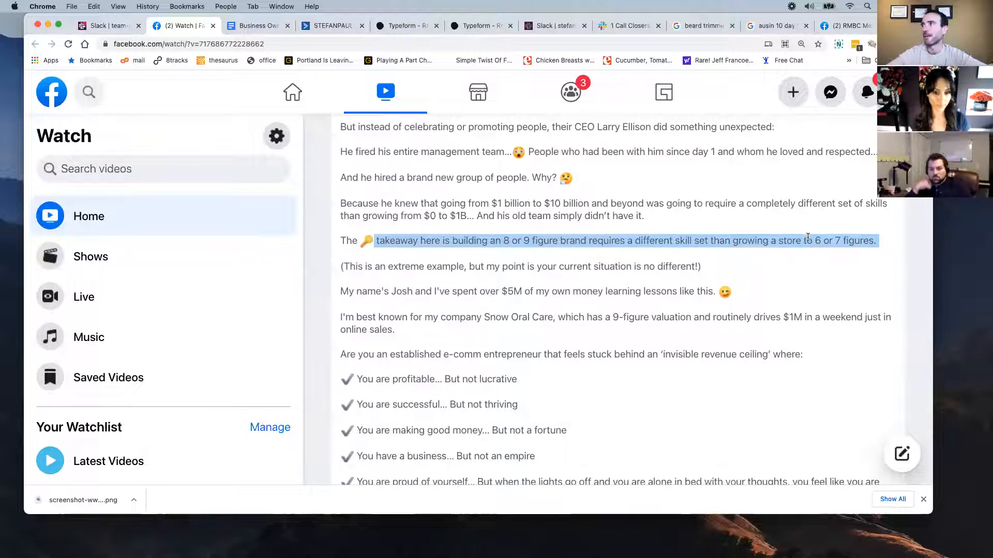
{"action": "scroll", "scroll_direction": "down", "scroll_amount": 3}
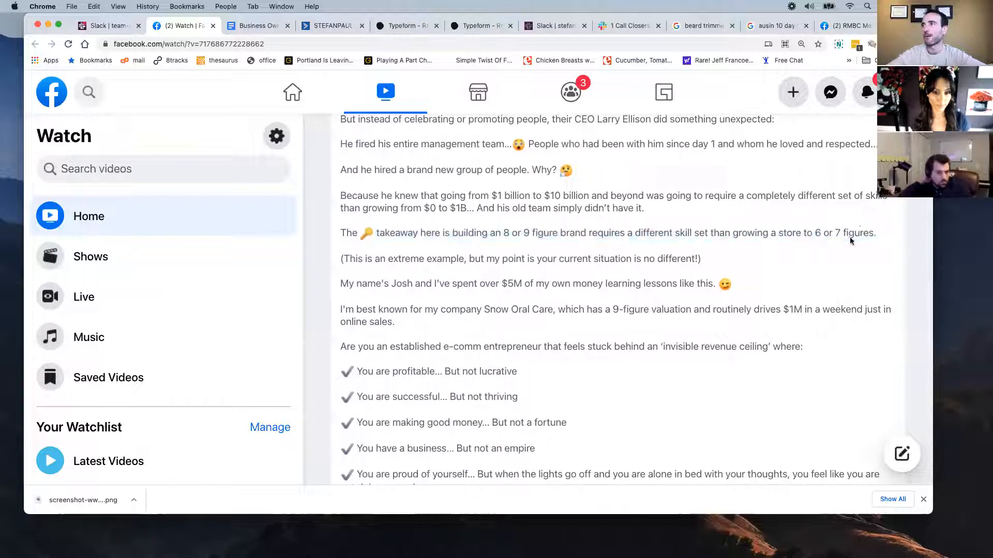
{"action": "left_click_drag", "start_coordinate": [810, 233], "coordinate": [876, 233]}
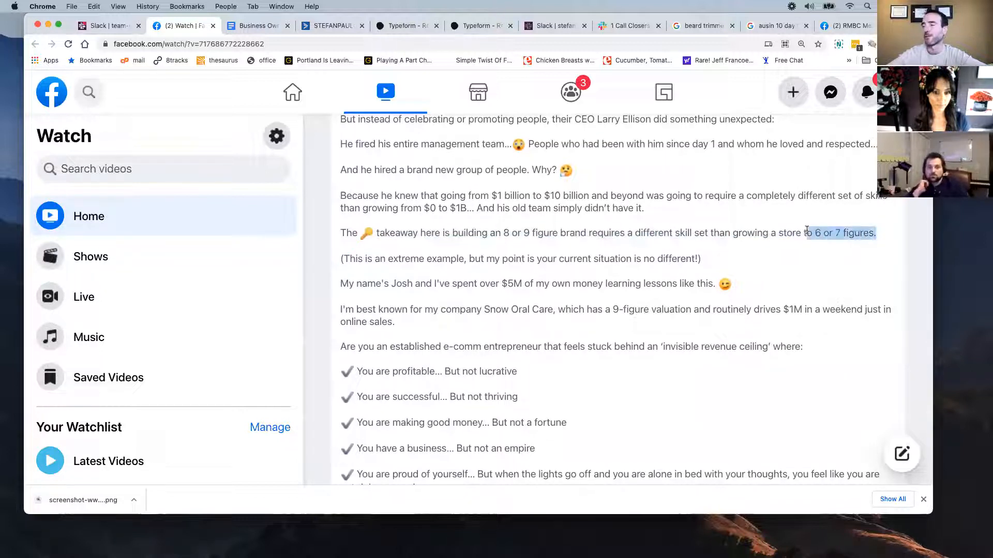
Step: Select the 'My name's…' and 'I'm best known…' self-introduction paragraphs
{"action": "left_click_drag", "start_coordinate": [813, 233], "coordinate": [340, 232]}
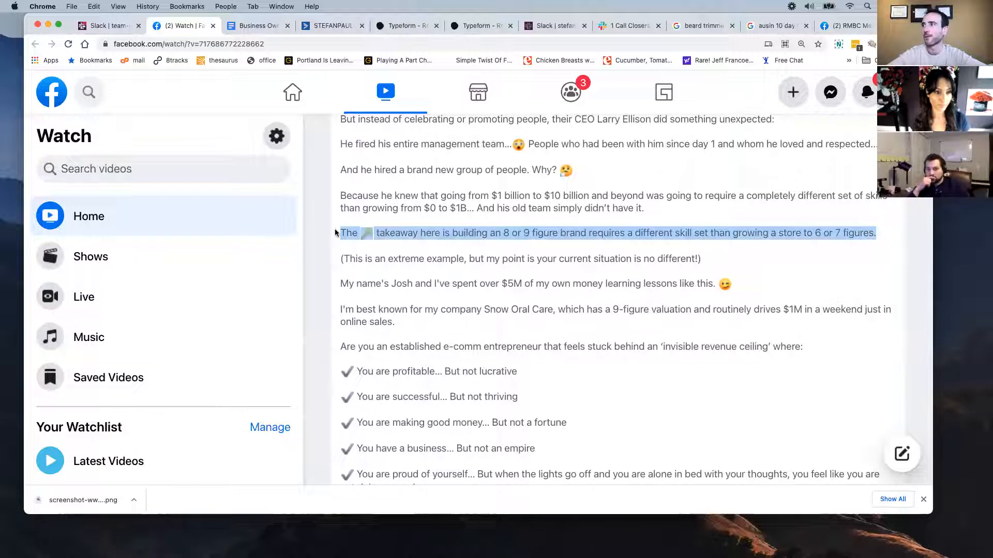
{"action": "scroll", "scroll_direction": "down", "scroll_amount": 3}
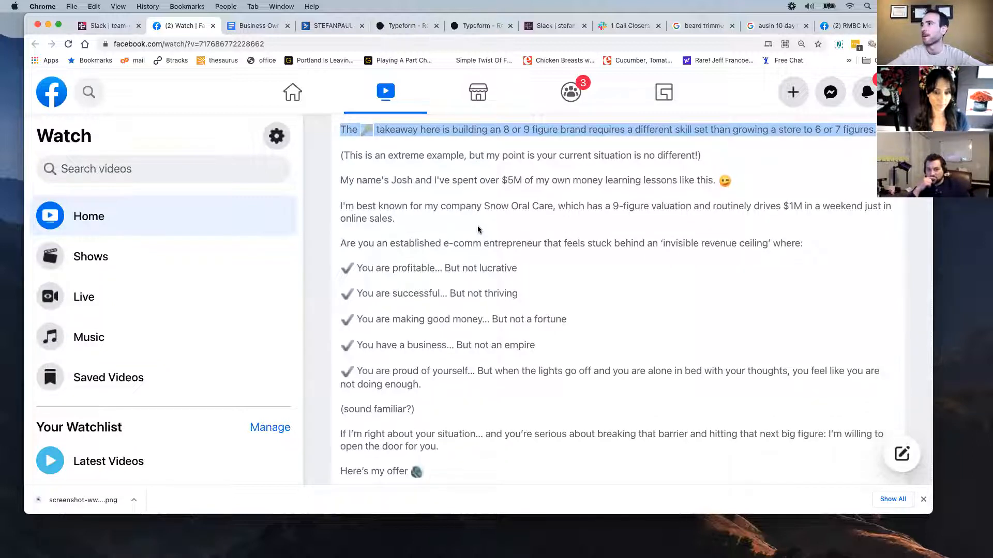
{"action": "scroll", "scroll_direction": "down", "scroll_amount": 3}
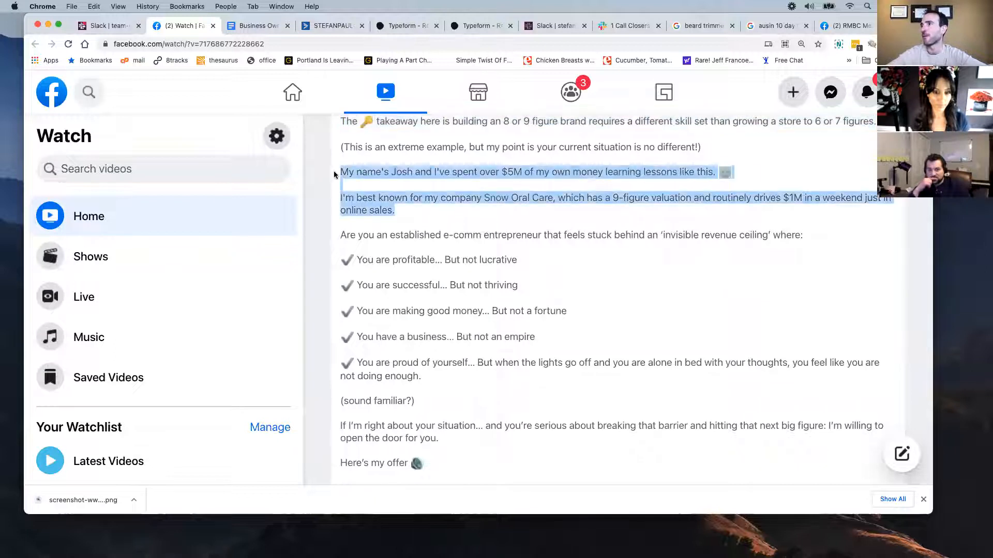
{"action": "scroll", "scroll_direction": "down", "scroll_amount": 3}
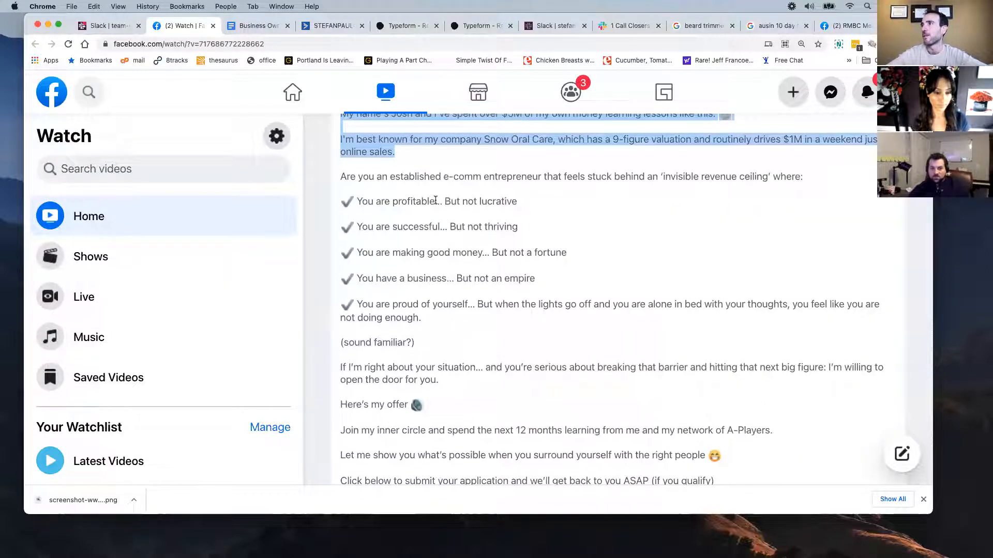
{"action": "mouse_move", "coordinate": [487, 177]}
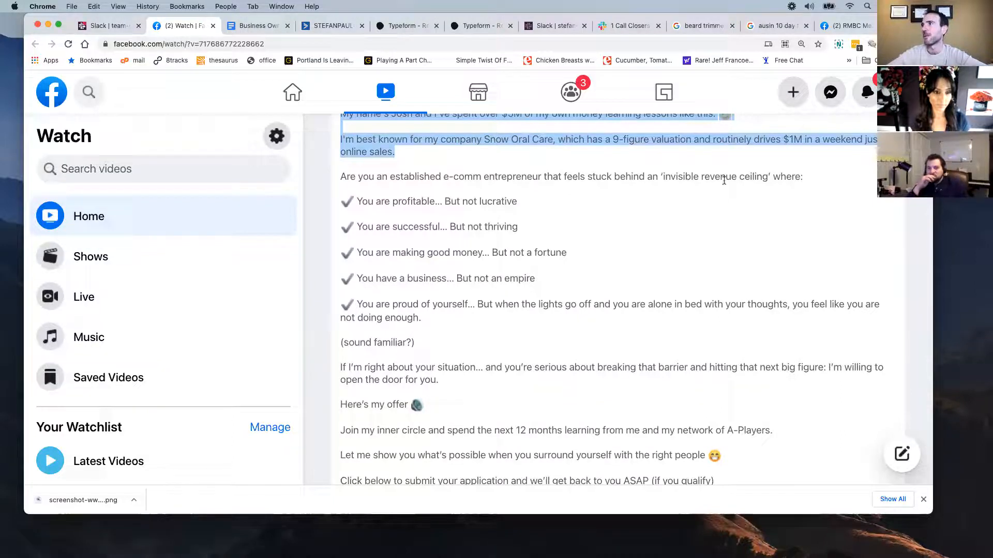
{"action": "scroll", "scroll_direction": "down", "scroll_amount": 3}
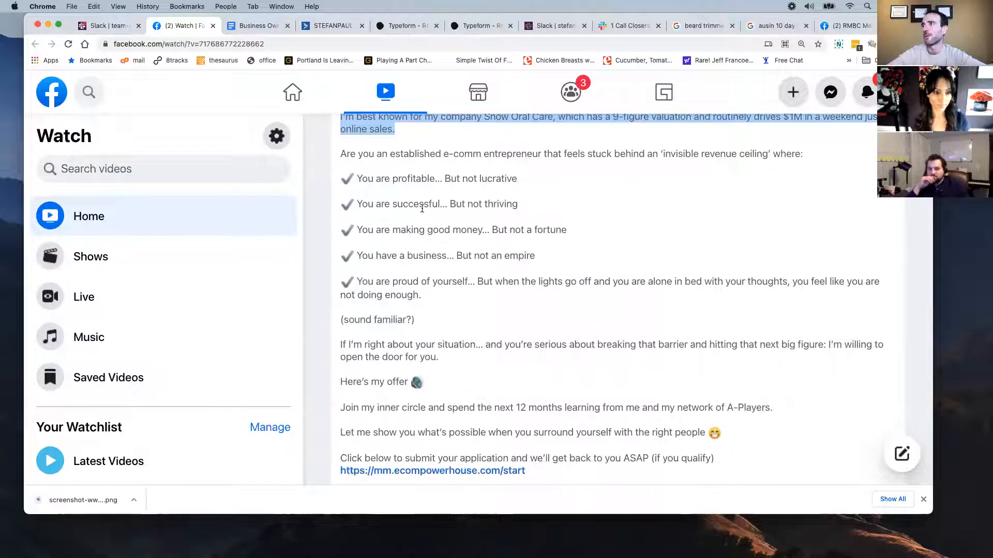
{"action": "scroll", "scroll_direction": "down", "scroll_amount": 3}
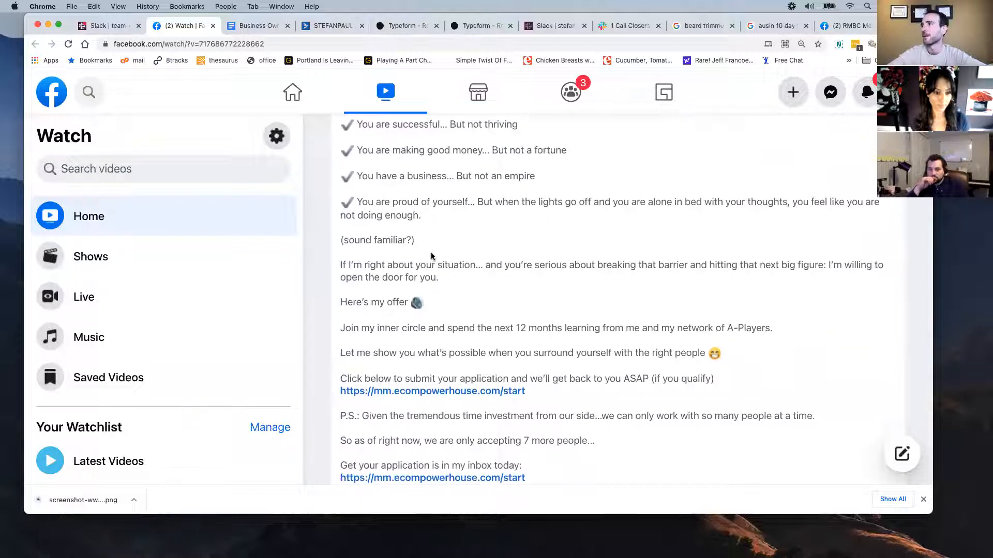
{"action": "scroll", "scroll_direction": "down", "scroll_amount": 3}
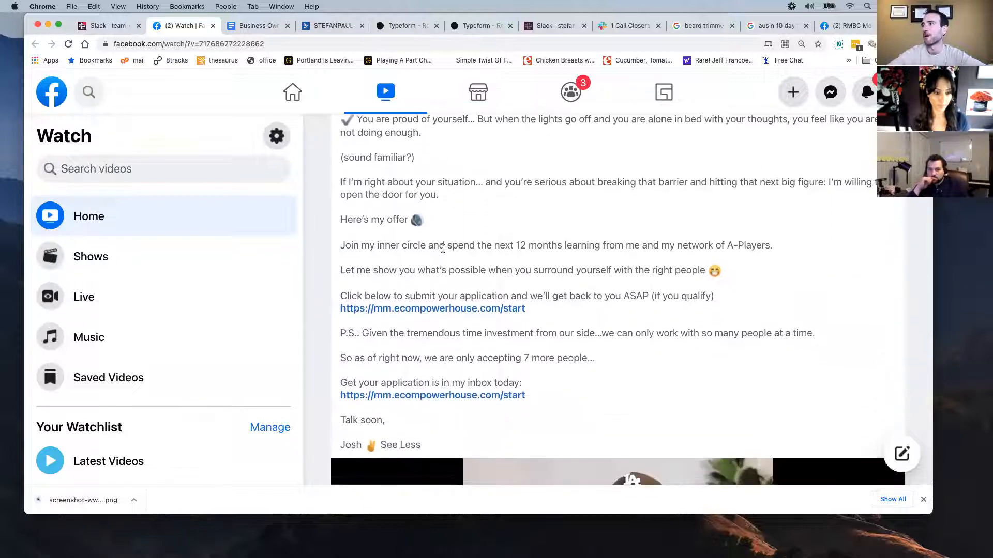
{"action": "scroll", "scroll_direction": "down", "scroll_amount": 3}
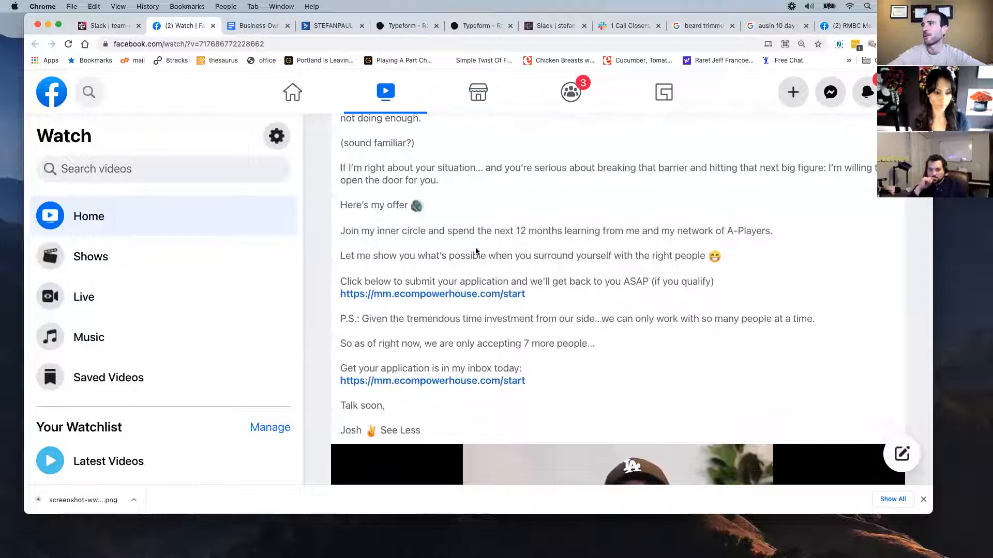
{"action": "mouse_move", "coordinate": [508, 294]}
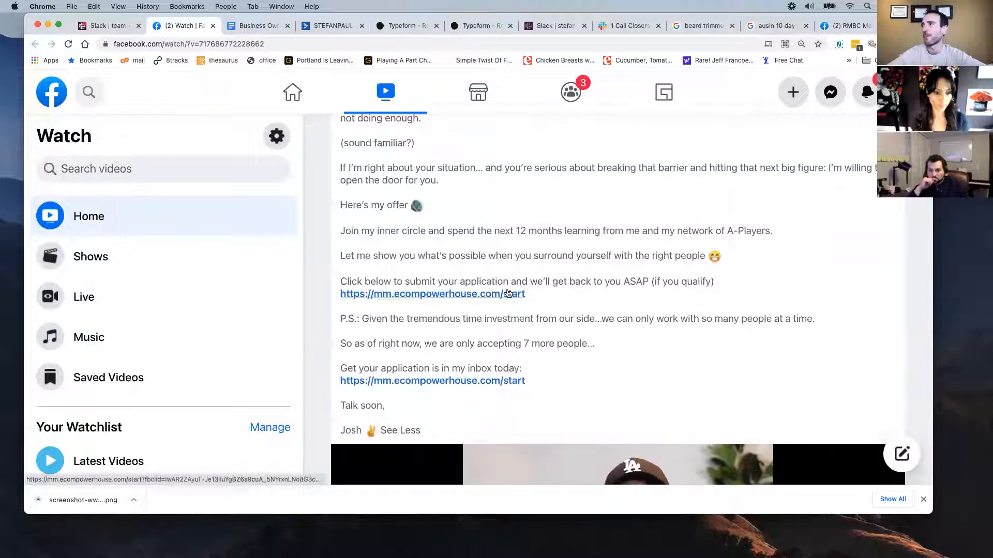
{"action": "scroll", "scroll_direction": "down", "scroll_amount": 3}
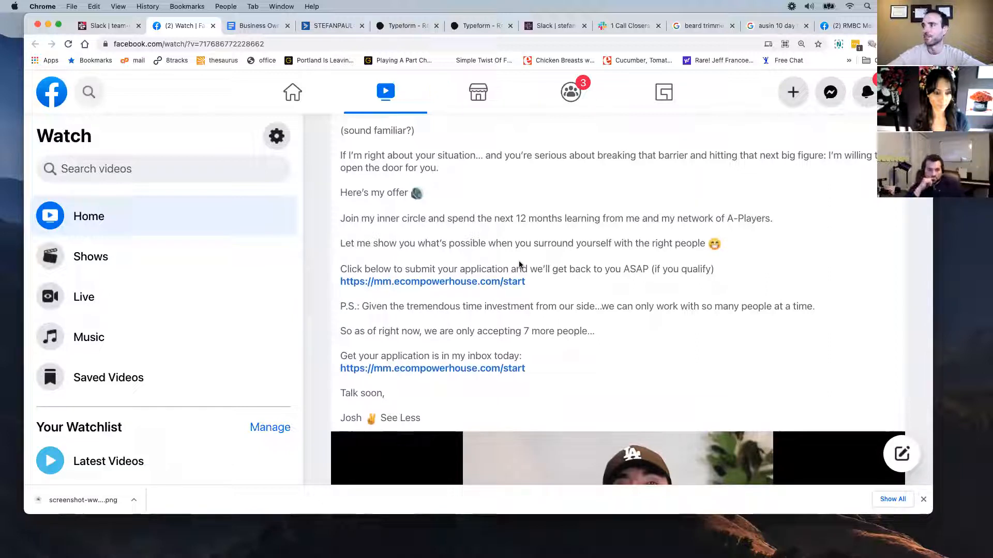
{"action": "scroll", "scroll_direction": "down", "scroll_amount": 3}
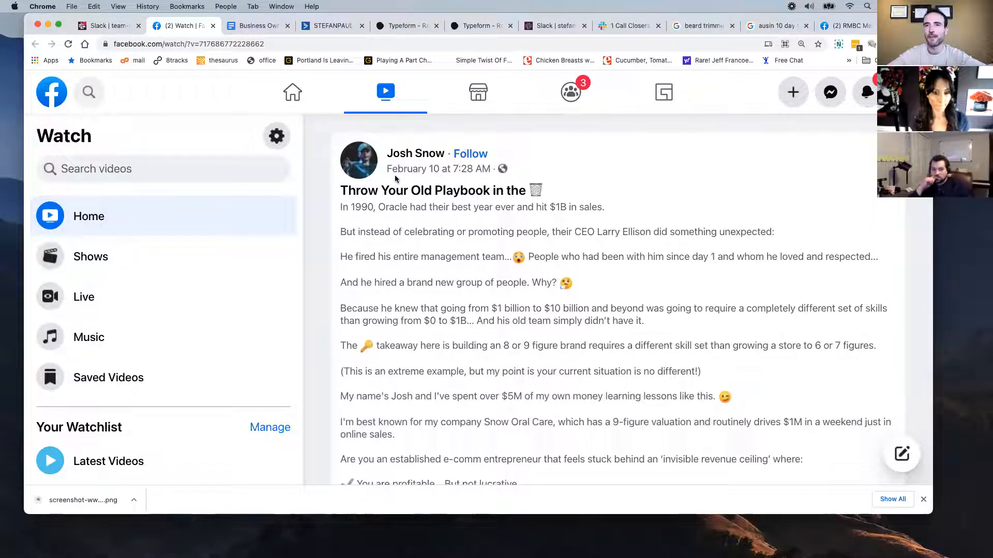
{"action": "scroll", "scroll_direction": "down", "scroll_amount": 3}
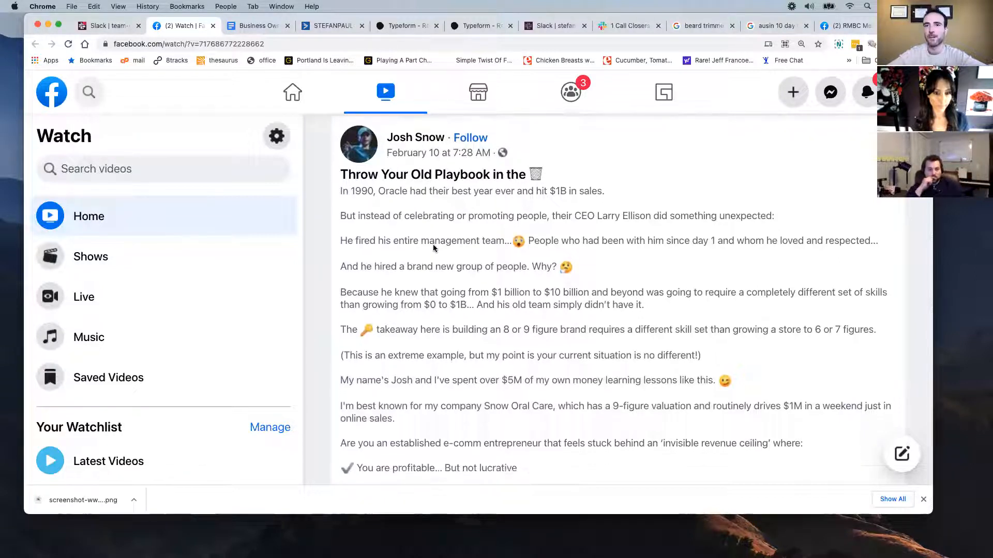
{"action": "scroll", "scroll_direction": "down", "scroll_amount": 3}
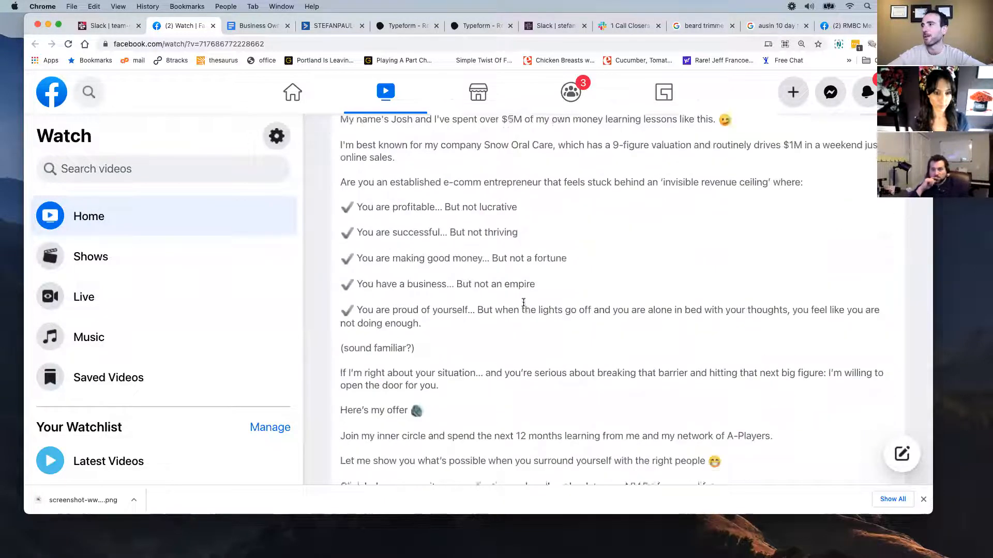
{"action": "scroll", "scroll_direction": "down", "scroll_amount": 3}
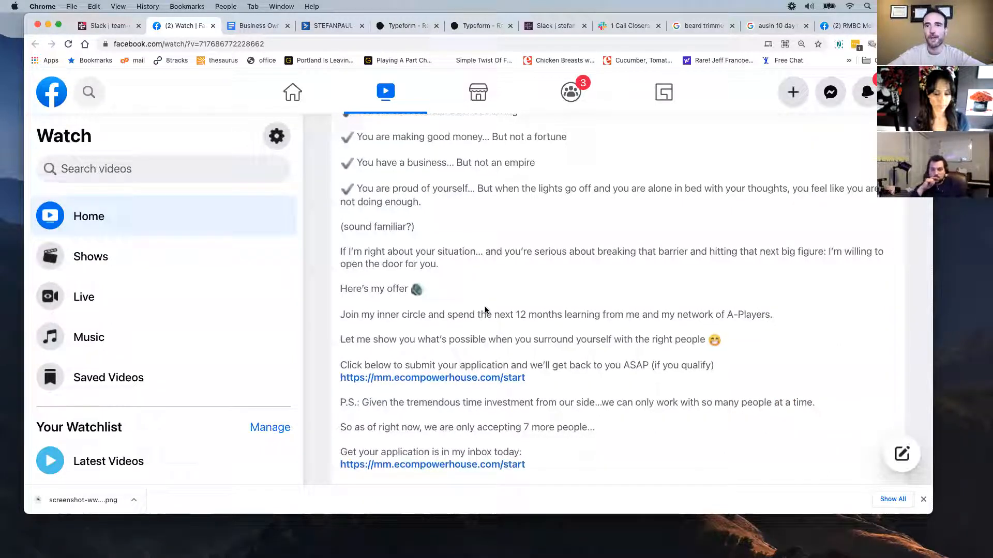
{"action": "scroll", "scroll_direction": "down", "scroll_amount": 3}
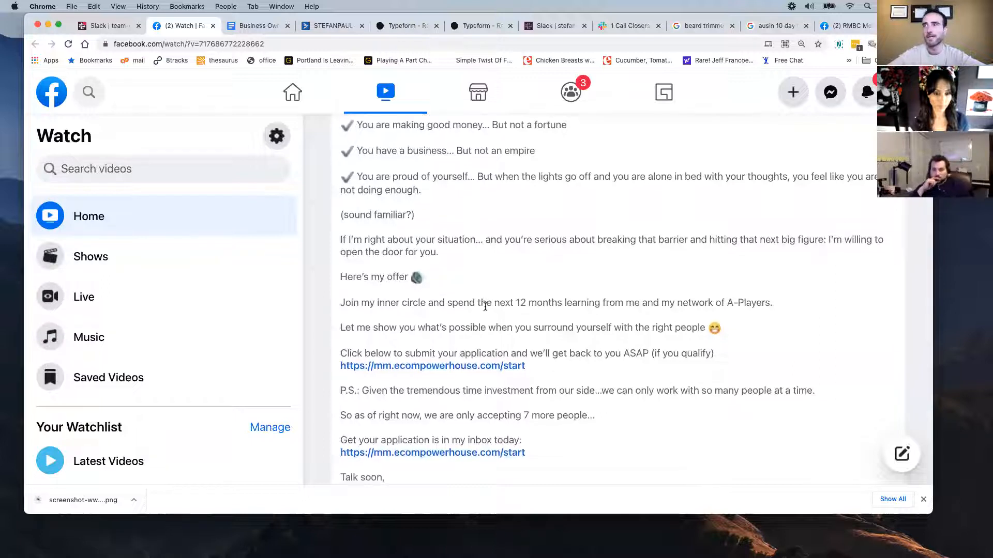
{"action": "scroll", "scroll_direction": "down", "scroll_amount": 3}
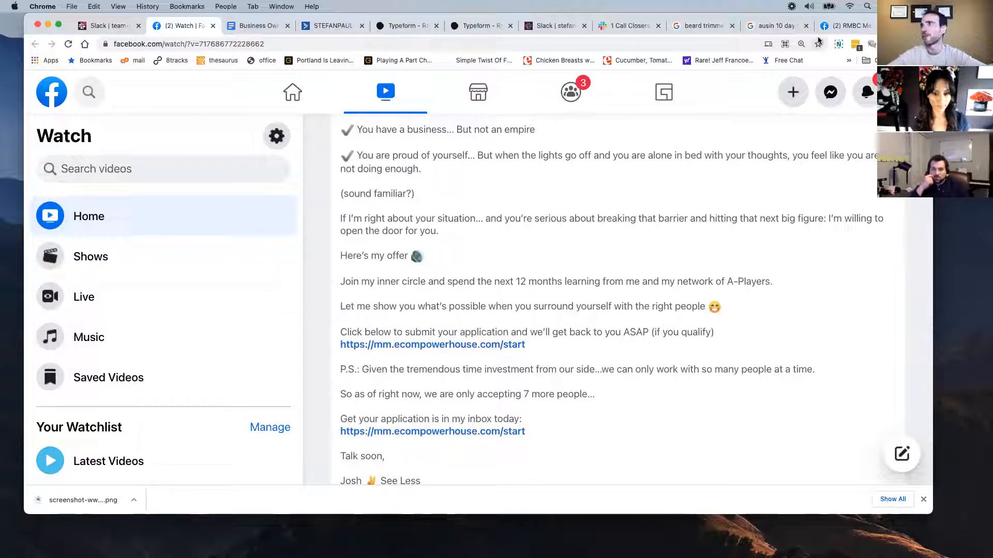
Step: Switch to the RMBC Method tab and scroll the member's post to the pain-points reply
{"action": "left_click", "coordinate": [844, 25]}
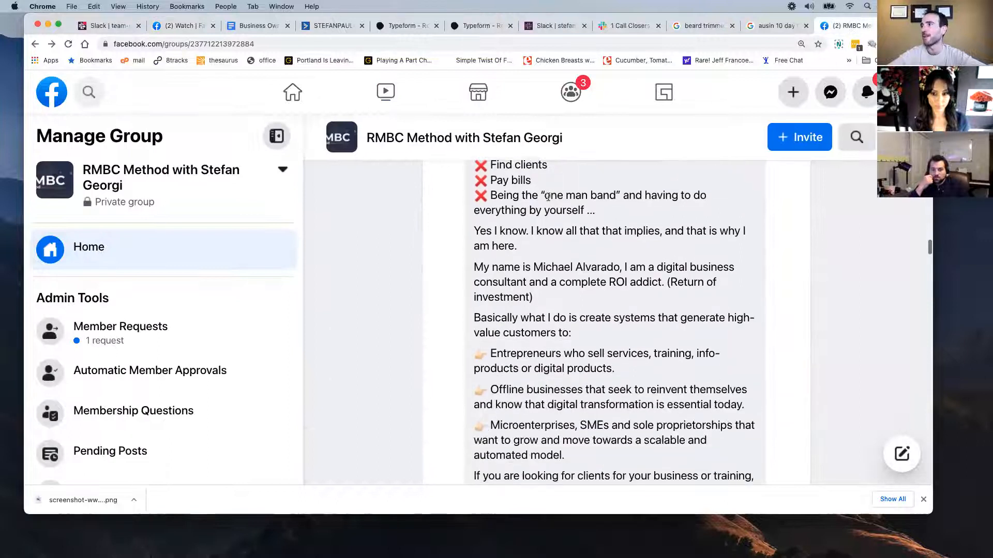
{"action": "scroll", "scroll_direction": "up", "scroll_amount": 3}
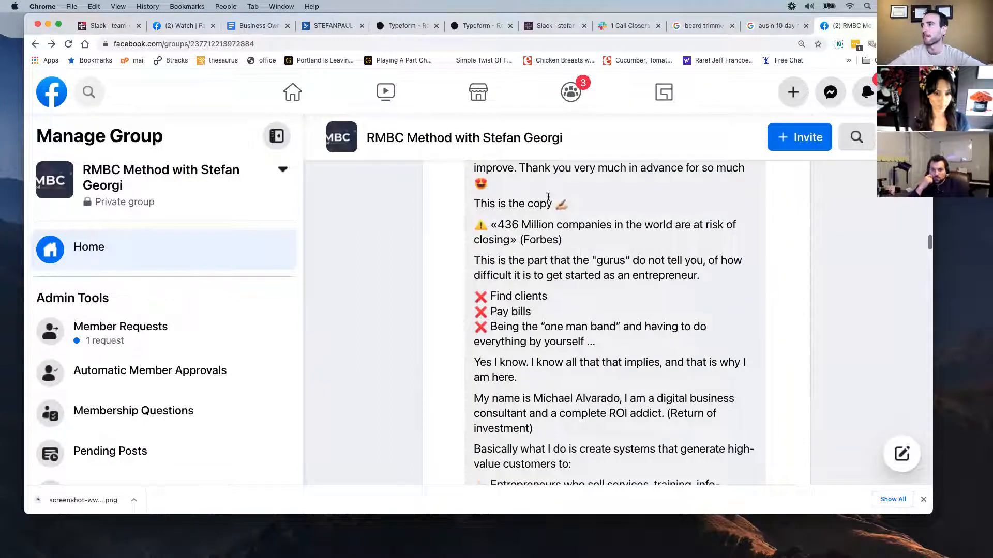
{"action": "scroll", "scroll_direction": "up", "scroll_amount": 3}
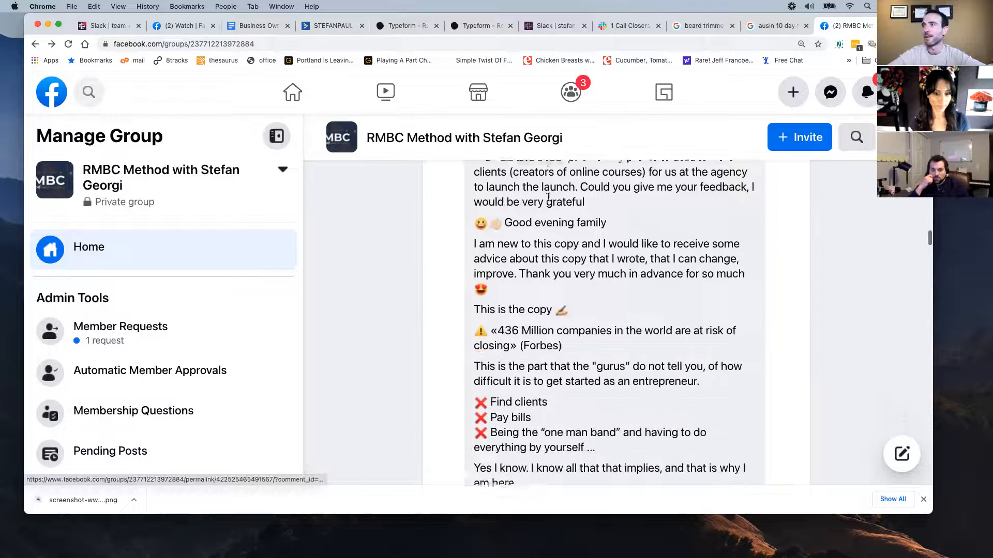
{"action": "scroll", "scroll_direction": "down", "scroll_amount": 3}
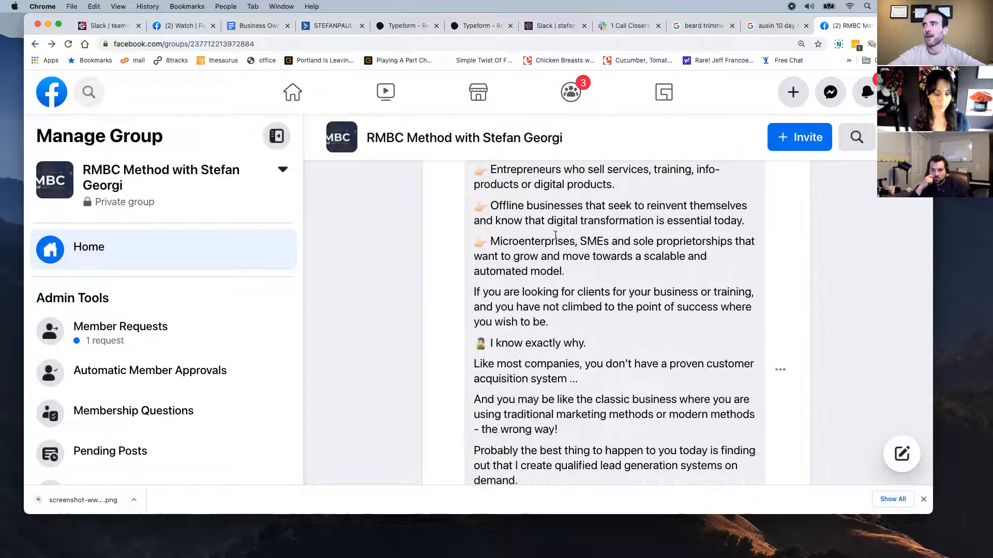
{"action": "scroll", "scroll_direction": "down", "scroll_amount": 3}
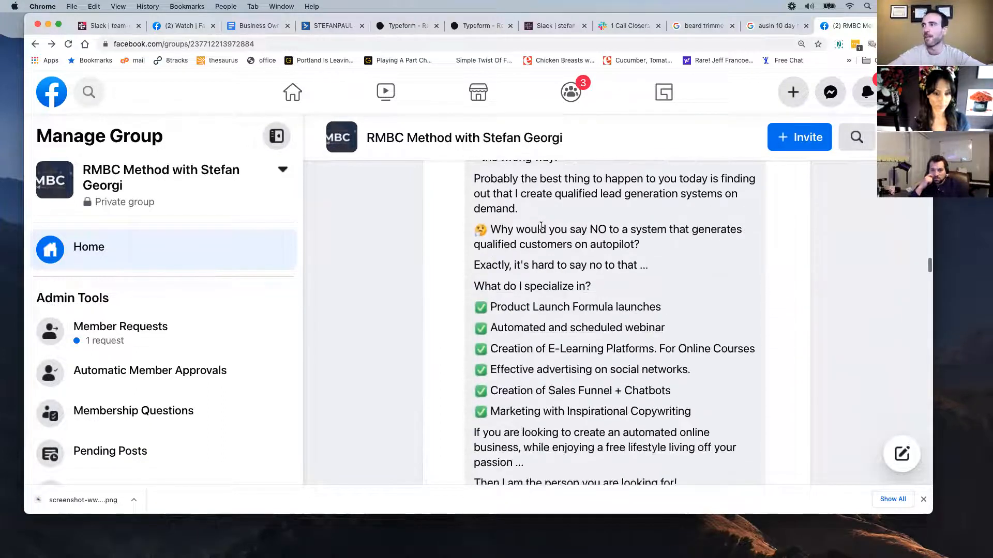
{"action": "scroll", "scroll_direction": "down", "scroll_amount": 3}
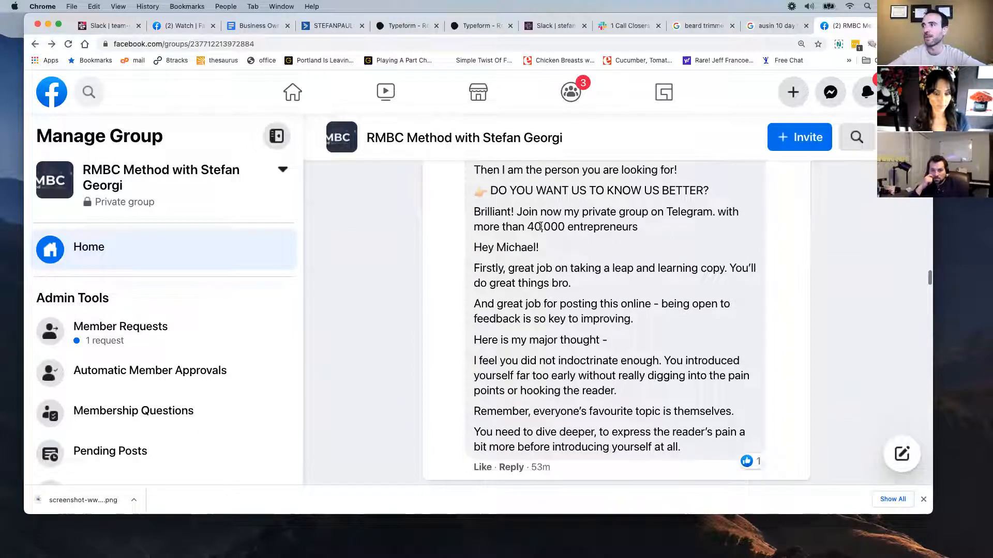